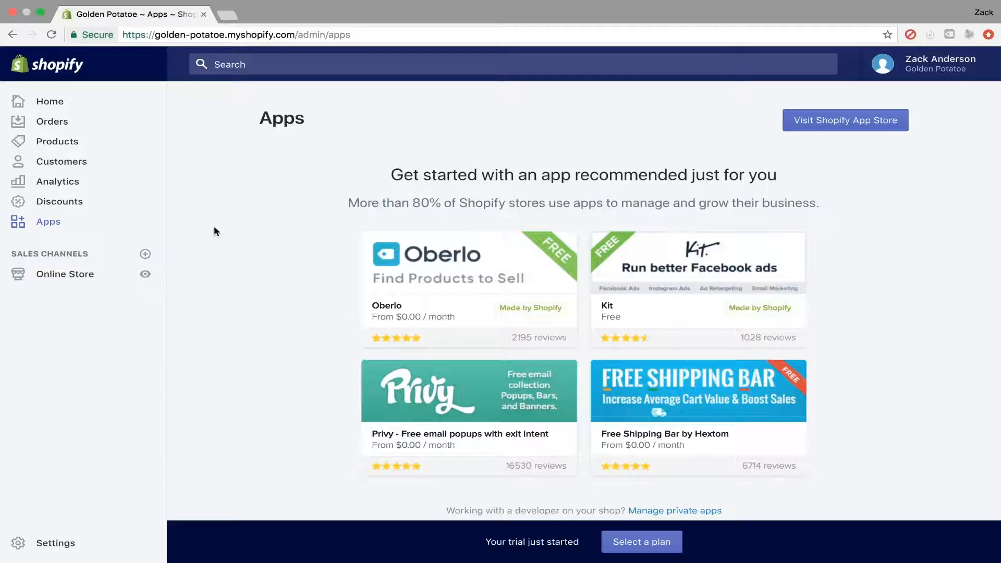
{"action": "mouse_move", "coordinate": [880, 89]}
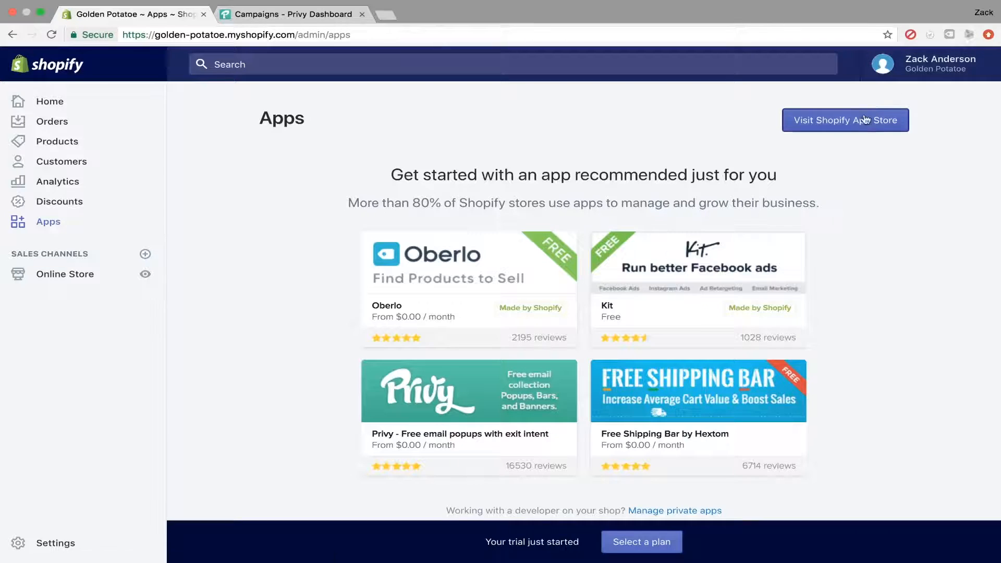
{"action": "mouse_move", "coordinate": [867, 171]}
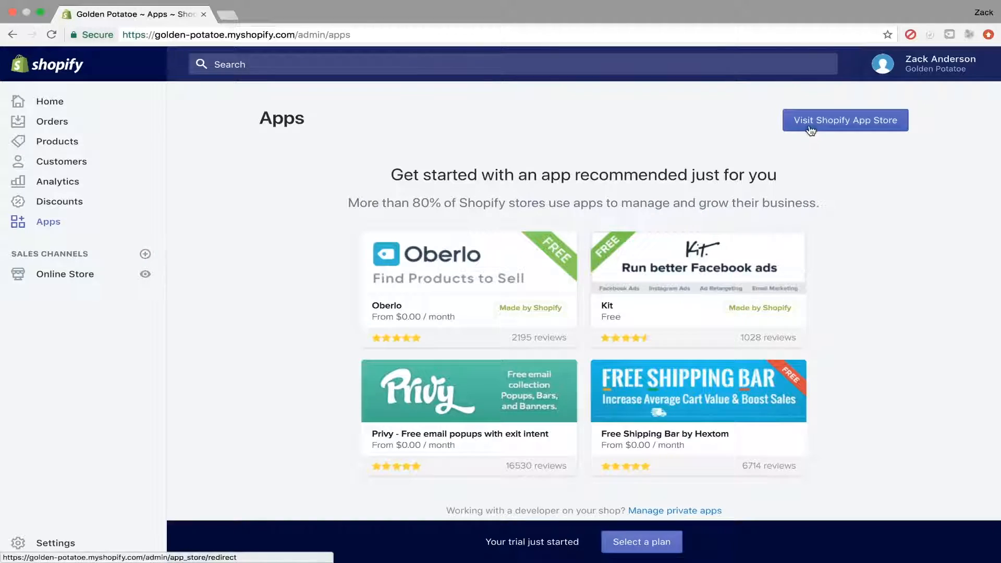
Visit the Shopify App Store and search it for "privy"
{"action": "left_click", "coordinate": [845, 120]}
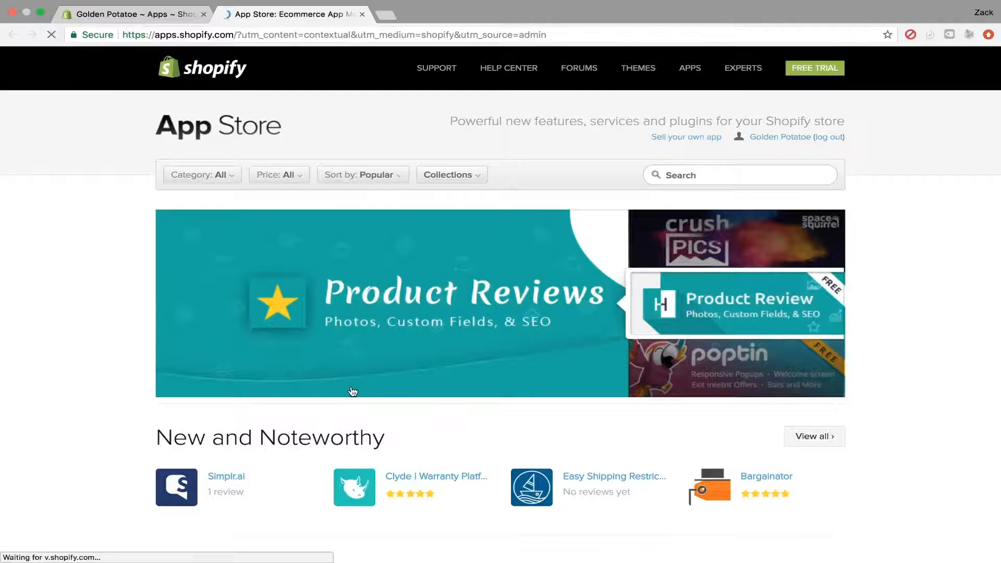
{"action": "scroll", "scroll_direction": "down", "scroll_amount": 3}
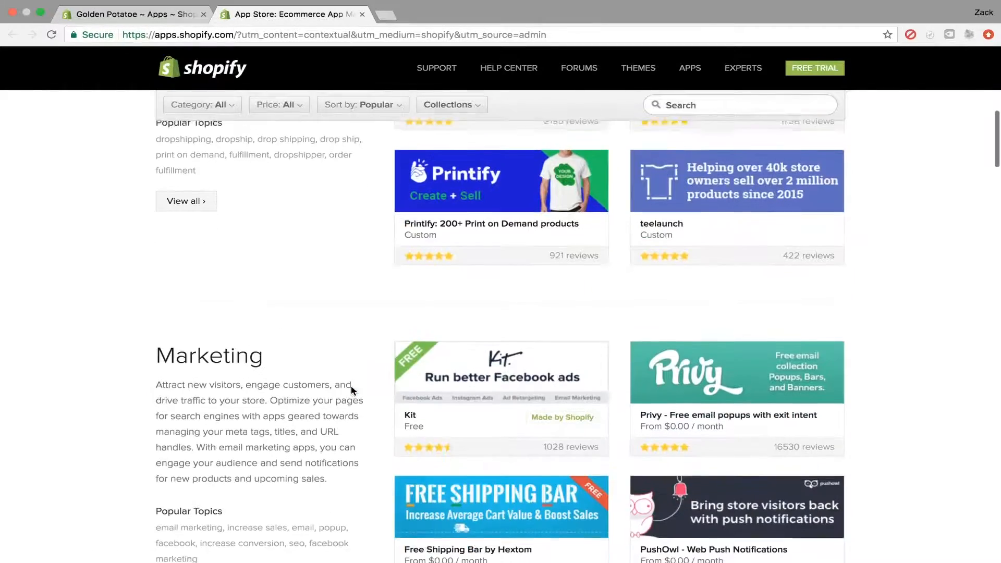
{"action": "mouse_move", "coordinate": [856, 396]}
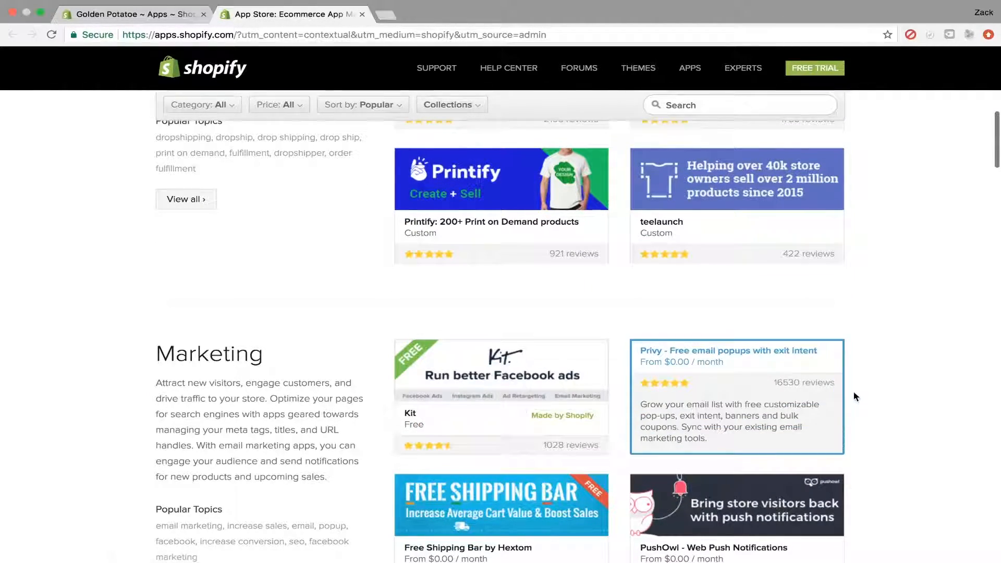
{"action": "scroll", "scroll_direction": "up", "scroll_amount": 3}
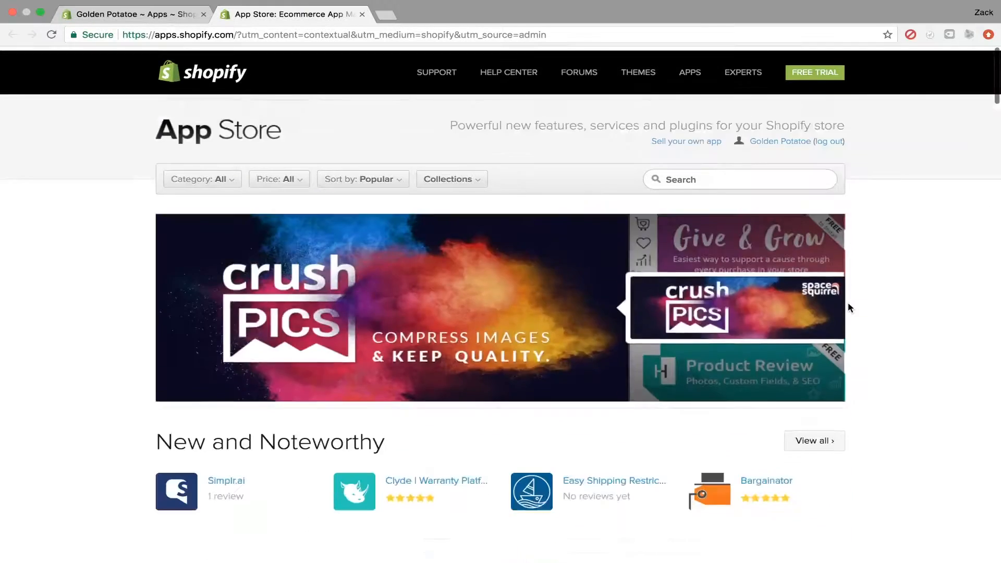
{"action": "type", "text": "privy"}
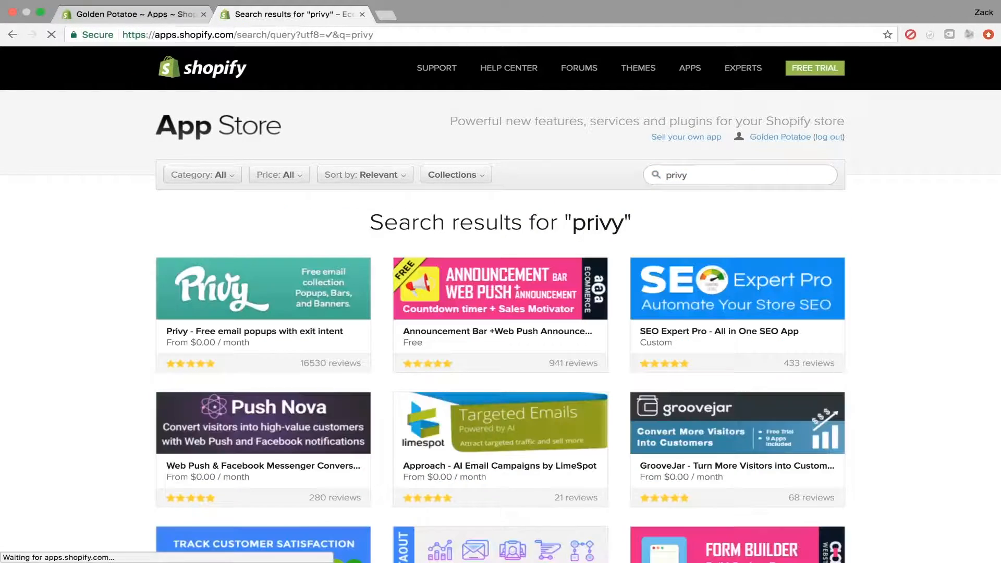
{"action": "mouse_move", "coordinate": [270, 294]}
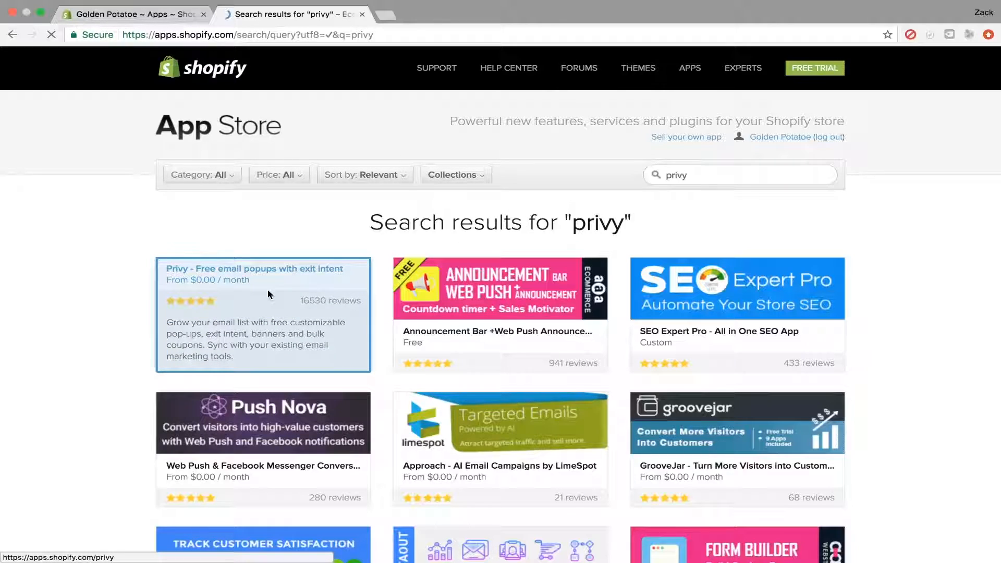
Get the Privy email popups app from its store listing, reaching the permissions screen
{"action": "left_click", "coordinate": [254, 270]}
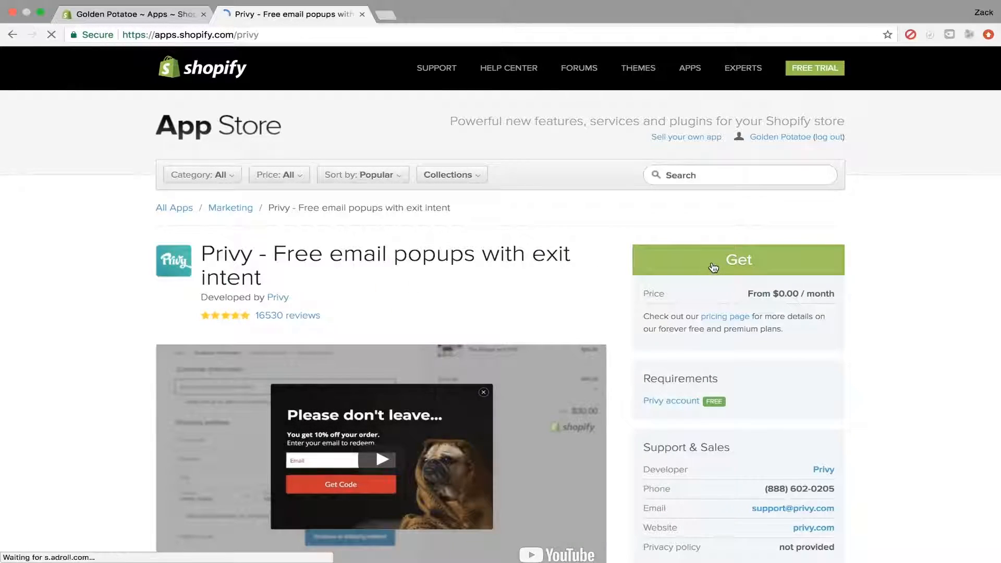
{"action": "left_click", "coordinate": [713, 267]}
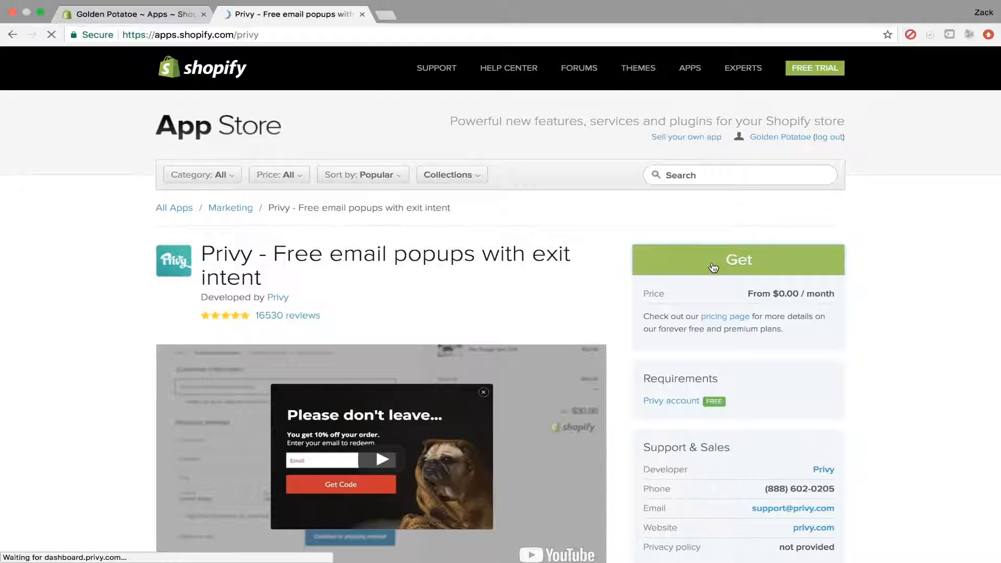
{"action": "left_click", "coordinate": [713, 266]}
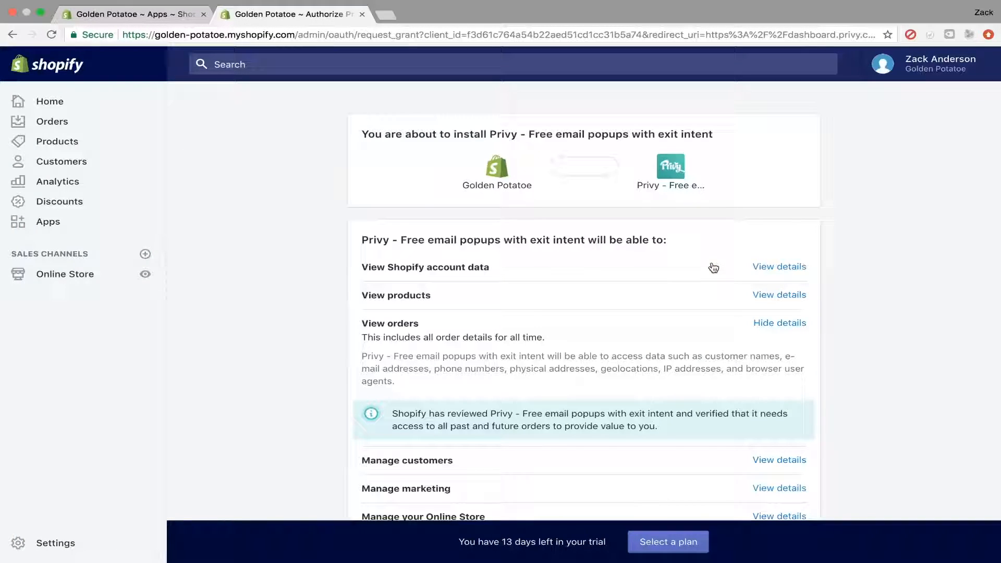
Review the listed permissions and approve installing Privy on the Golden Potatoe store
{"action": "scroll", "scroll_direction": "down", "scroll_amount": 3}
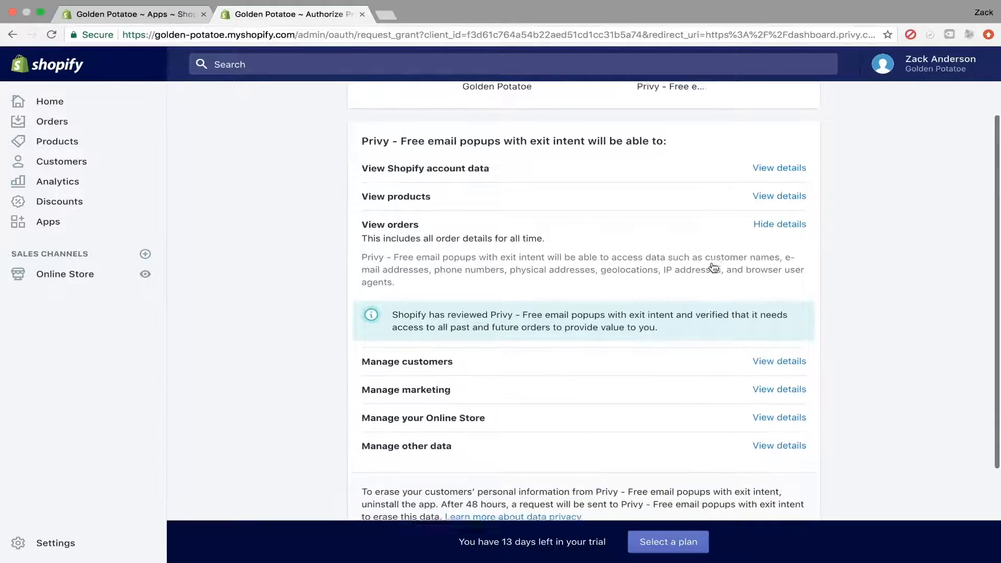
{"action": "scroll", "scroll_direction": "down", "scroll_amount": 3}
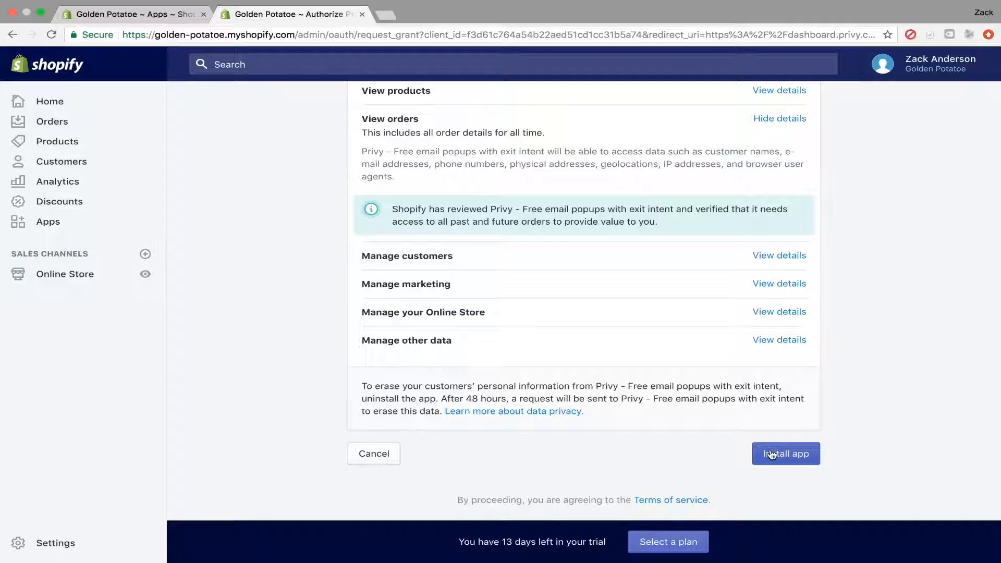
{"action": "left_click", "coordinate": [787, 454]}
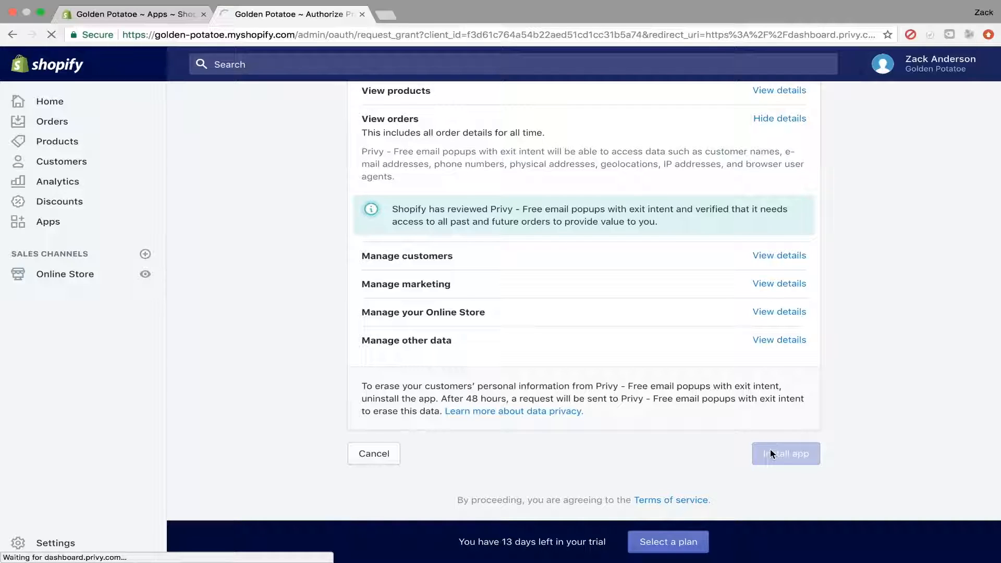
Clear the Privy dashboard of the support chat panel and the Review Privy prompt
{"action": "left_click", "coordinate": [787, 454]}
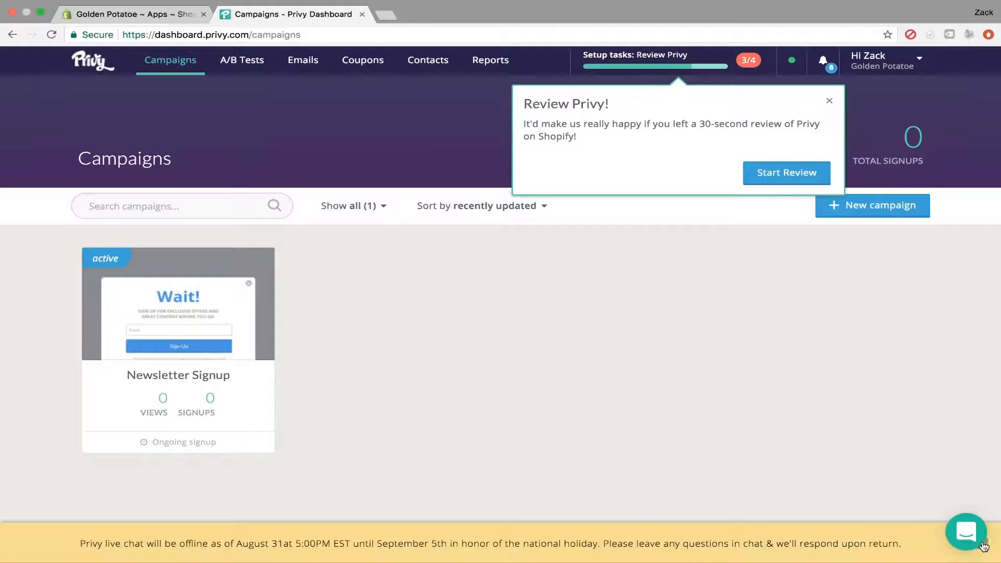
{"action": "left_click", "coordinate": [966, 532]}
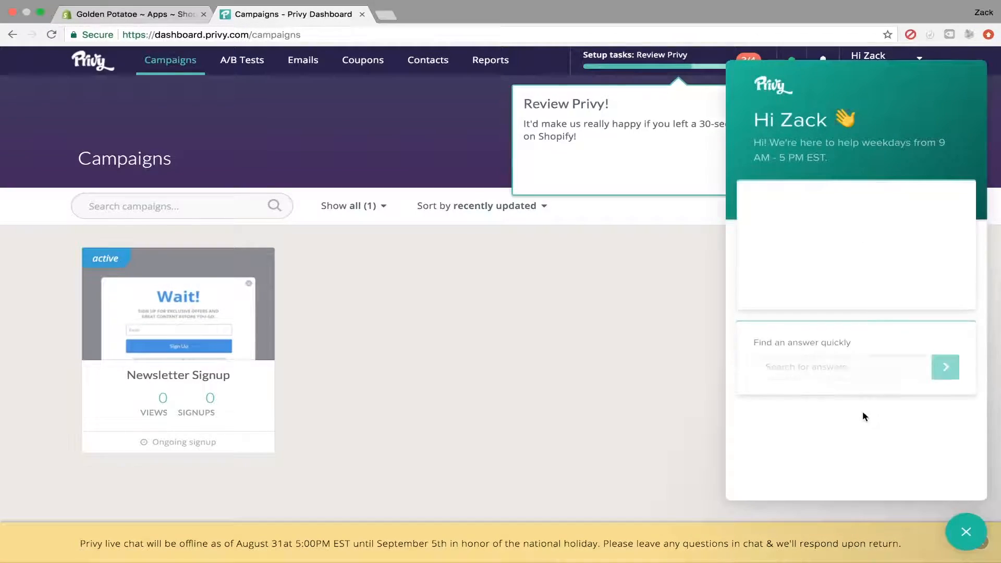
{"action": "left_click", "coordinate": [966, 531]}
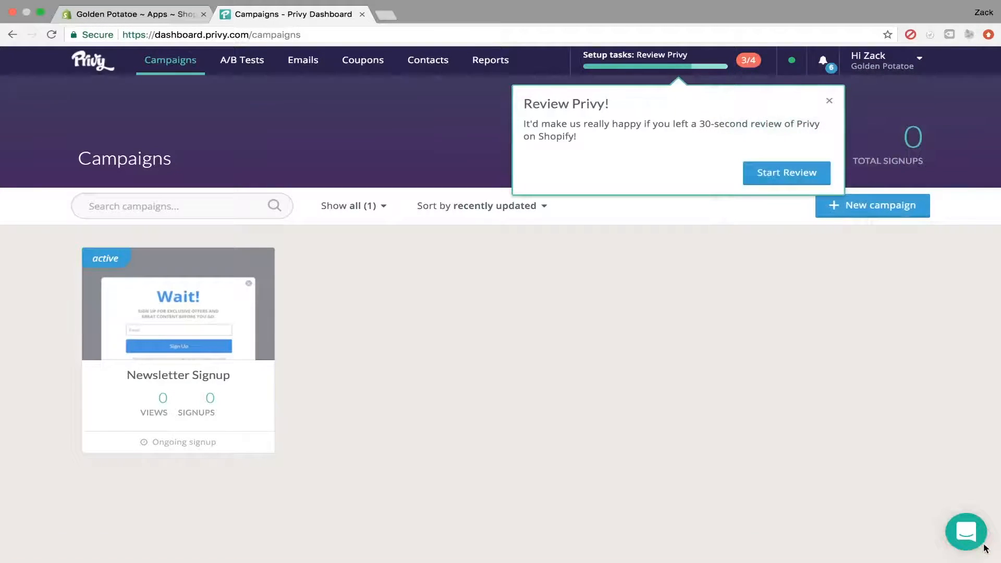
{"action": "mouse_move", "coordinate": [828, 102]}
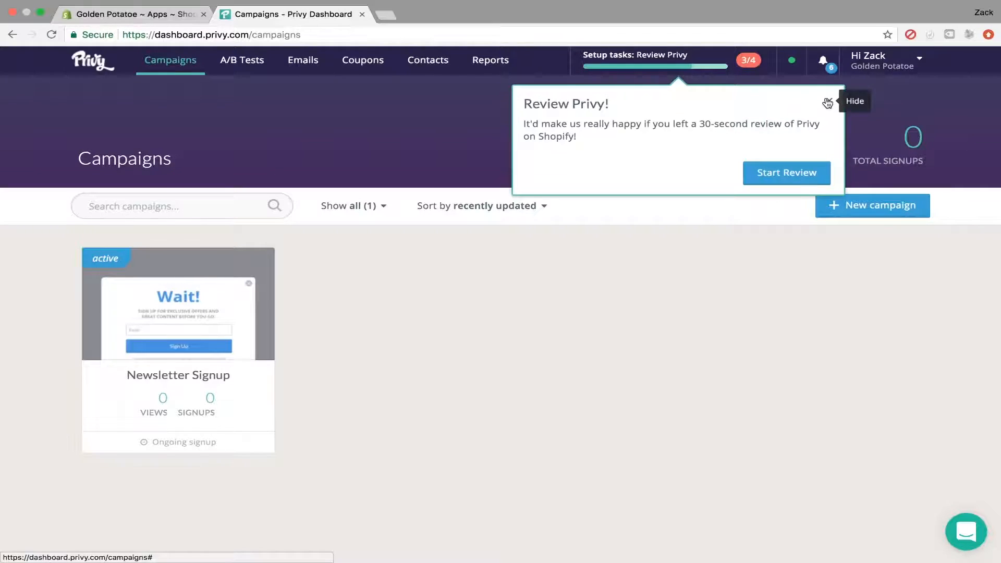
{"action": "left_click", "coordinate": [854, 101]}
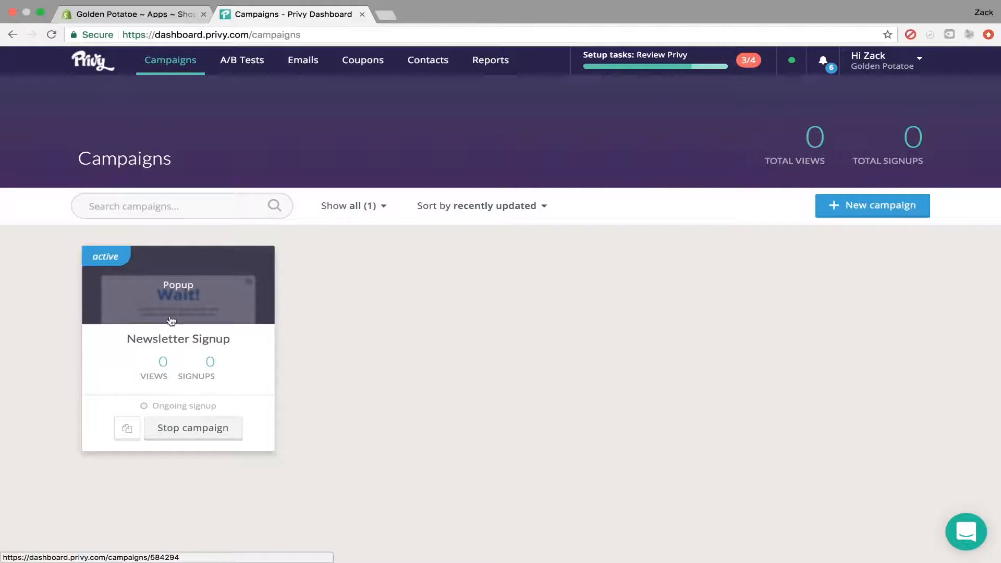
Go into the Newsletter Signup campaign's Design settings showing its popup displays
{"action": "left_click", "coordinate": [172, 301]}
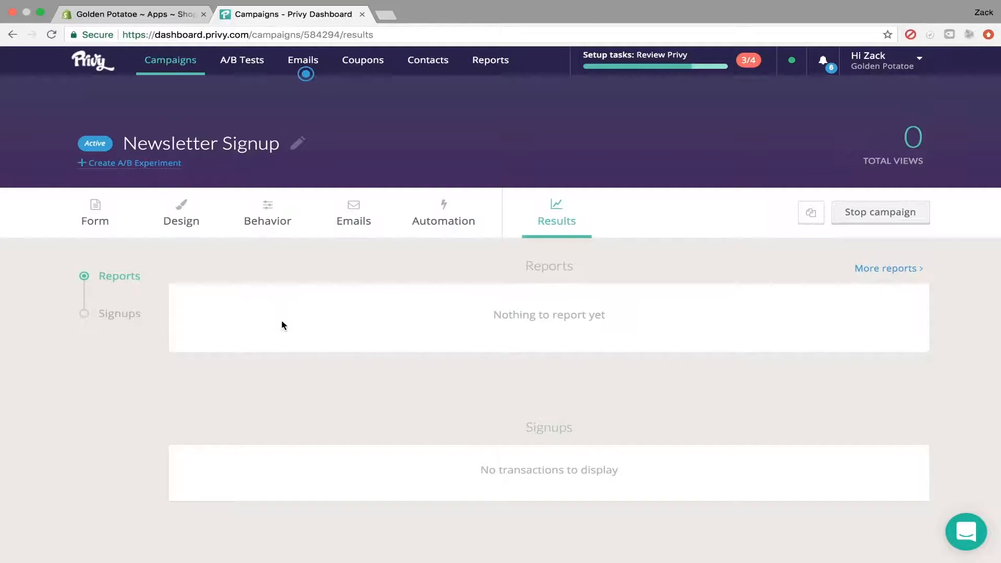
{"action": "left_click", "coordinate": [181, 213]}
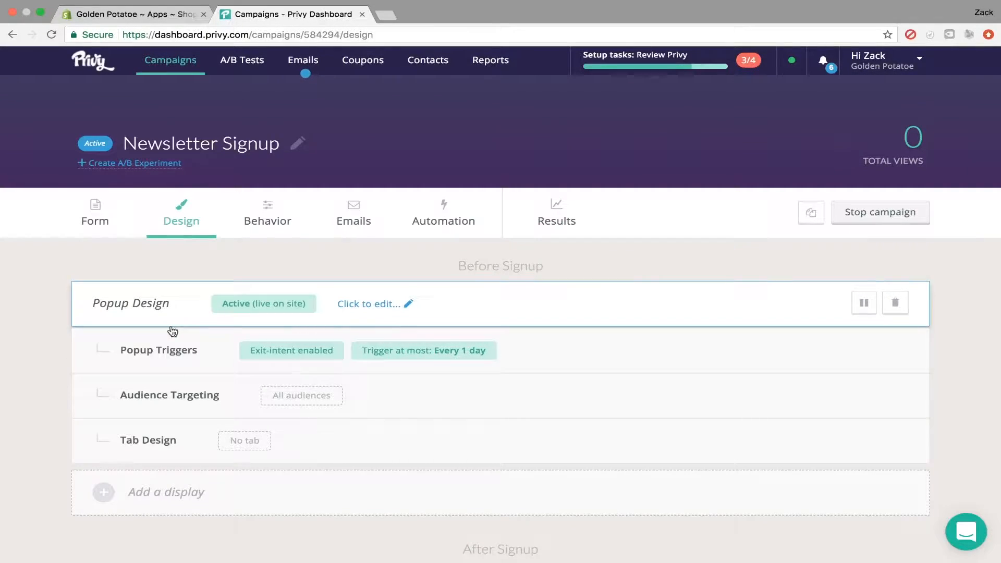
{"action": "mouse_move", "coordinate": [275, 453]}
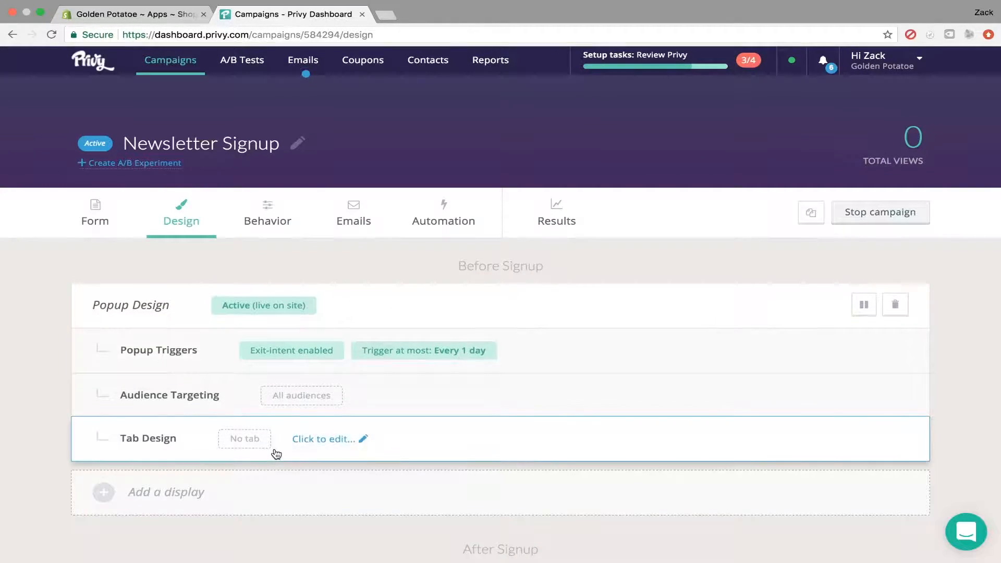
{"action": "scroll", "scroll_direction": "down", "scroll_amount": 3}
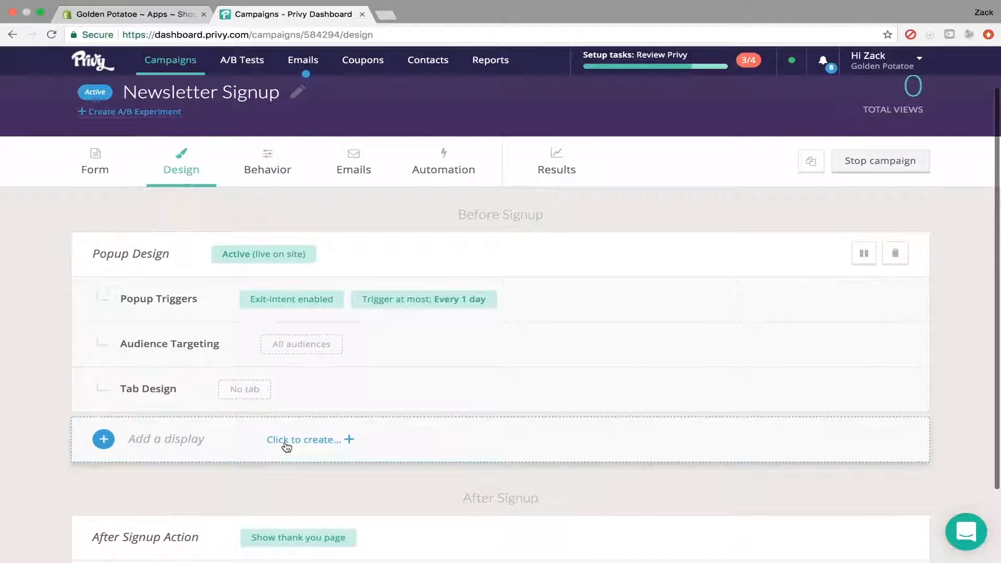
{"action": "mouse_move", "coordinate": [316, 448]}
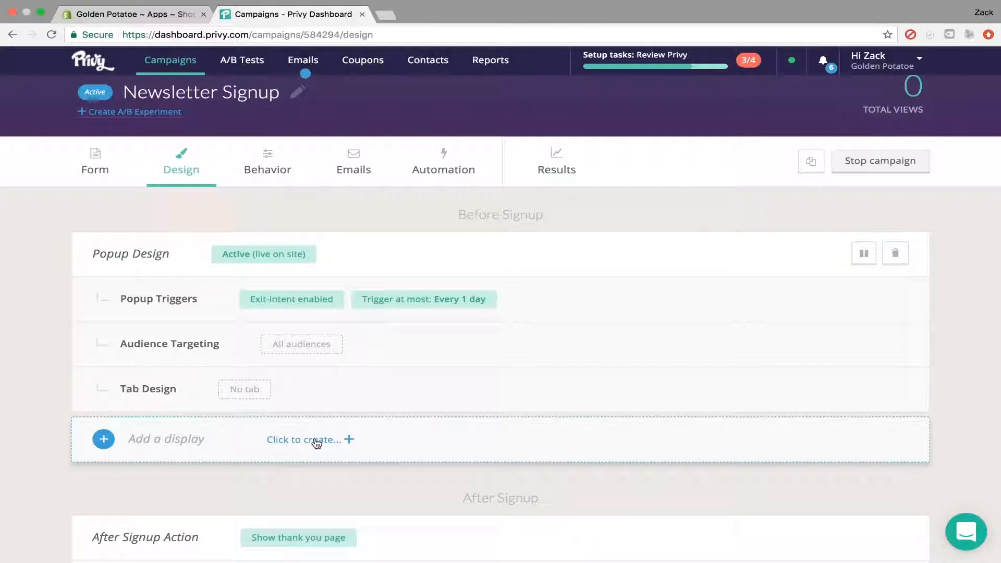
Add a new display and browse the popup template gallery toward White - Exit Intent
{"action": "left_click", "coordinate": [311, 439]}
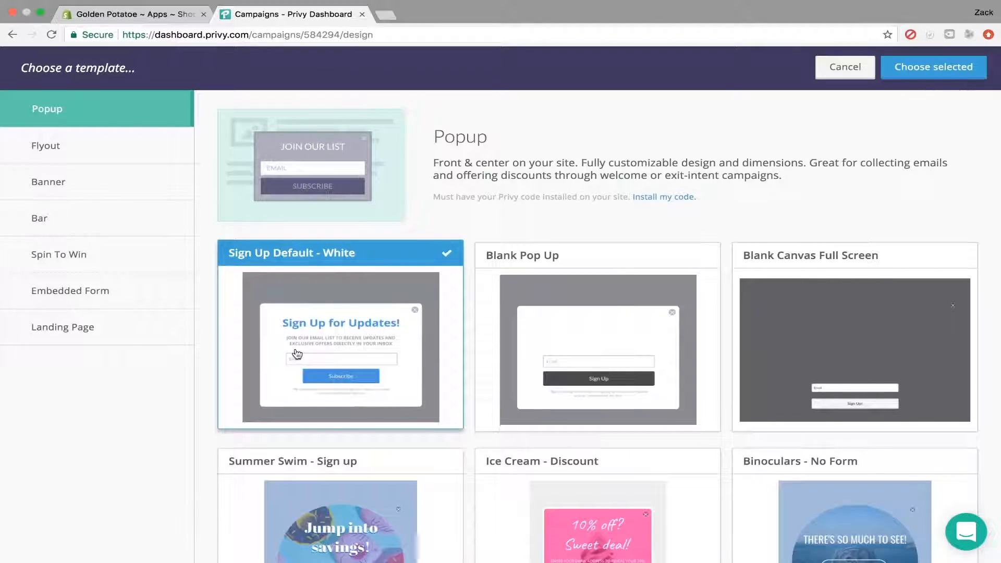
{"action": "scroll", "scroll_direction": "down", "scroll_amount": 3}
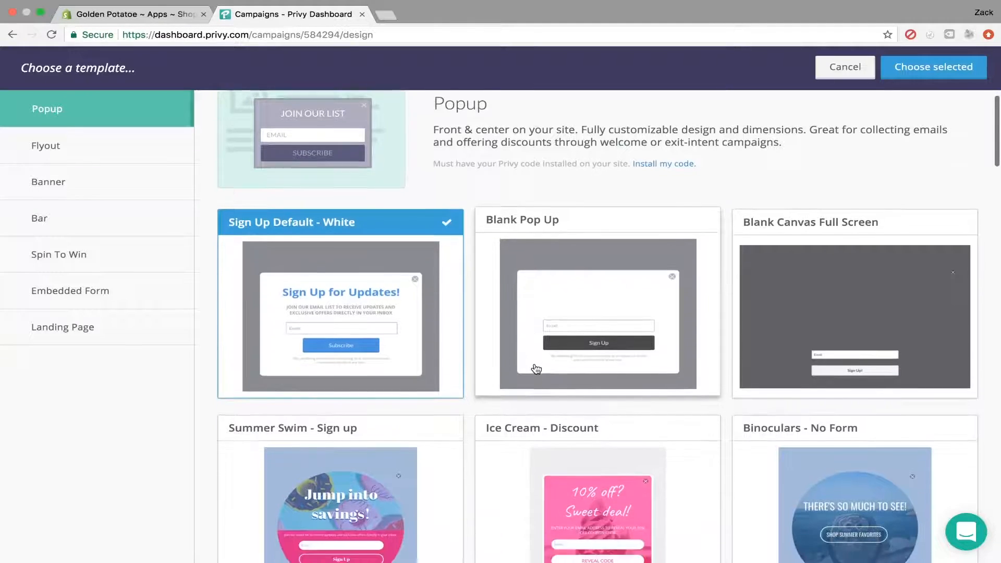
{"action": "scroll", "scroll_direction": "down", "scroll_amount": 3}
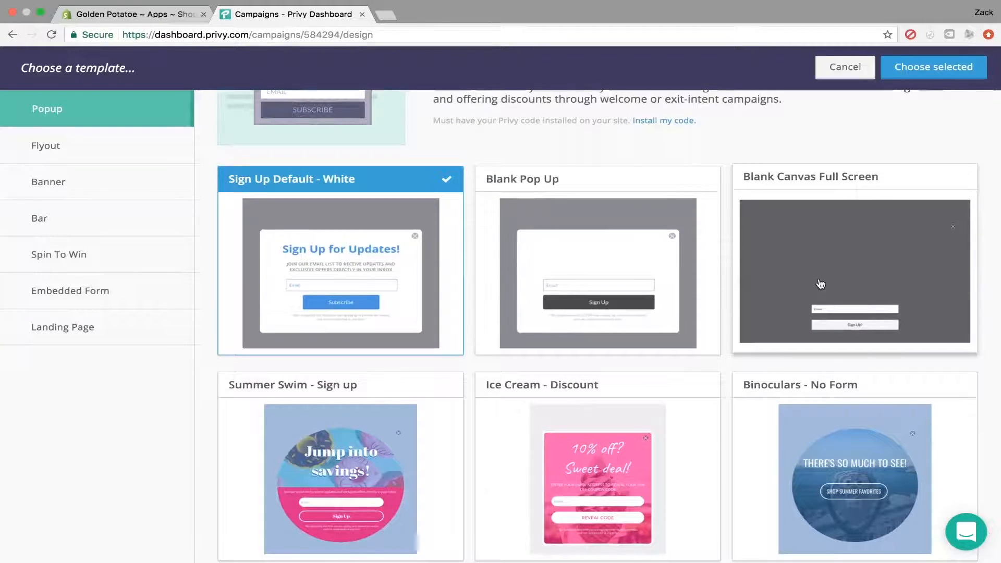
{"action": "scroll", "scroll_direction": "down", "scroll_amount": 3}
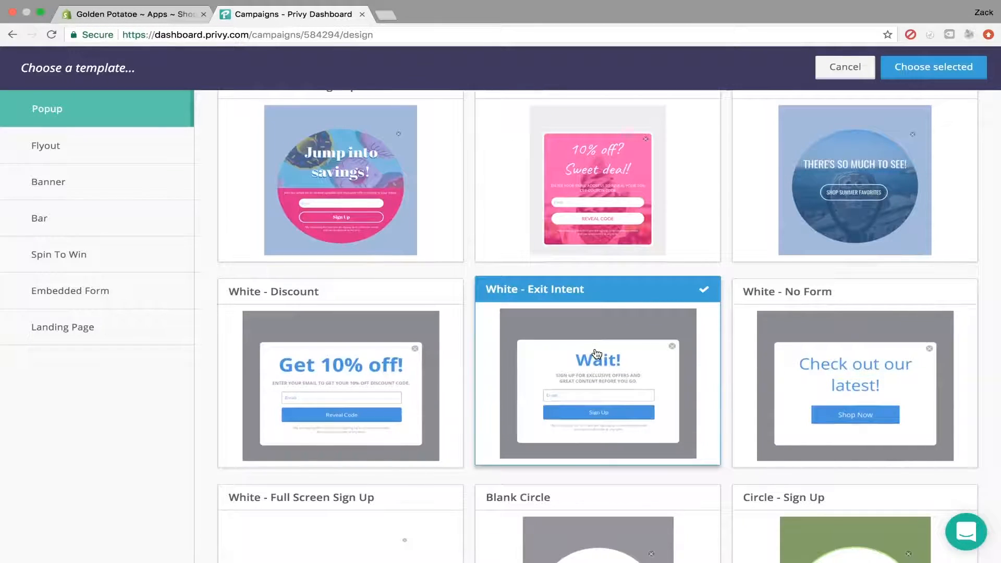
{"action": "mouse_move", "coordinate": [589, 379]}
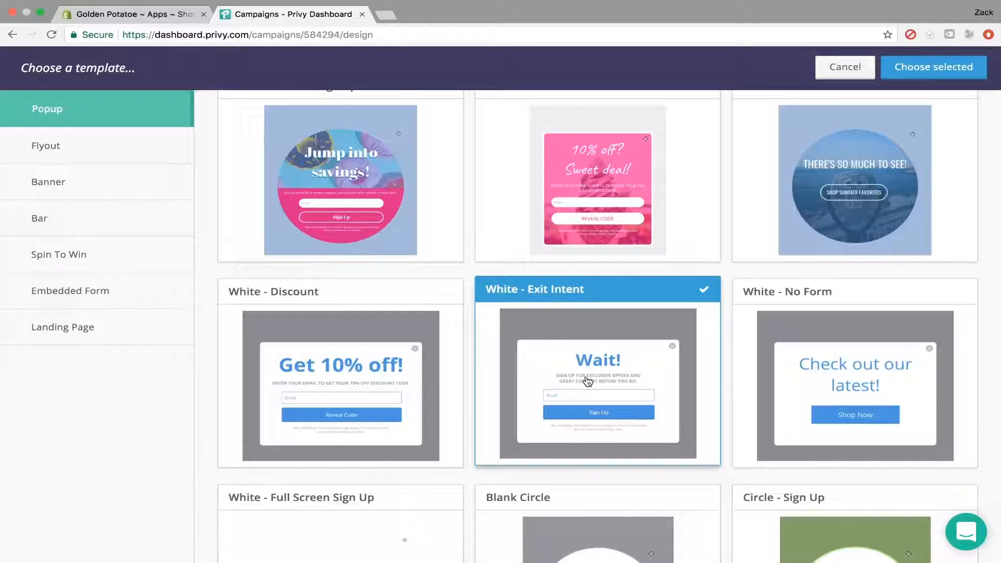
{"action": "mouse_move", "coordinate": [773, 250]}
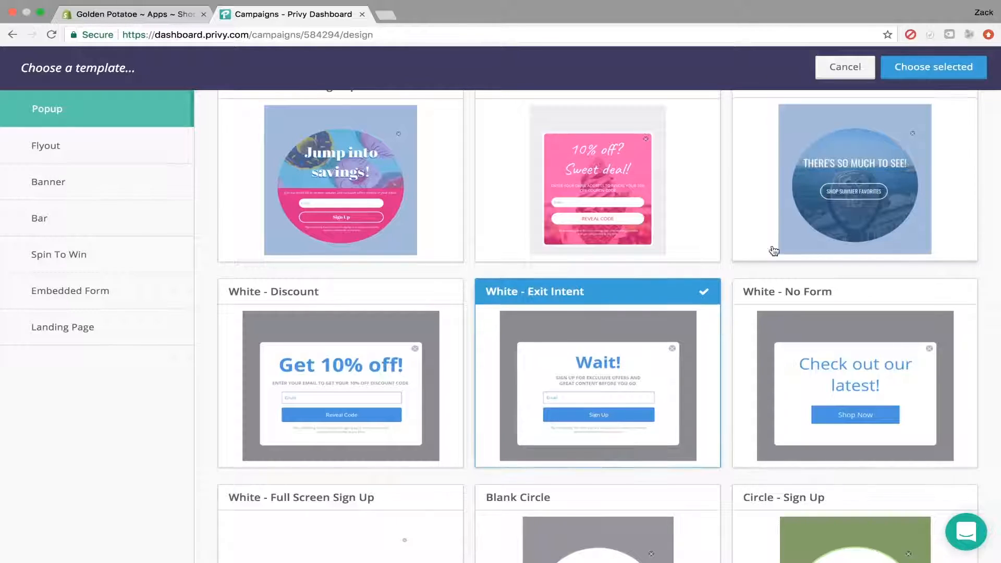
{"action": "mouse_move", "coordinate": [905, 107]}
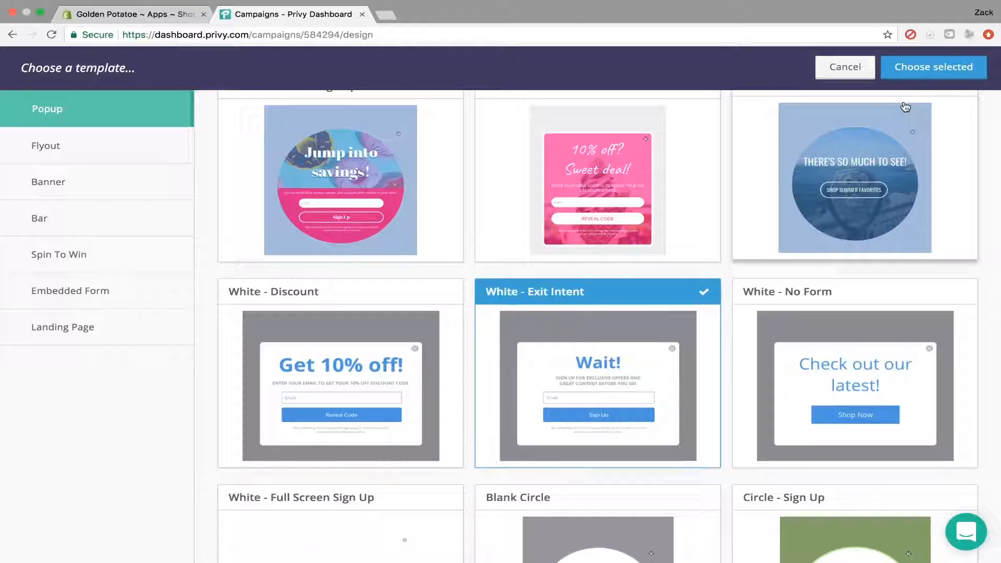
{"action": "mouse_move", "coordinate": [65, 91]}
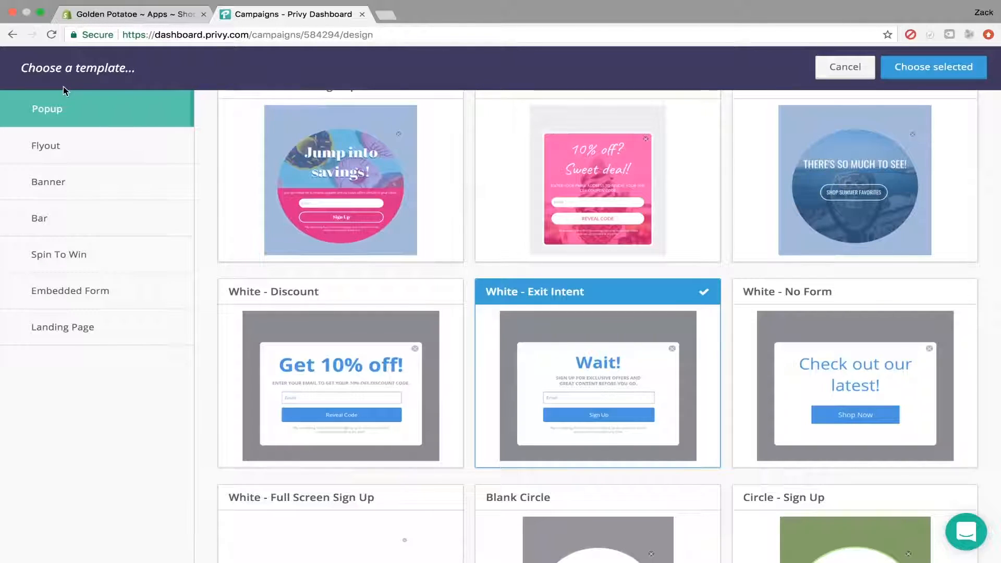
{"action": "mouse_move", "coordinate": [14, 16]}
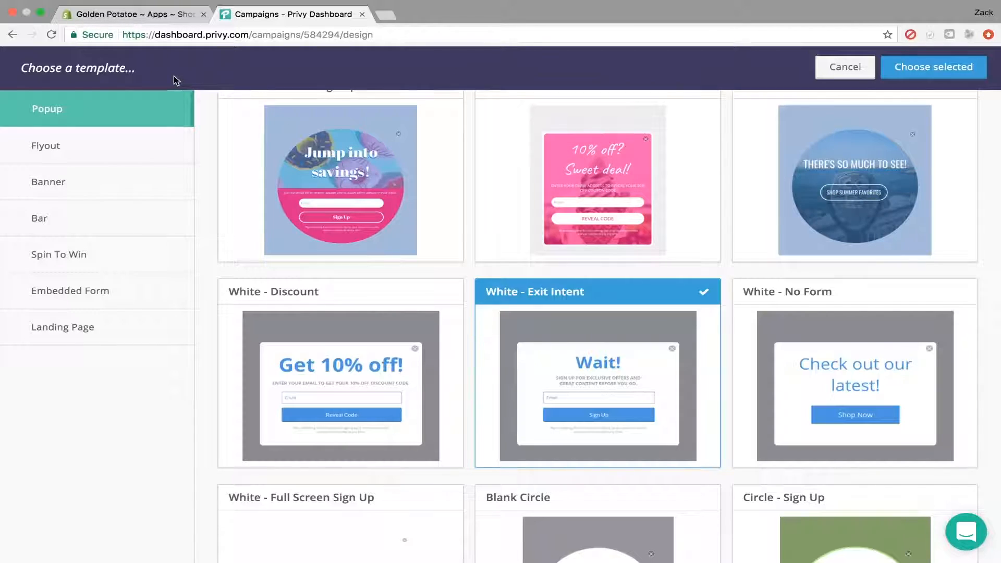
{"action": "mouse_move", "coordinate": [16, 21]}
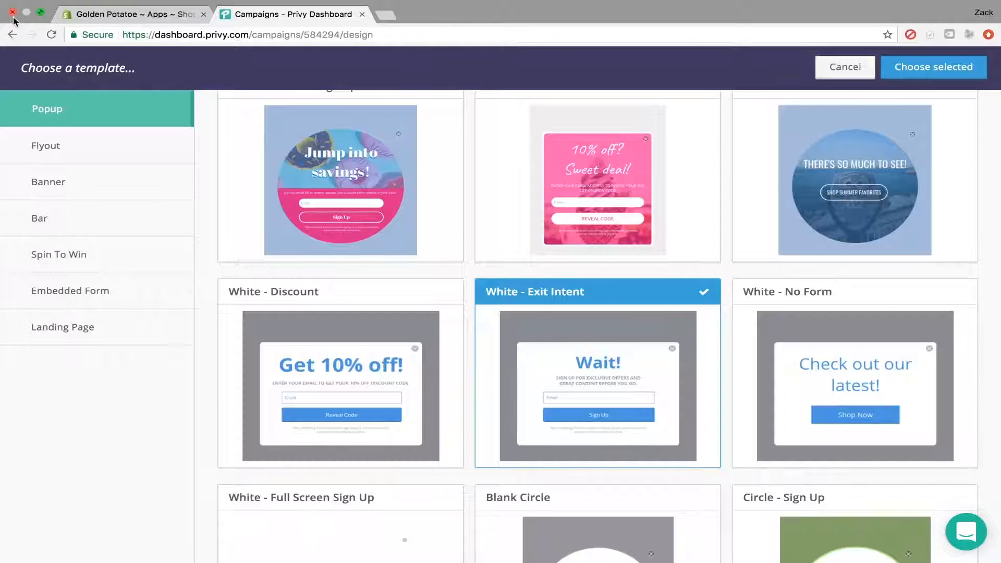
{"action": "mouse_move", "coordinate": [38, 40]}
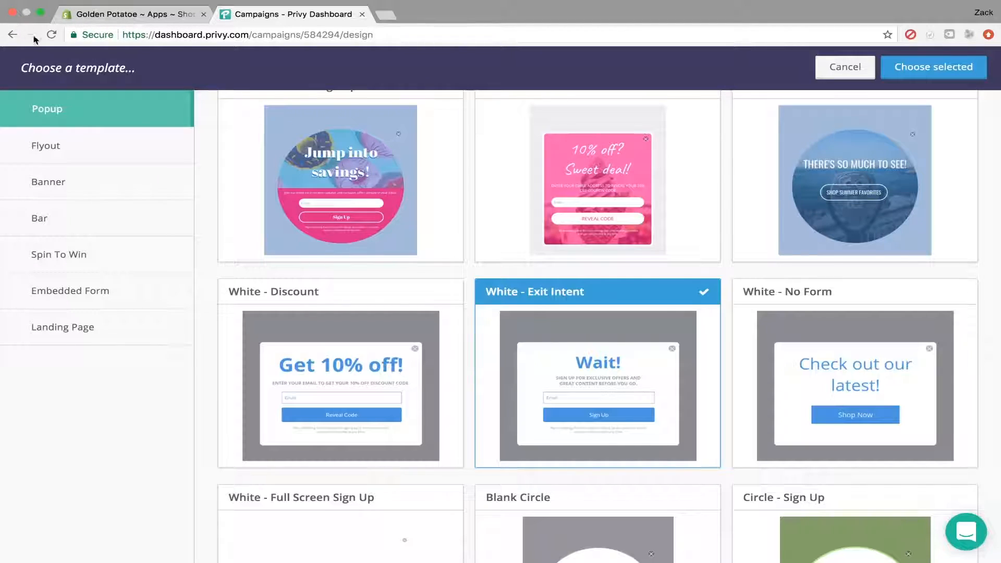
{"action": "mouse_move", "coordinate": [592, 398]}
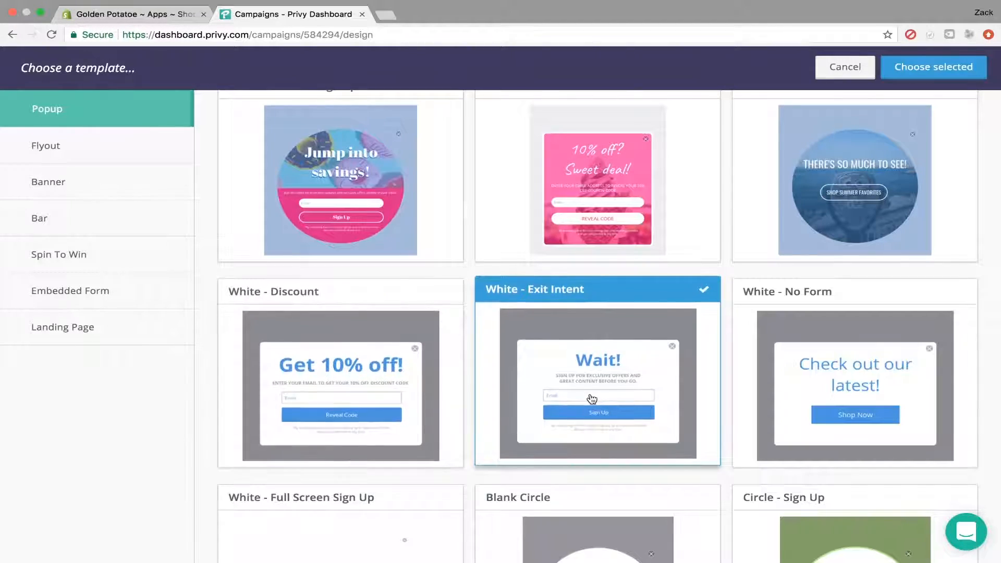
{"action": "mouse_move", "coordinate": [655, 362]}
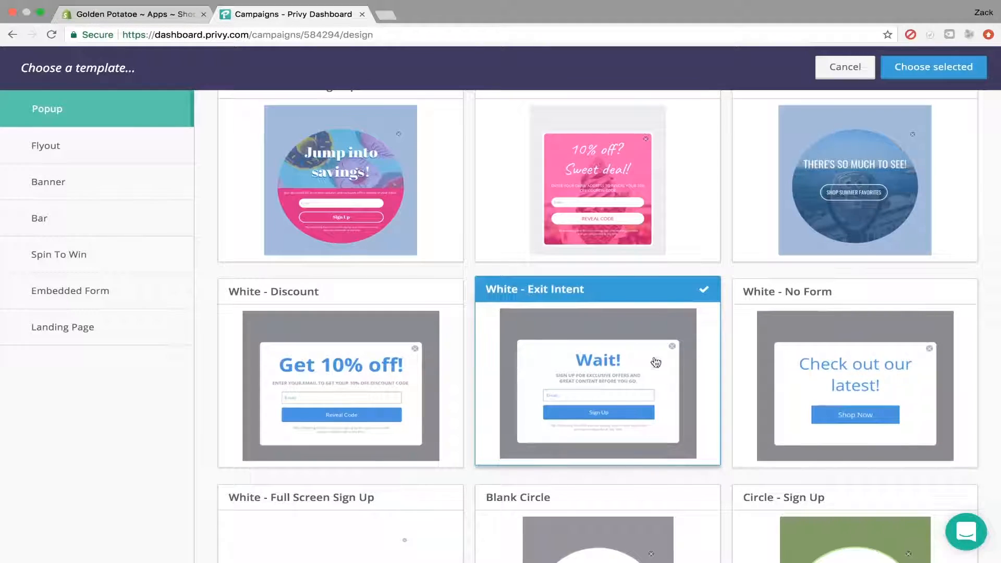
Apply White - Exit Intent, confirm replacing the current popup, and save the design
{"action": "left_click", "coordinate": [934, 66]}
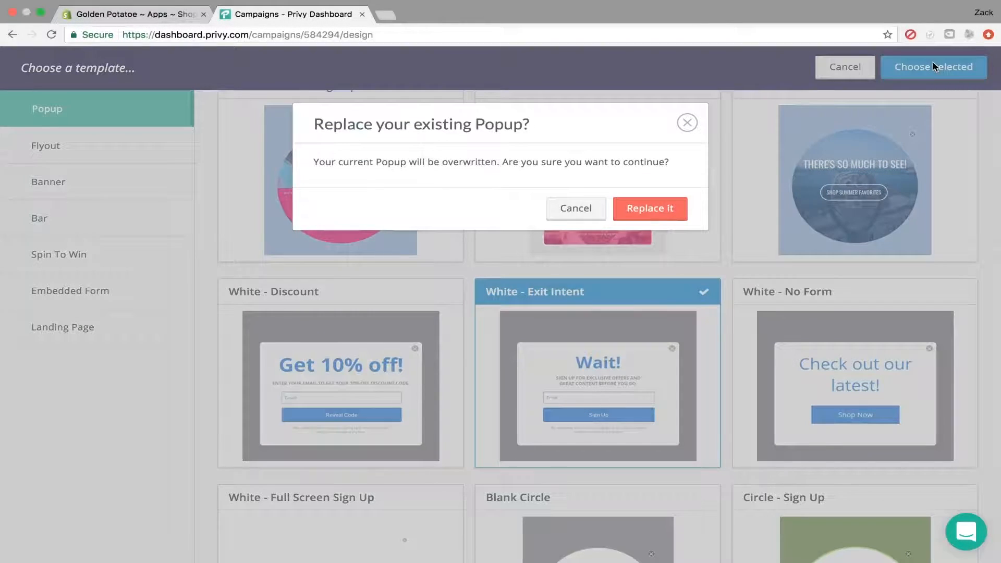
{"action": "mouse_move", "coordinate": [822, 121]}
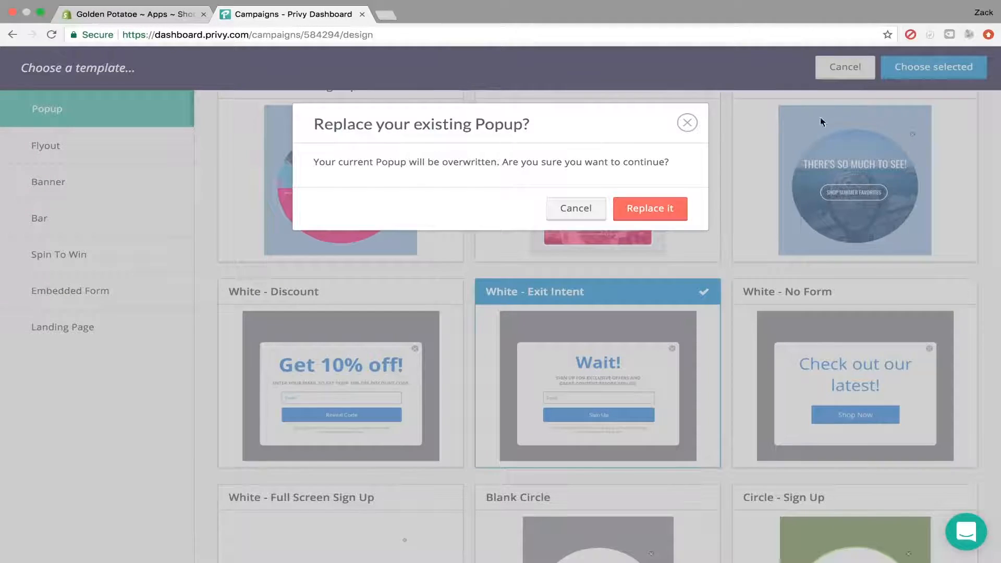
{"action": "mouse_move", "coordinate": [611, 195]}
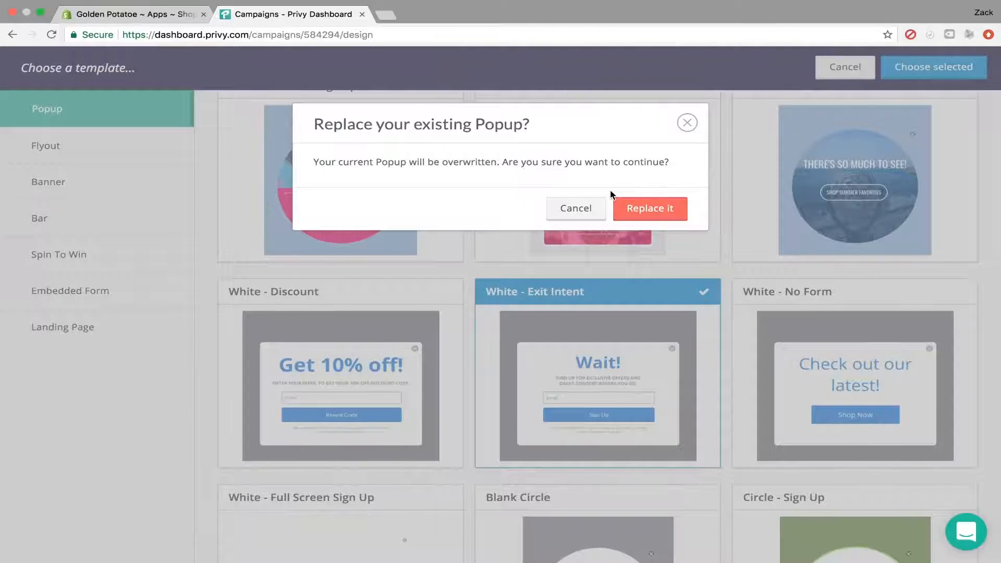
{"action": "left_click", "coordinate": [661, 207]}
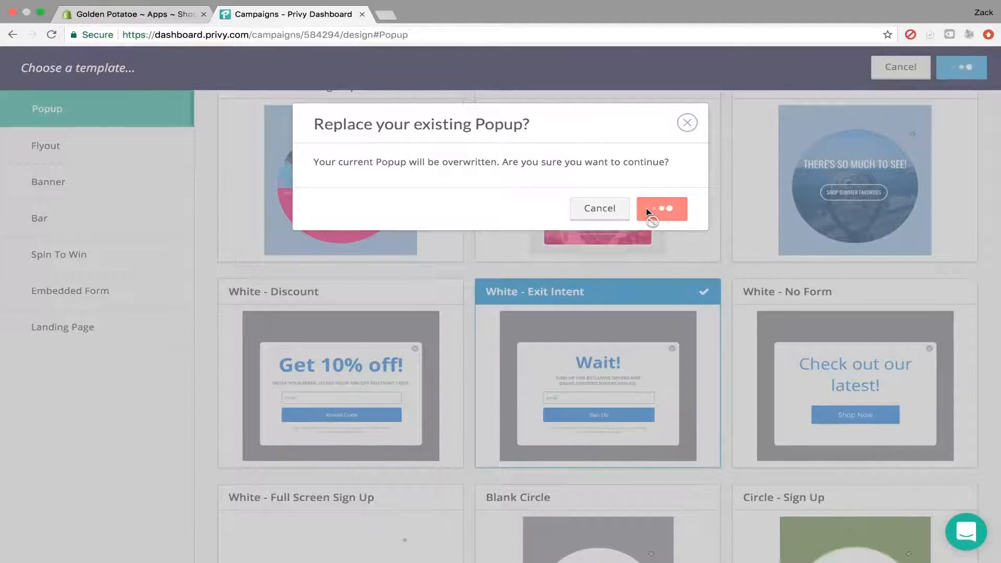
{"action": "left_click", "coordinate": [662, 207]}
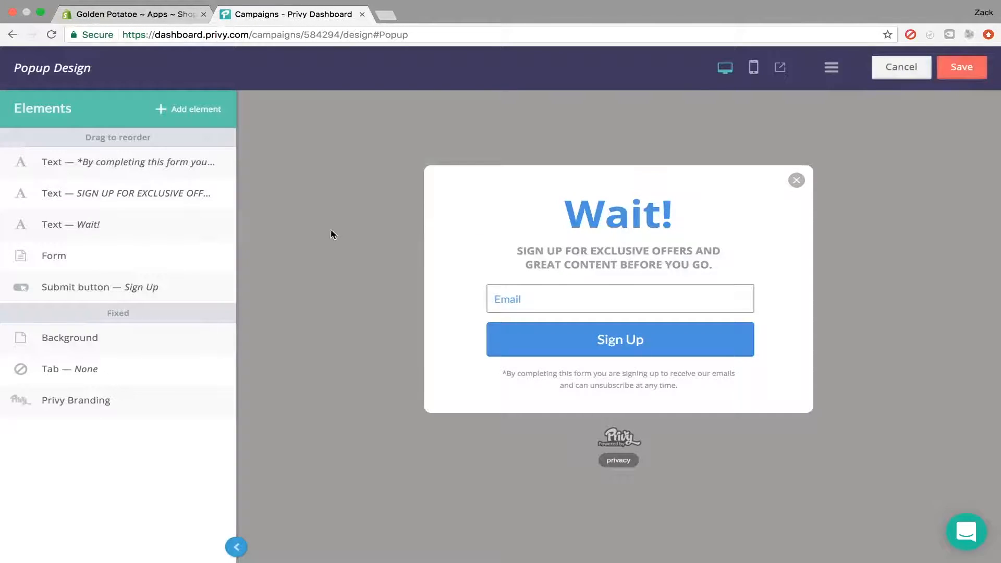
{"action": "left_click", "coordinate": [961, 67]}
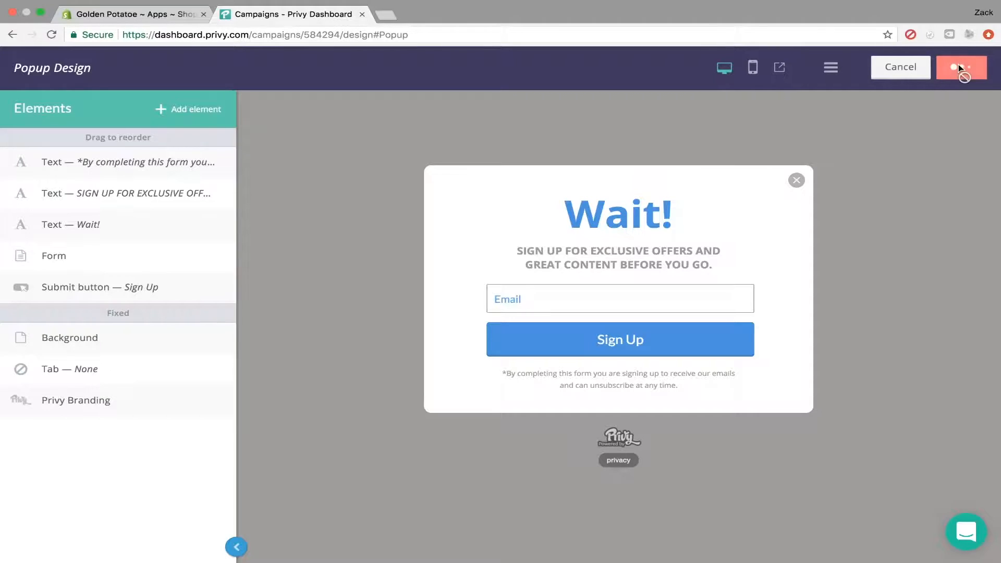
{"action": "left_click", "coordinate": [962, 66]}
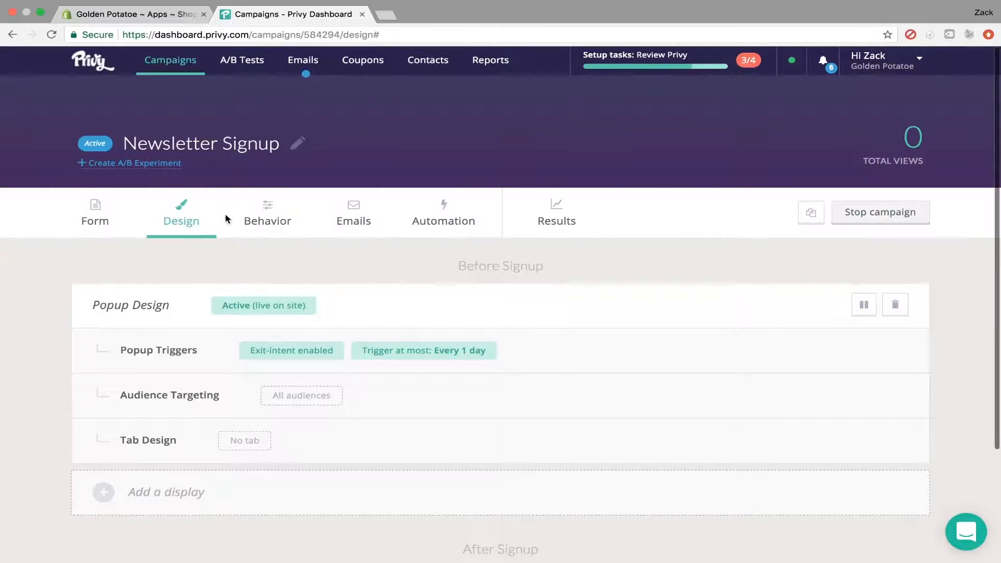
{"action": "mouse_move", "coordinate": [370, 411]}
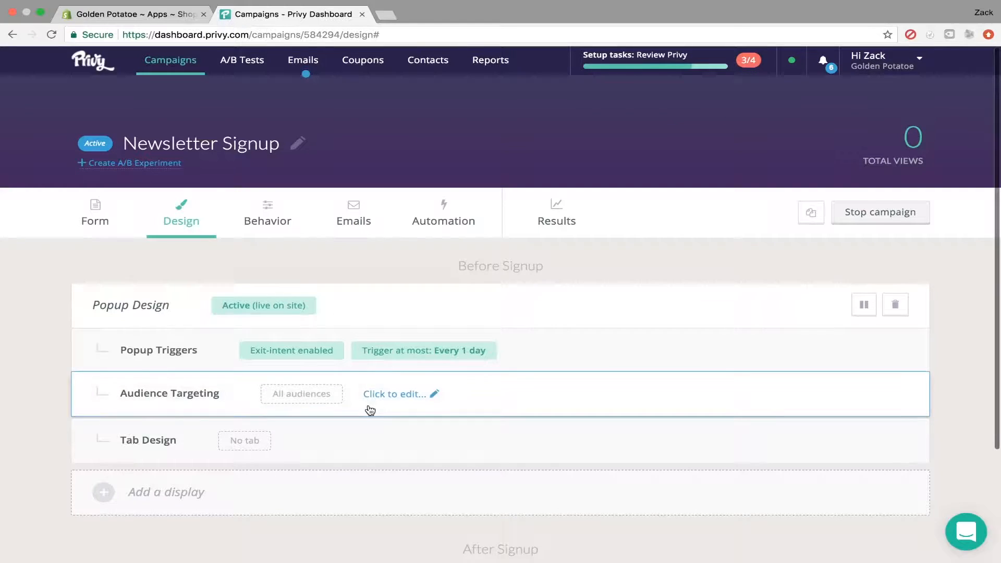
Scroll to the After Signup section with the Thank You Page Design
{"action": "scroll", "scroll_direction": "down", "scroll_amount": 3}
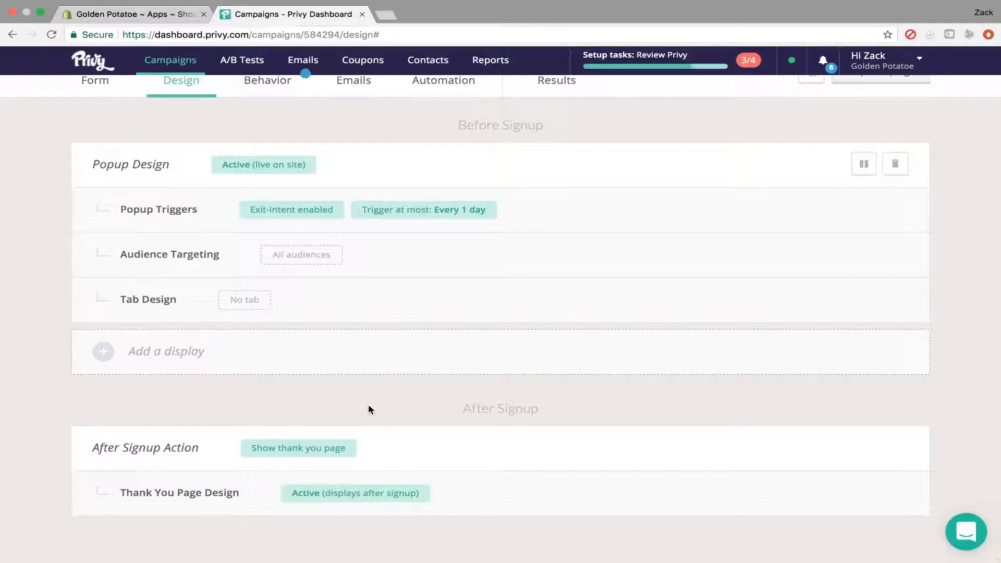
{"action": "mouse_move", "coordinate": [447, 444]}
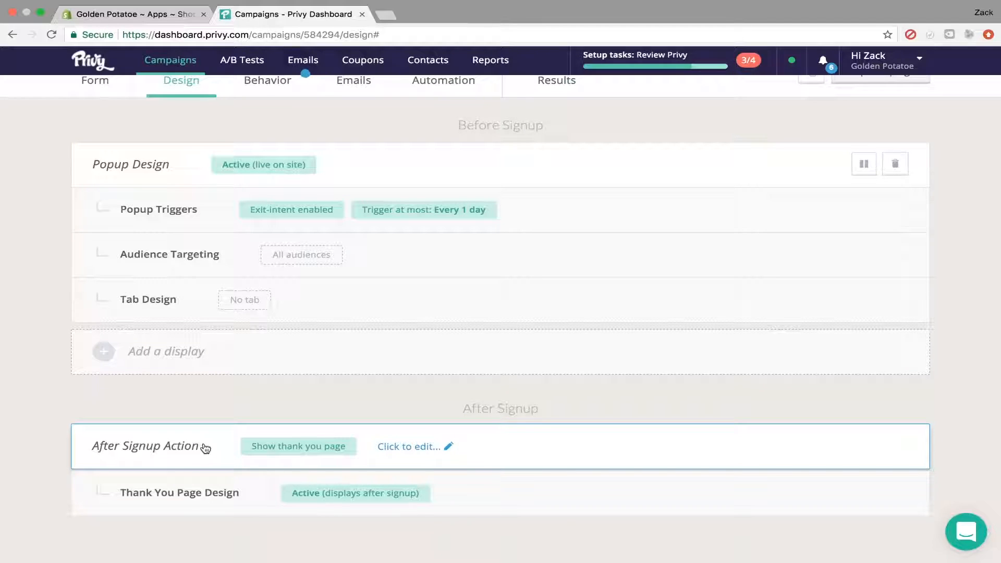
{"action": "left_click", "coordinate": [410, 446]}
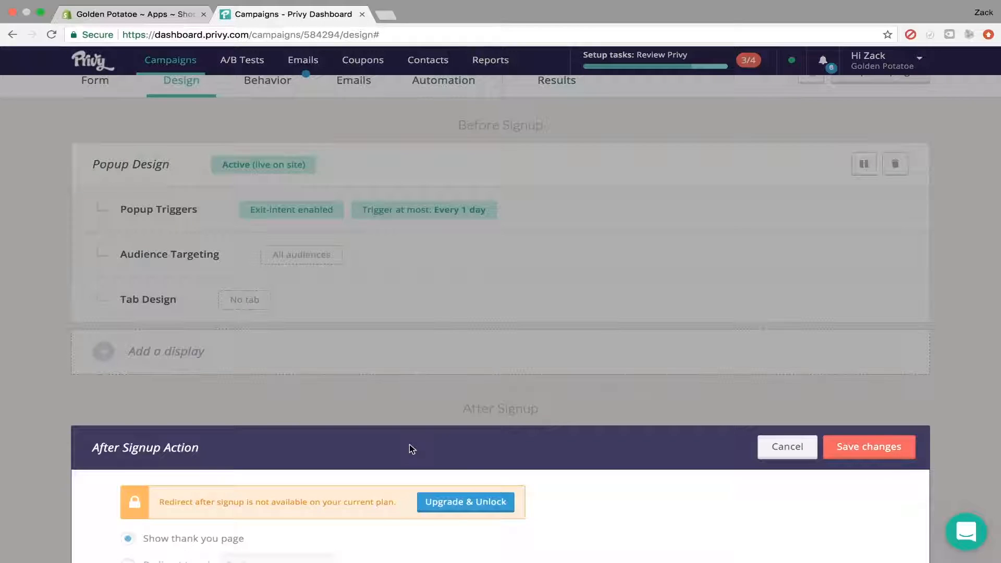
{"action": "scroll", "scroll_direction": "down", "scroll_amount": 3}
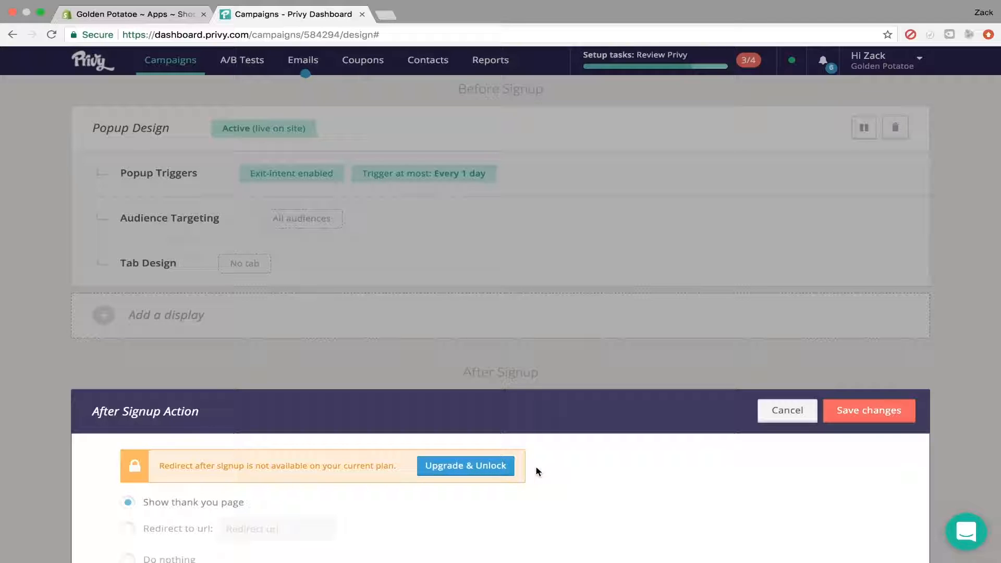
{"action": "mouse_move", "coordinate": [553, 469]}
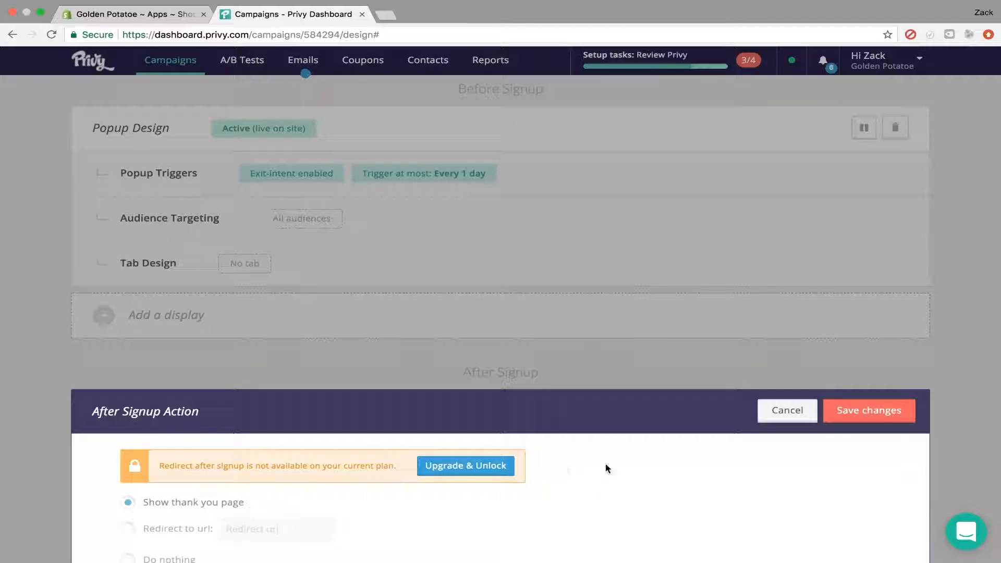
{"action": "mouse_move", "coordinate": [767, 455]}
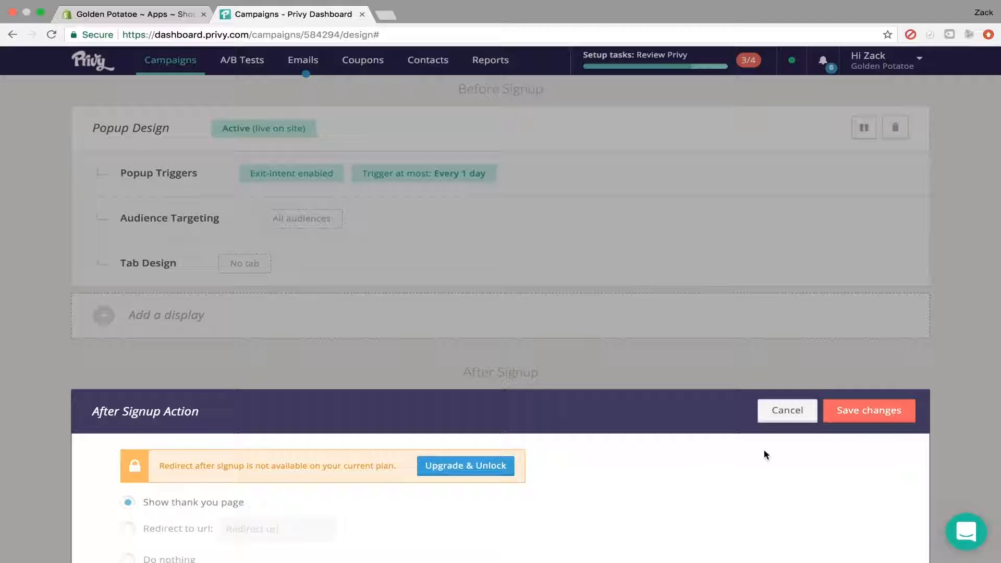
{"action": "mouse_move", "coordinate": [785, 434]}
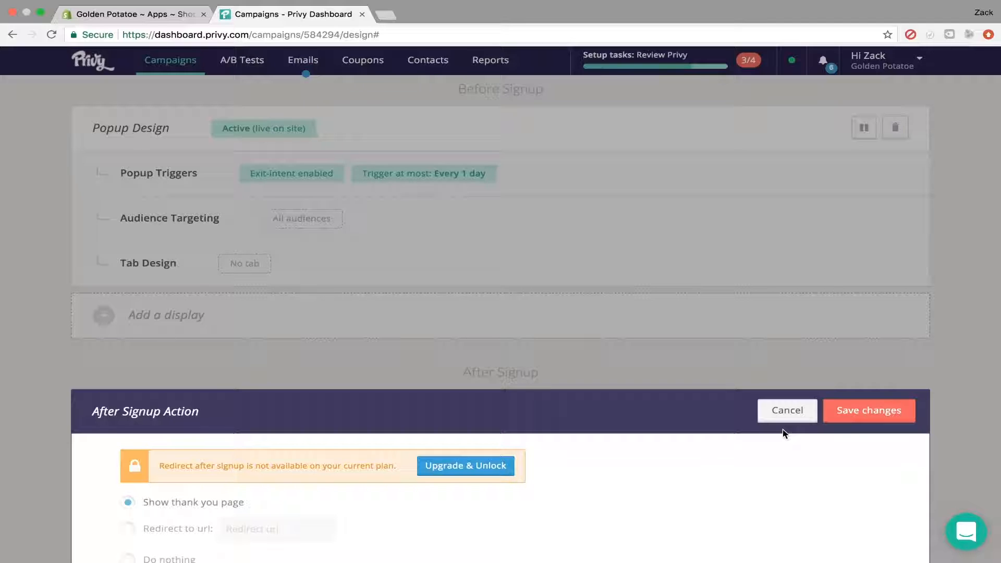
{"action": "mouse_move", "coordinate": [826, 427]}
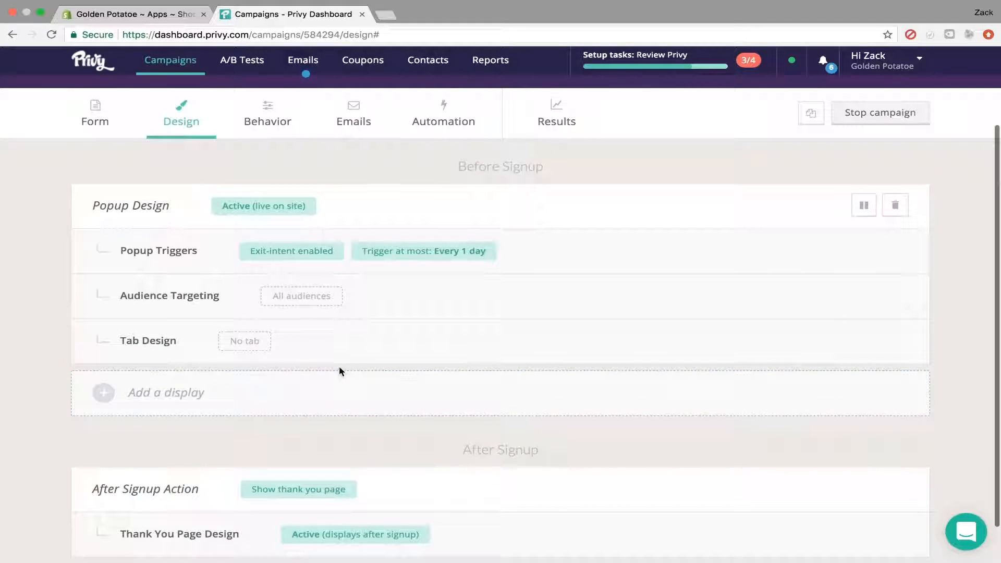
{"action": "mouse_move", "coordinate": [284, 234]}
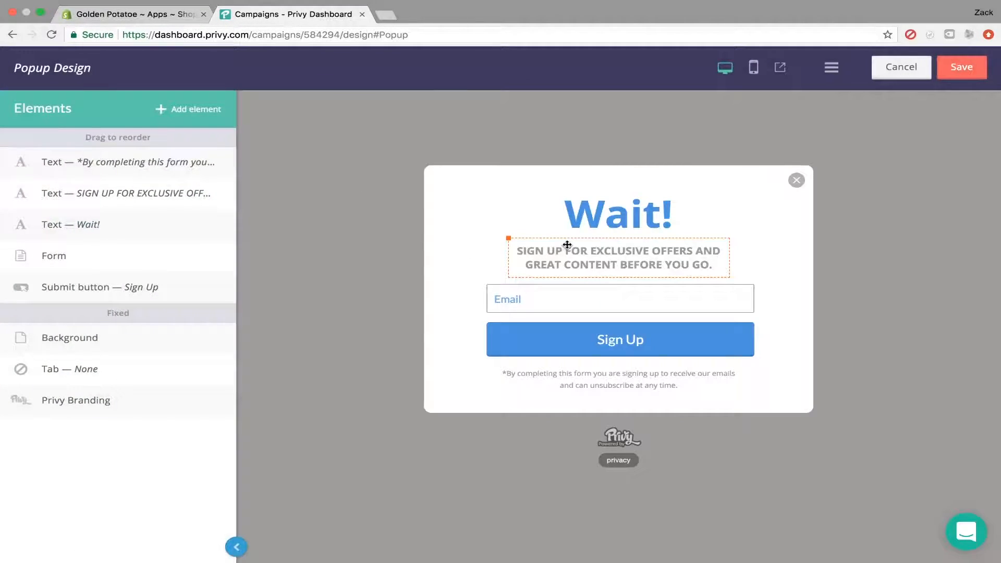
Select the Wait! heading and stretch its box up to the popup's top edge
{"action": "left_click", "coordinate": [620, 214]}
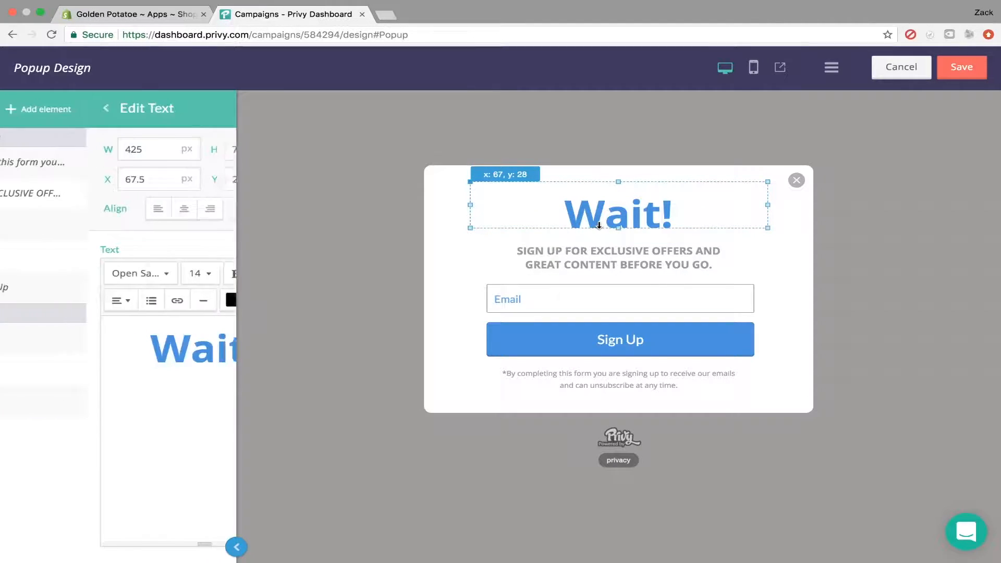
{"action": "left_click", "coordinate": [620, 257]}
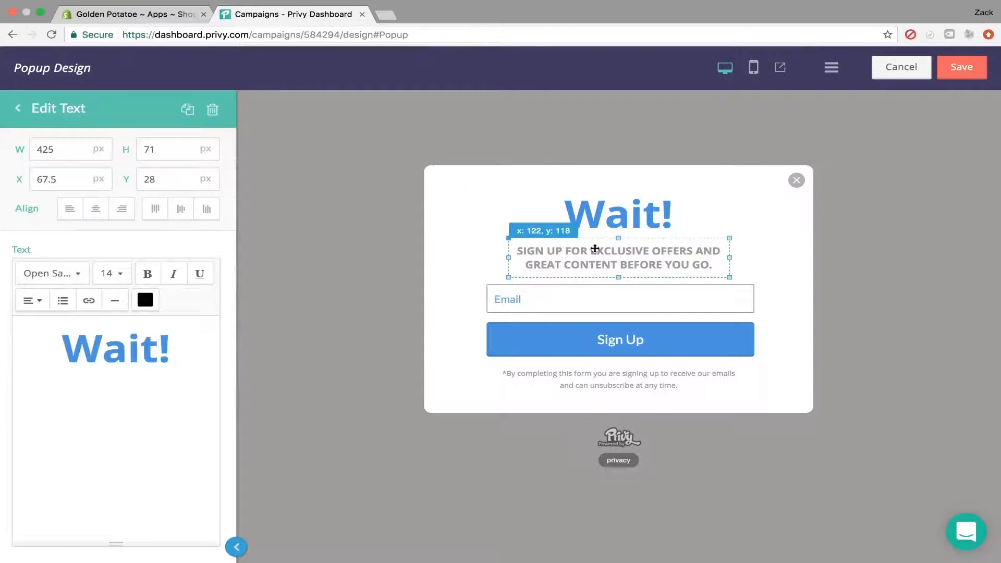
{"action": "left_click", "coordinate": [619, 340]}
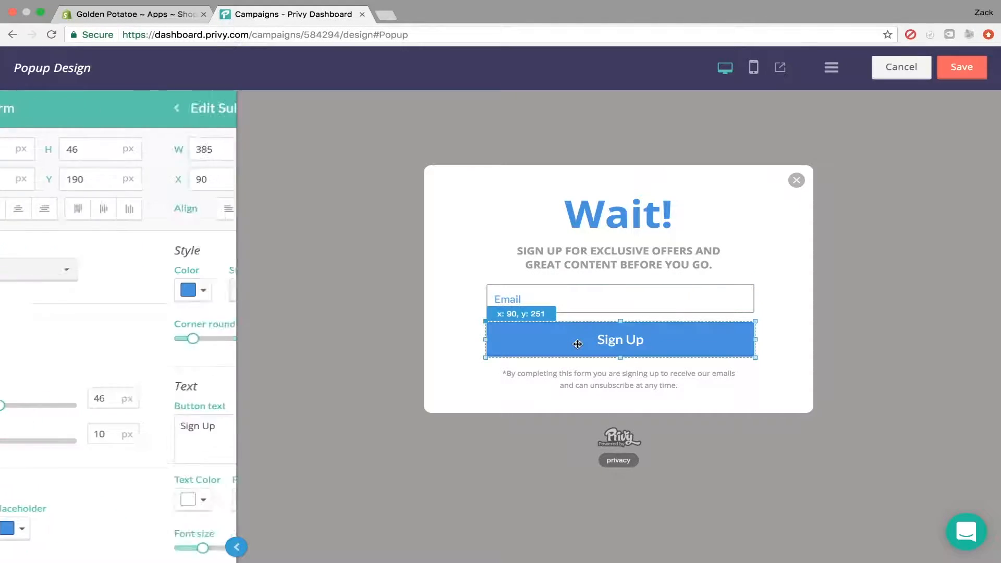
{"action": "left_click", "coordinate": [620, 214]}
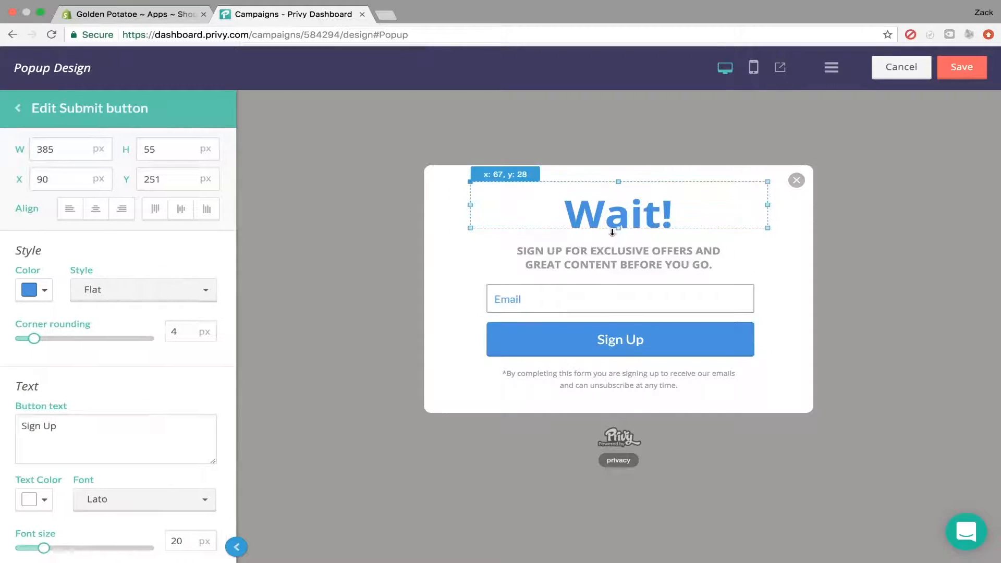
{"action": "left_click", "coordinate": [619, 214]}
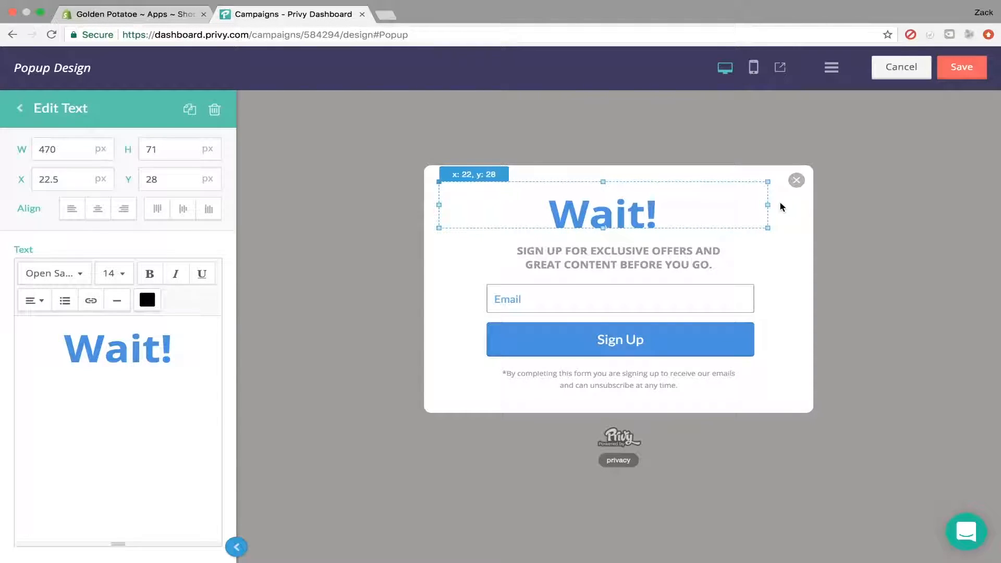
{"action": "left_click_drag", "start_coordinate": [772, 205], "coordinate": [798, 205]}
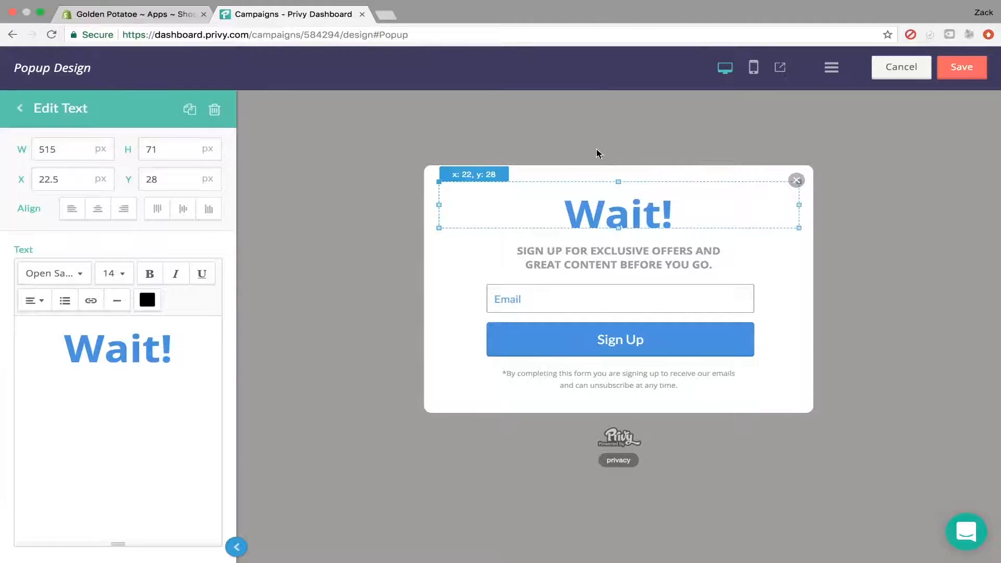
{"action": "left_click_drag", "start_coordinate": [617, 181], "coordinate": [616, 169]}
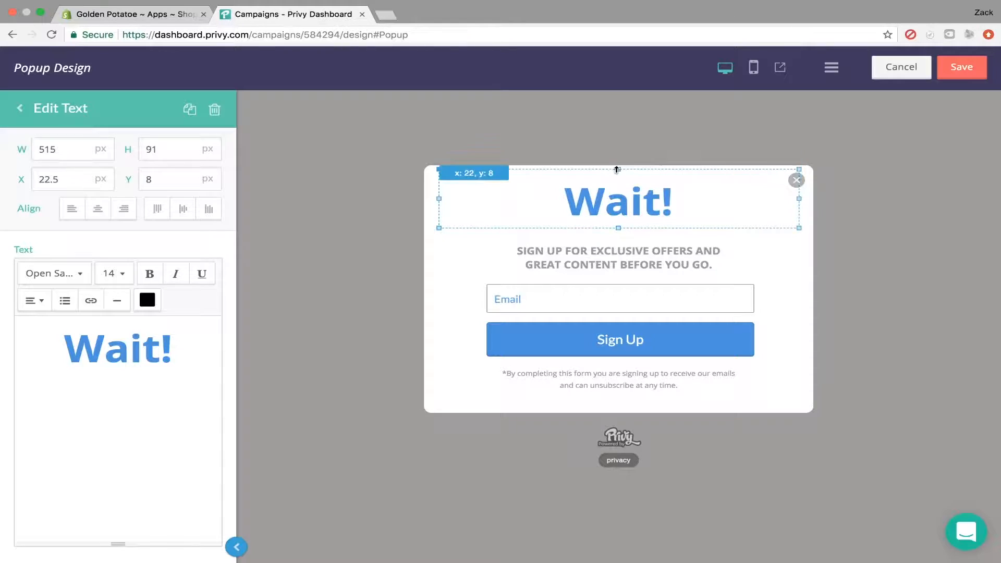
Enlarge the Wait! heading text to 72 px, then move on to the subtitle
{"action": "left_click", "coordinate": [114, 274]}
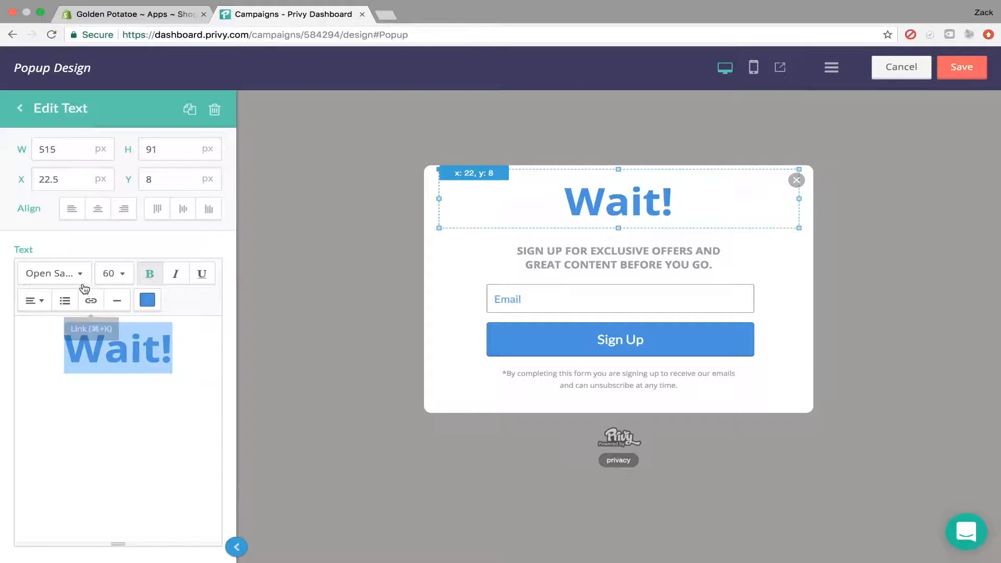
{"action": "left_click", "coordinate": [114, 273]}
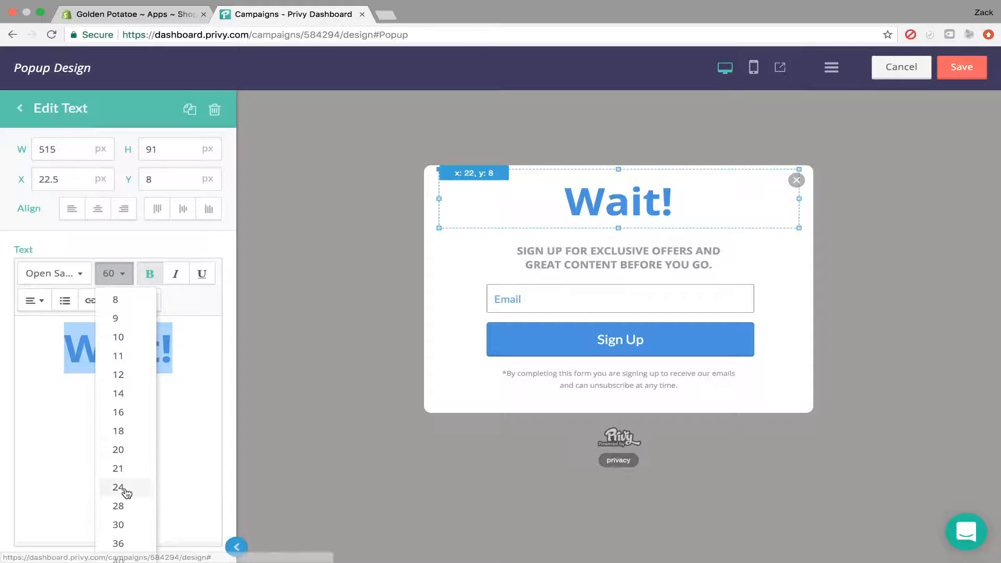
{"action": "scroll", "scroll_direction": "down", "scroll_amount": 3}
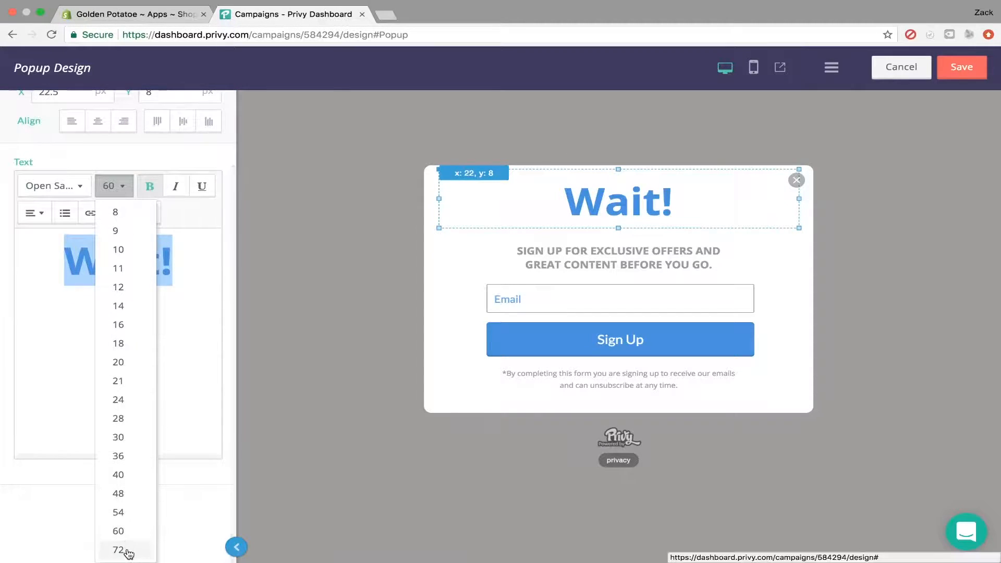
{"action": "left_click", "coordinate": [117, 549]}
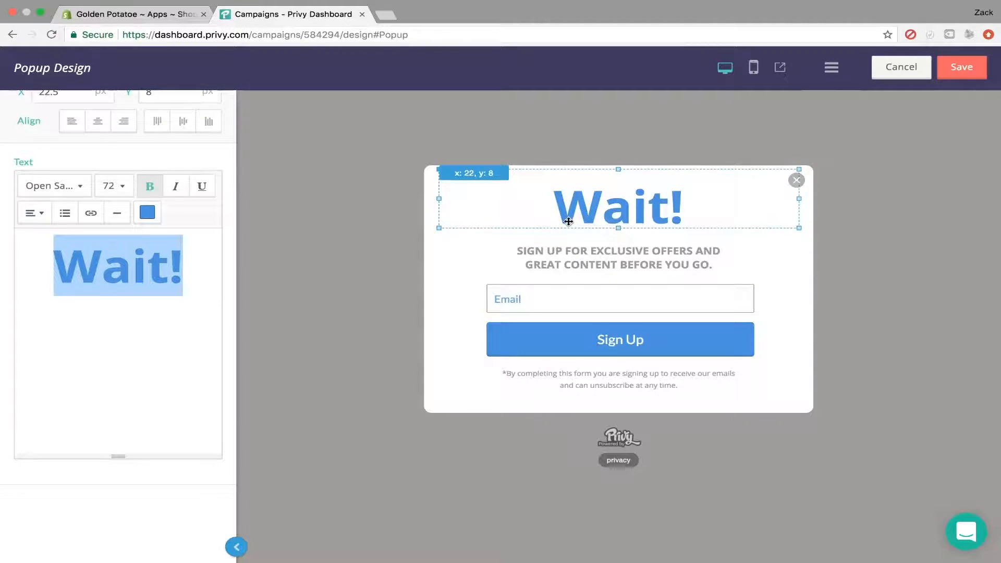
{"action": "left_click", "coordinate": [619, 258]}
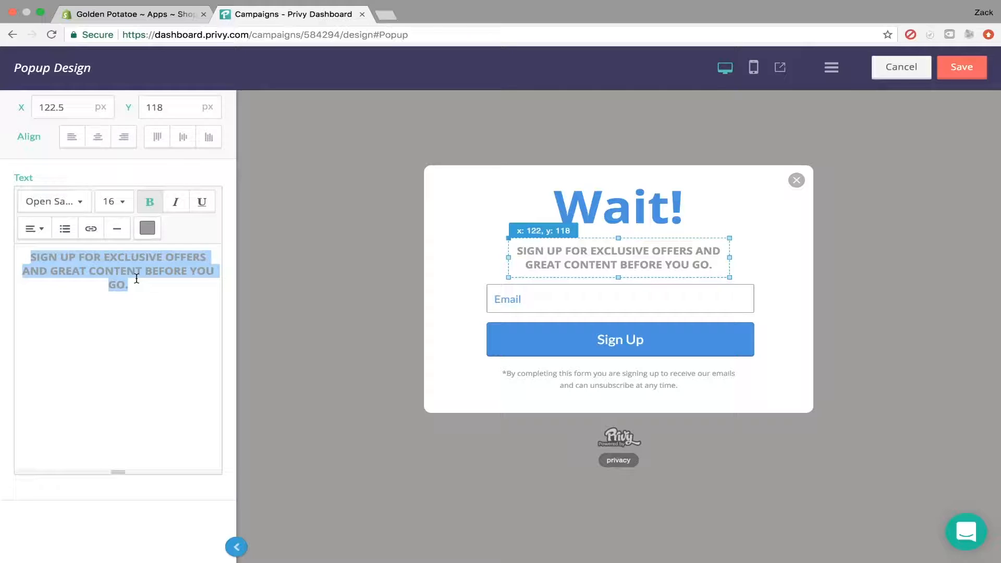
Type the subtitle "Enter Your Email Below to Receive: 15 % Percent Off" and select the disclaimer
{"action": "type", "text": "Enter Your E"}
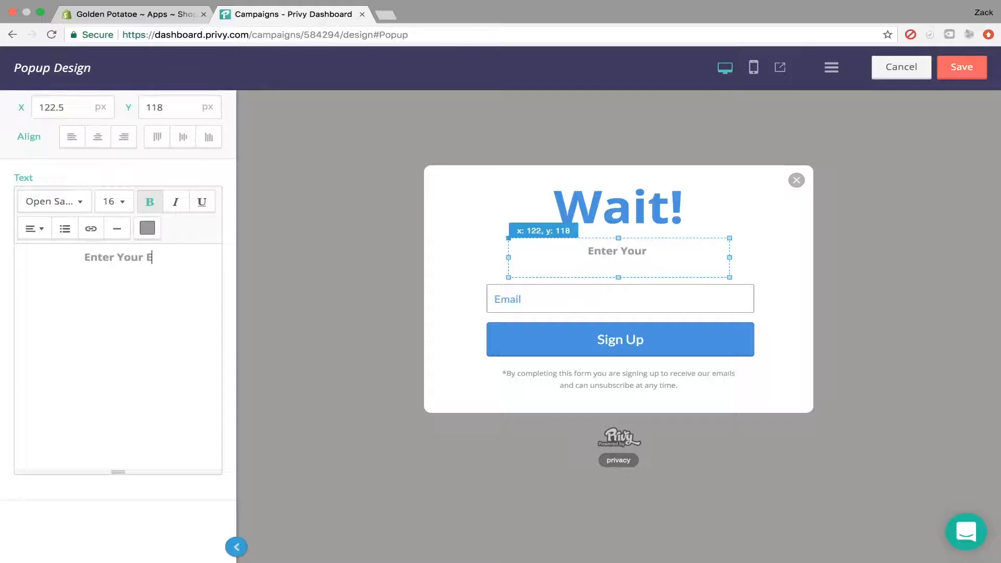
{"action": "type", "text": "mail"}
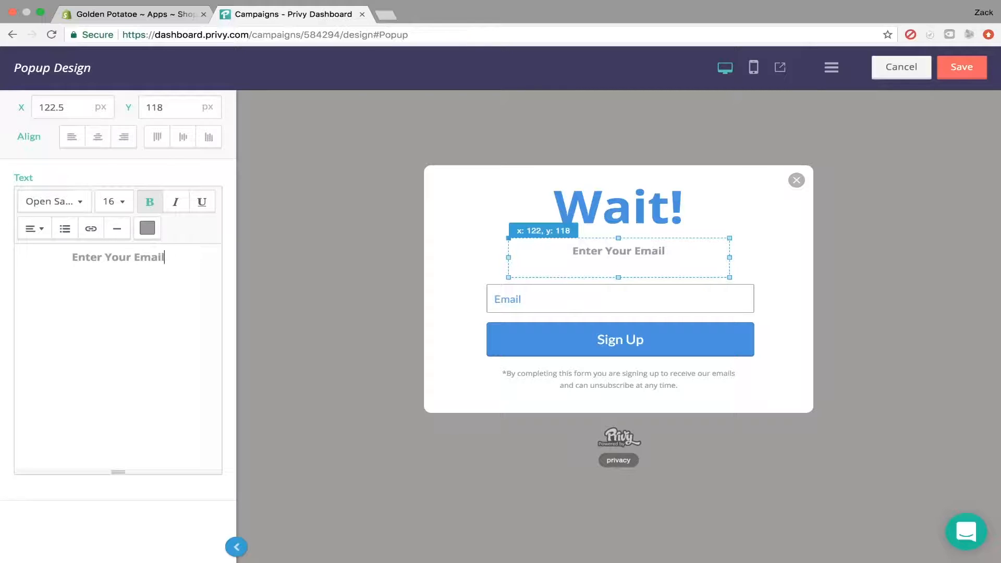
{"action": "type", "text": "Belo"}
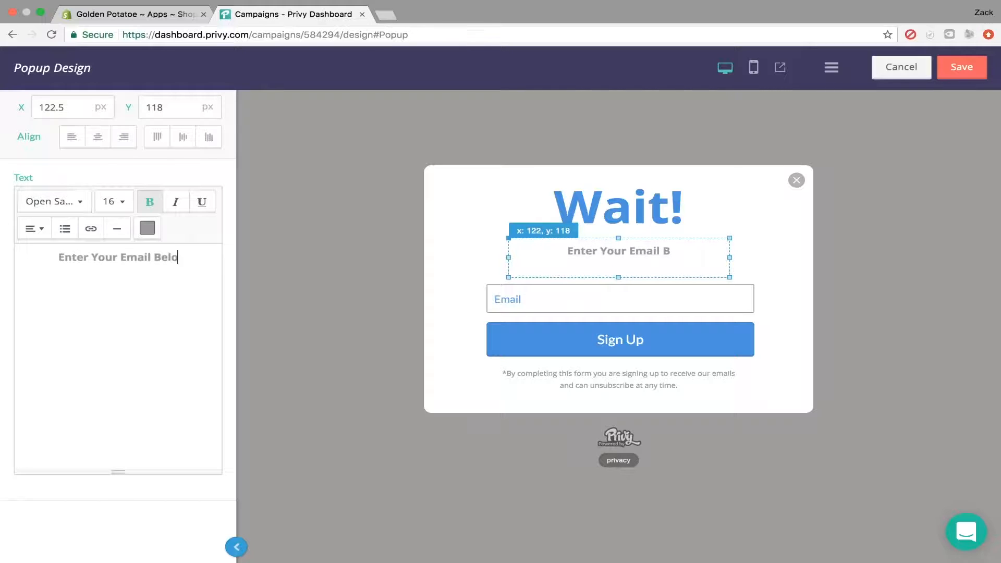
{"action": "type", "text": "w to"}
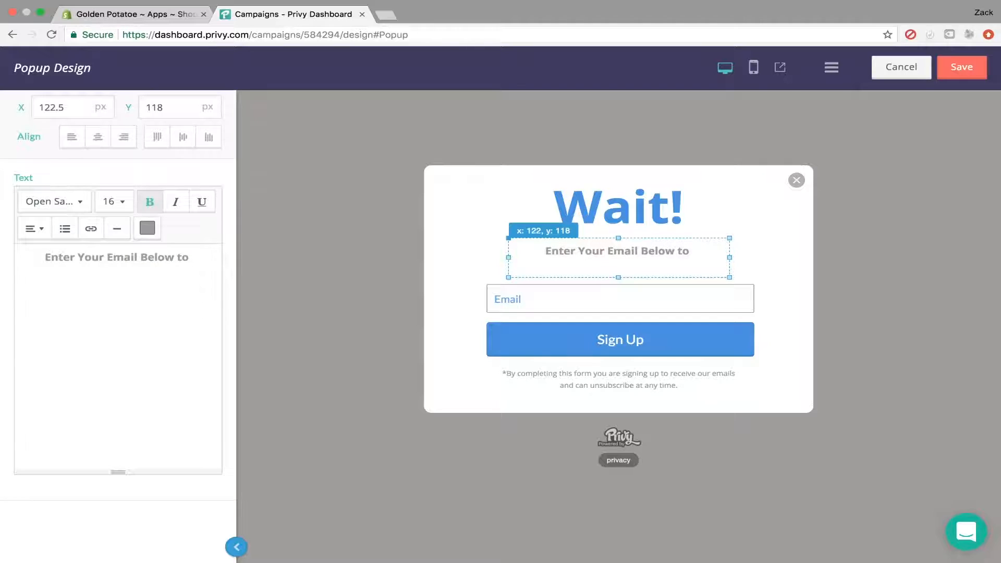
{"action": "type", "text": "Receive"}
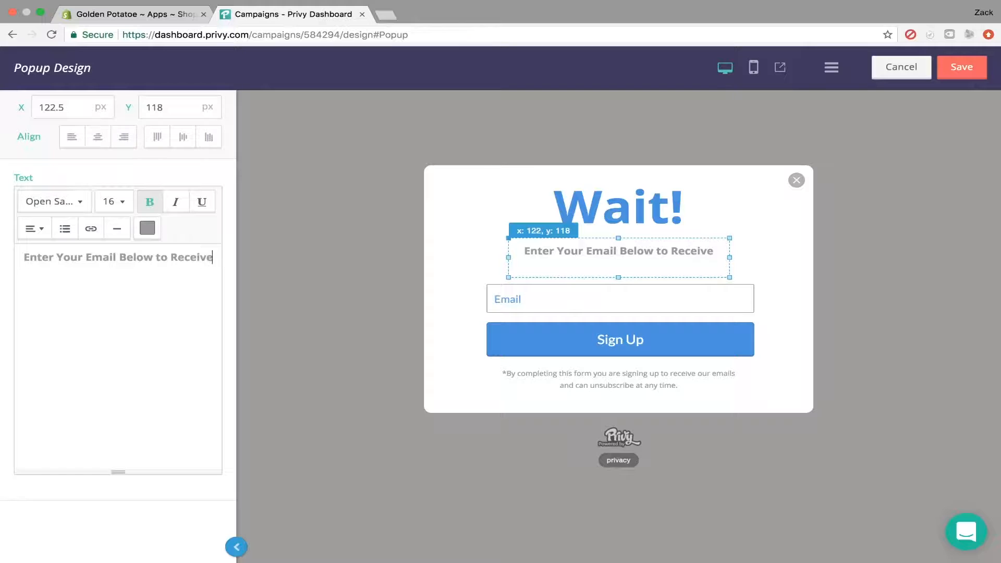
{"action": "type", "text": ":"}
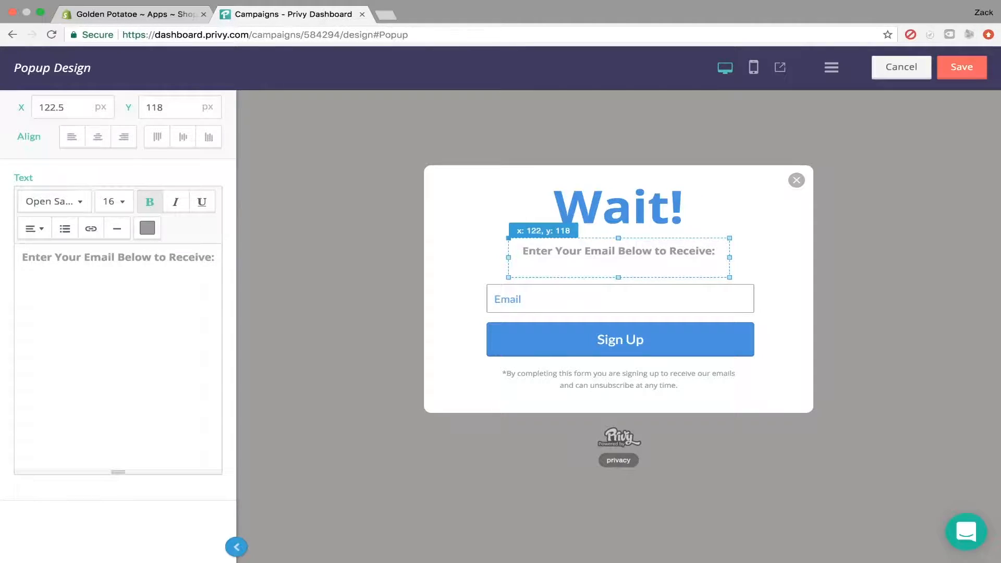
{"action": "type", "text": "15"}
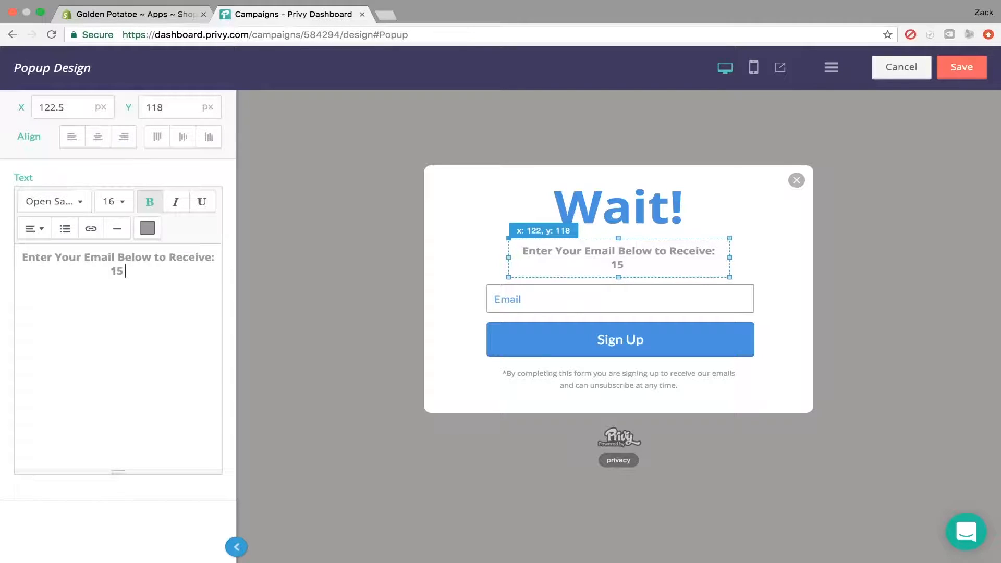
{"action": "type", "text": "% Percent"}
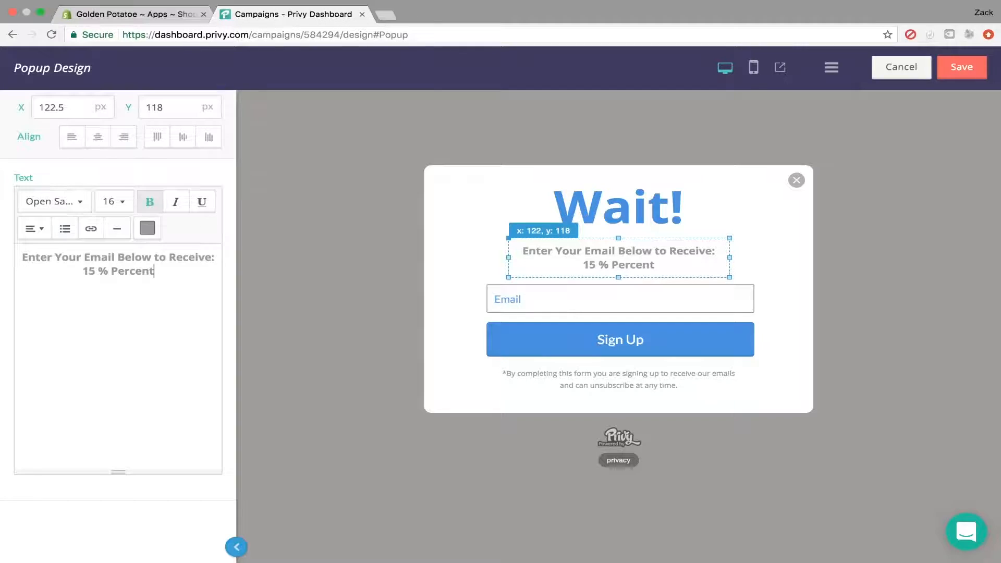
{"action": "type", "text": "Of"}
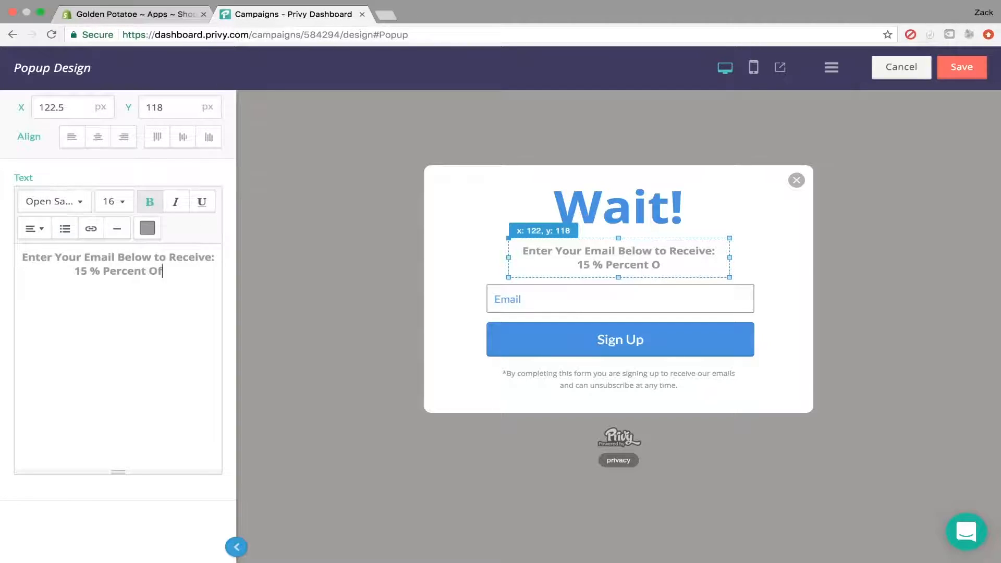
{"action": "type", "text": "f"}
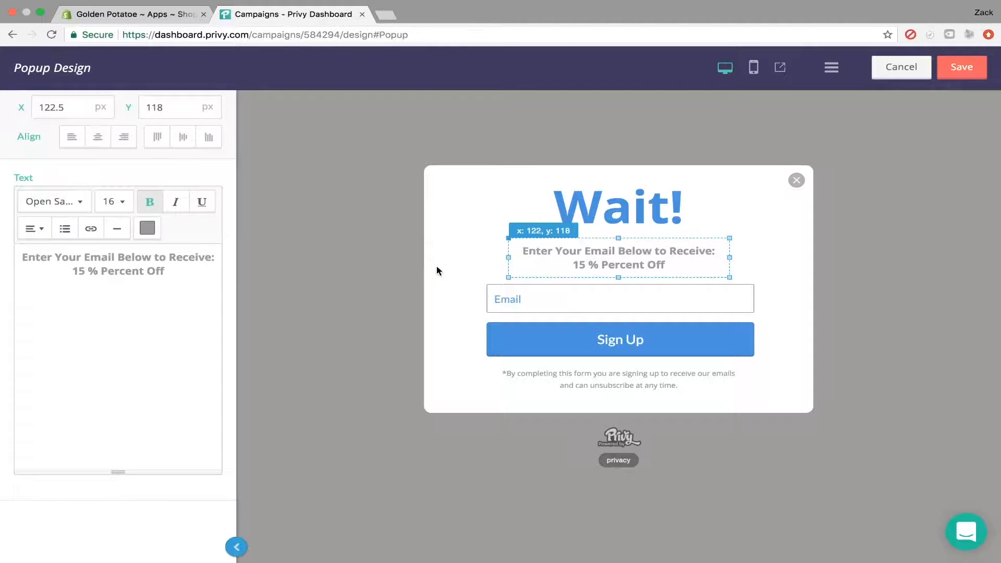
{"action": "left_click", "coordinate": [619, 340]}
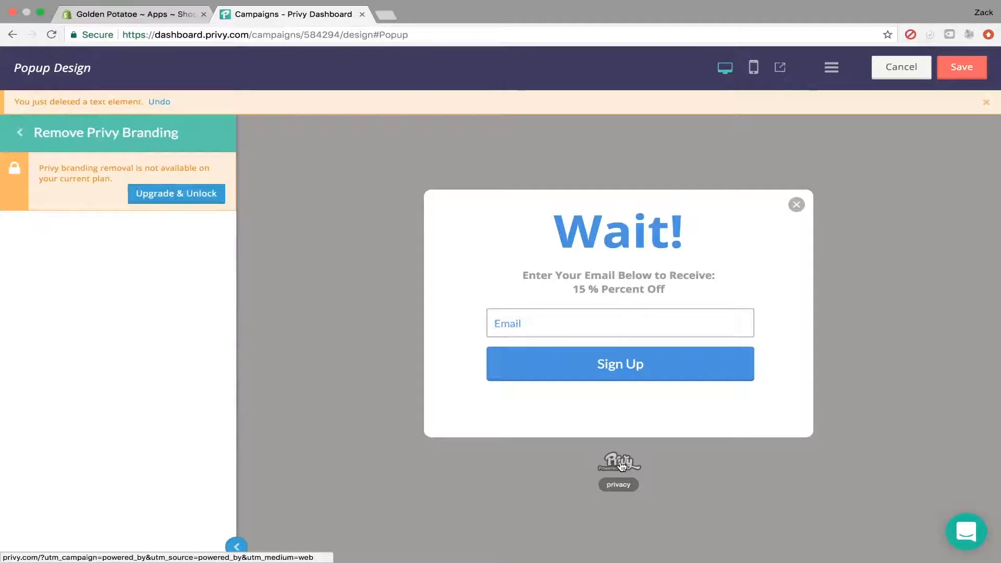
{"action": "mouse_move", "coordinate": [483, 392]}
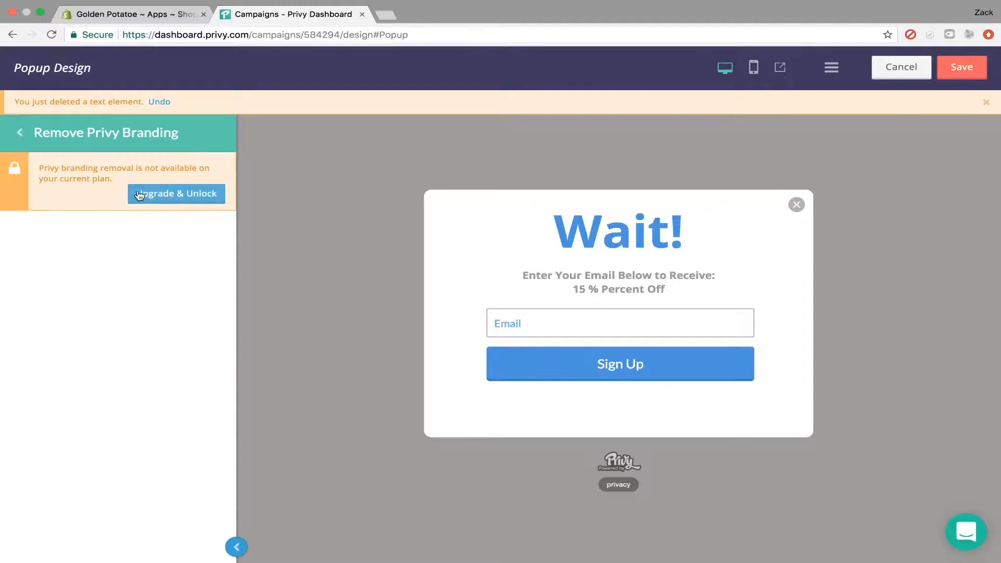
{"action": "mouse_move", "coordinate": [106, 201]}
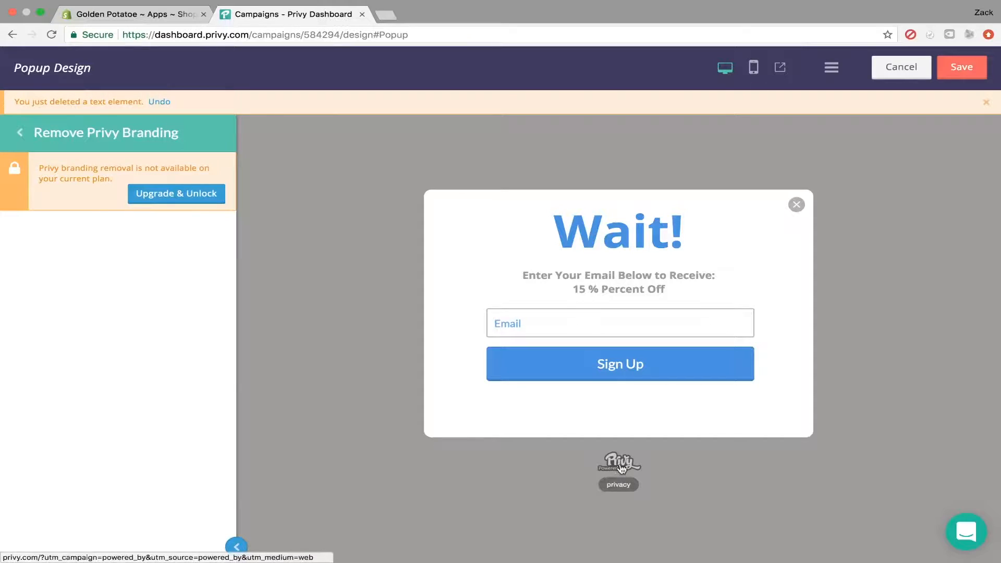
{"action": "mouse_move", "coordinate": [659, 463]}
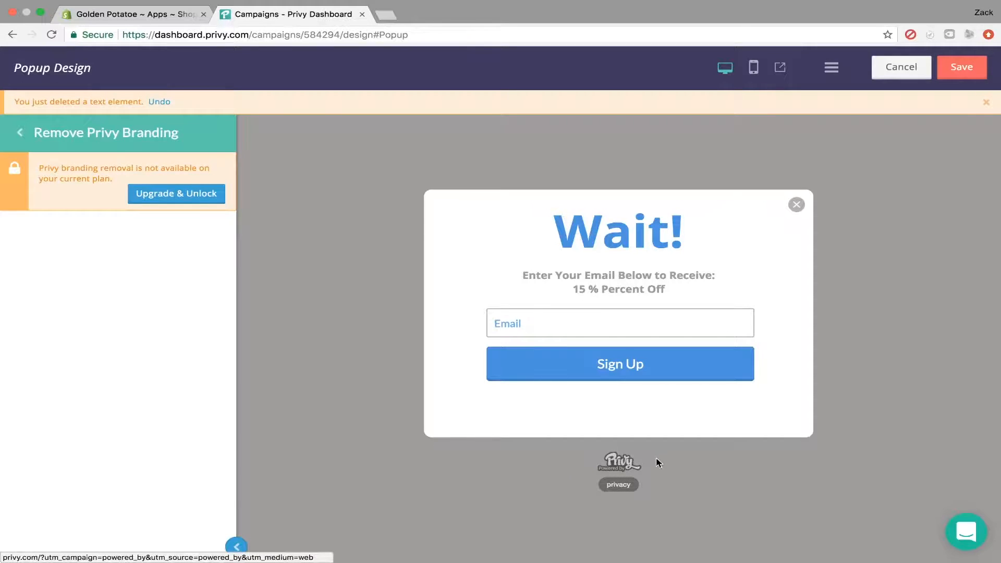
{"action": "mouse_move", "coordinate": [307, 376]}
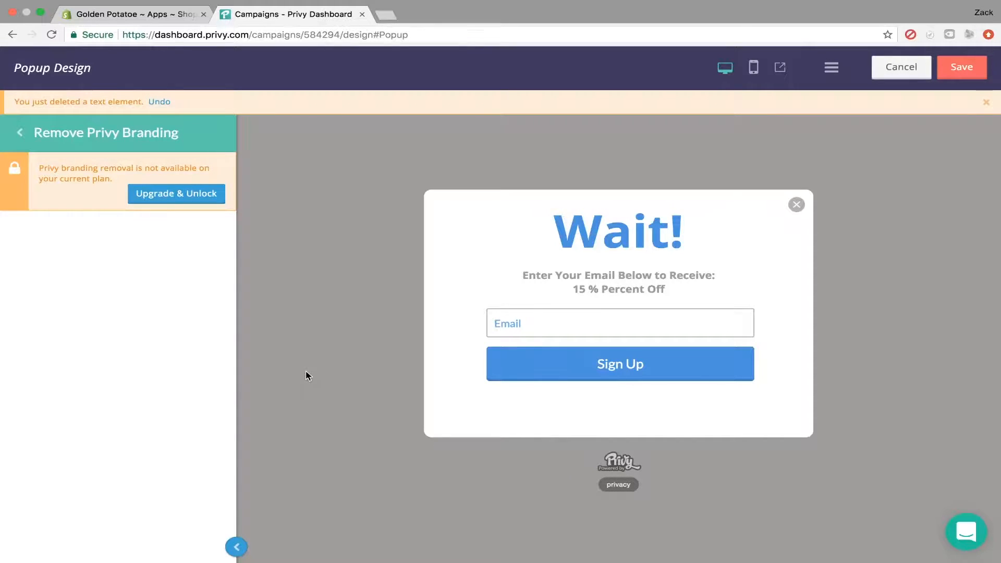
{"action": "mouse_move", "coordinate": [75, 171]}
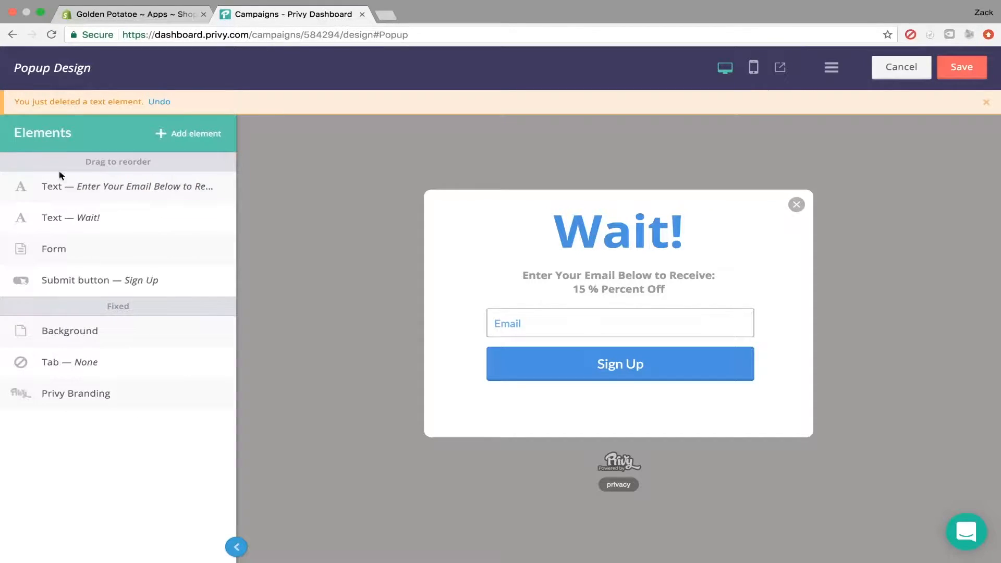
Round the Sign Up button's corners to 16 px in its settings
{"action": "left_click", "coordinate": [620, 364]}
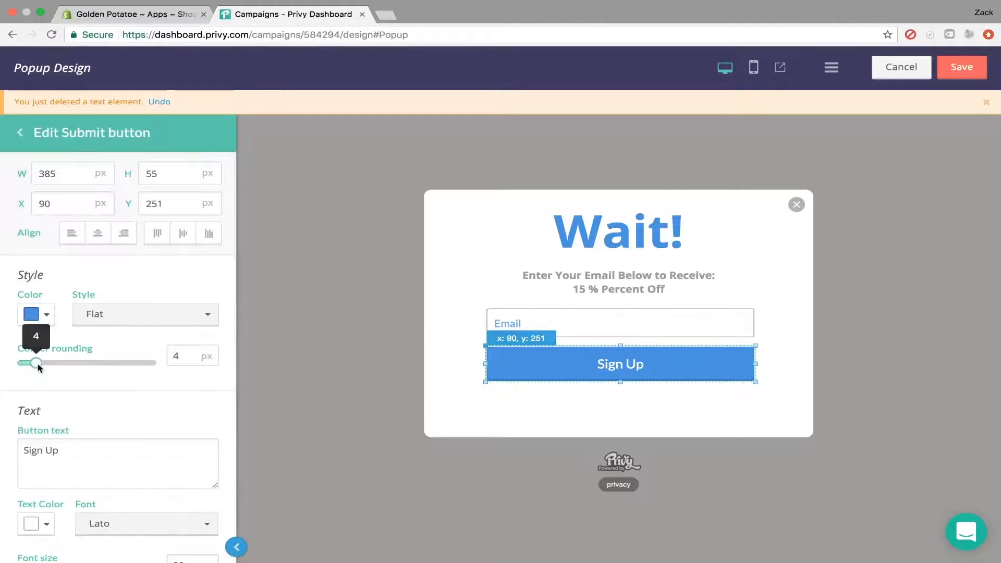
{"action": "left_click_drag", "start_coordinate": [36, 363], "coordinate": [92, 363]}
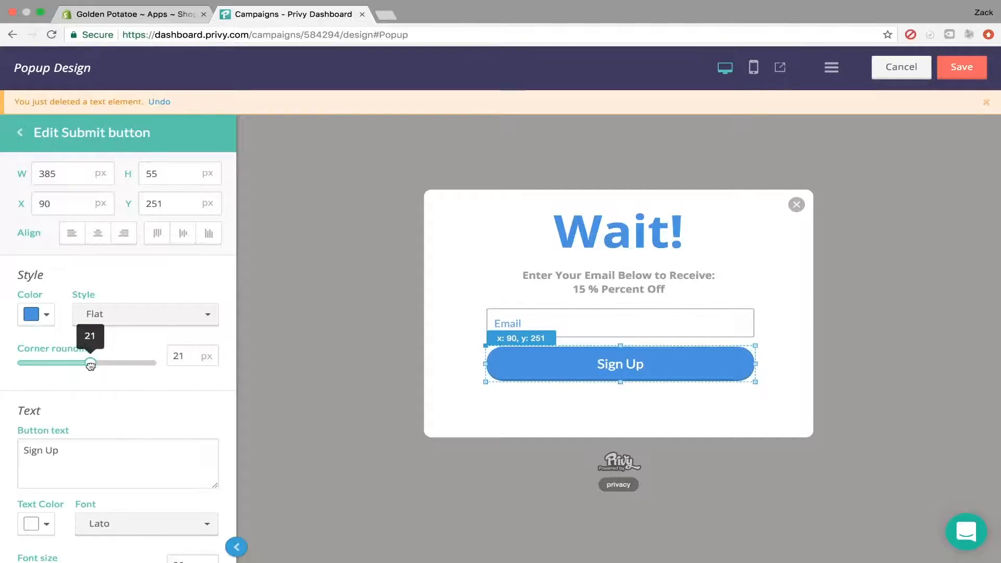
{"action": "left_click_drag", "start_coordinate": [92, 363], "coordinate": [77, 363]}
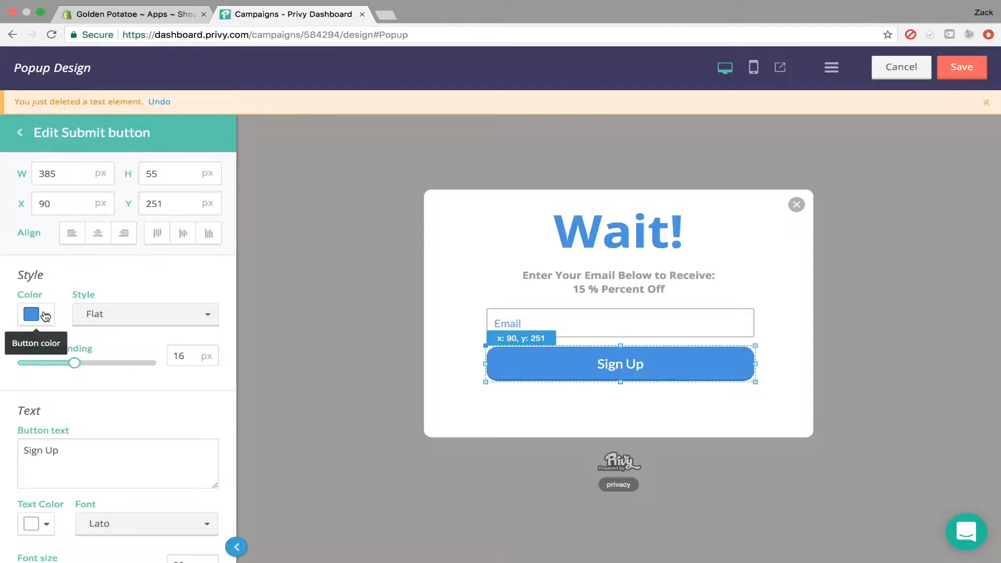
Colour the Sign Up button the blue 1672CE from the colour picker
{"action": "left_click", "coordinate": [31, 314]}
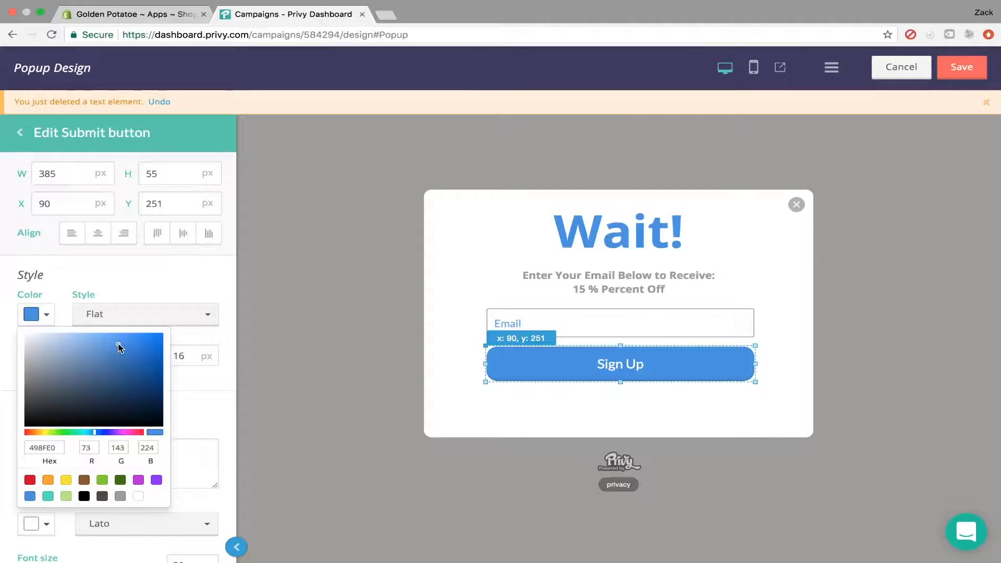
{"action": "left_click", "coordinate": [162, 348]}
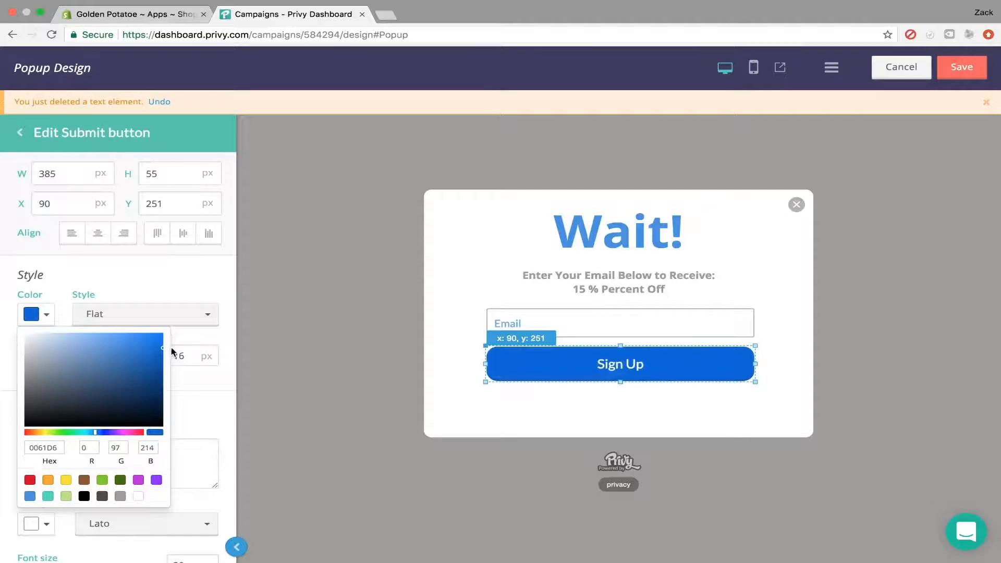
{"action": "left_click", "coordinate": [146, 374]}
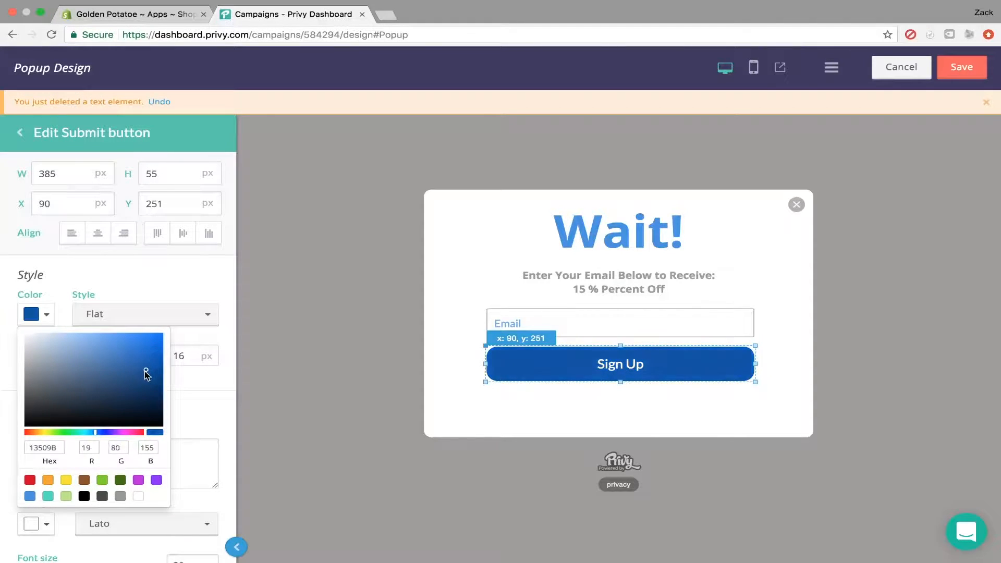
{"action": "left_click", "coordinate": [139, 363]}
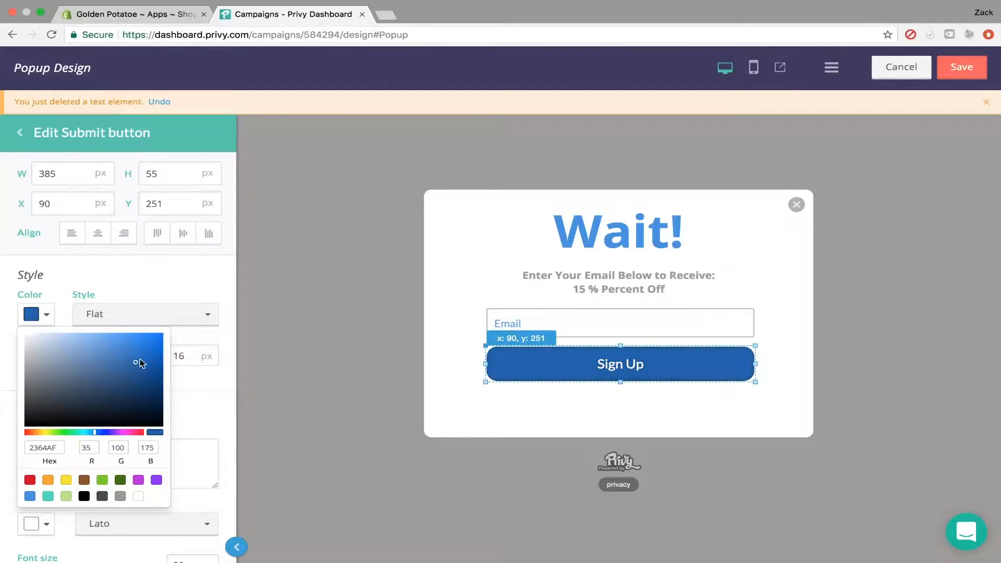
{"action": "left_click", "coordinate": [150, 355]}
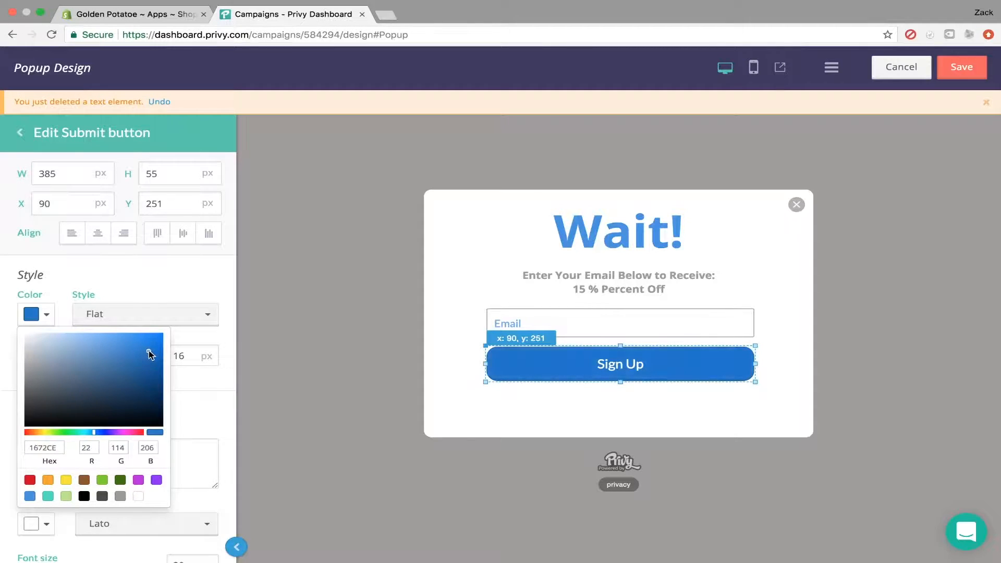
{"action": "left_click", "coordinate": [146, 350]}
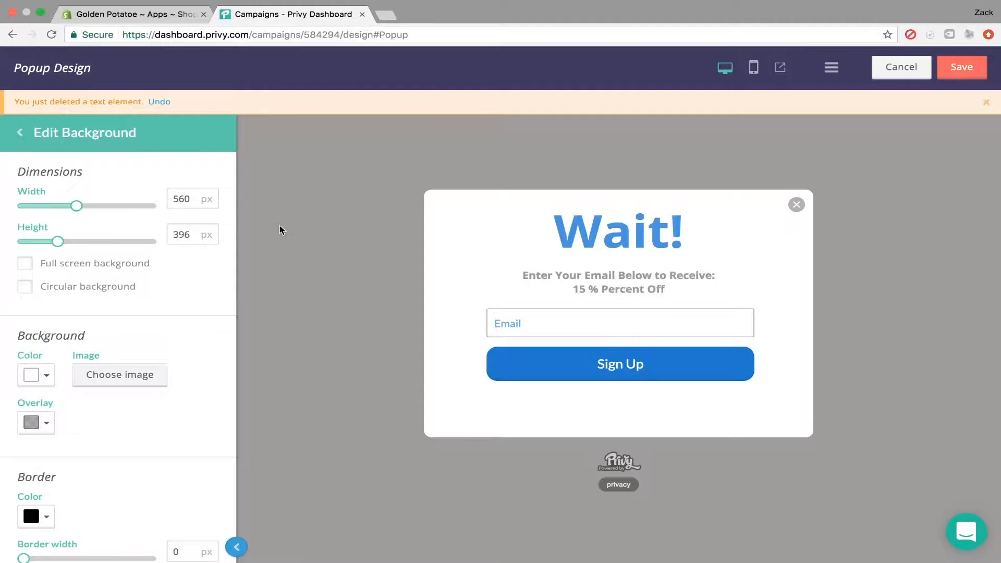
{"action": "mouse_move", "coordinate": [251, 211]}
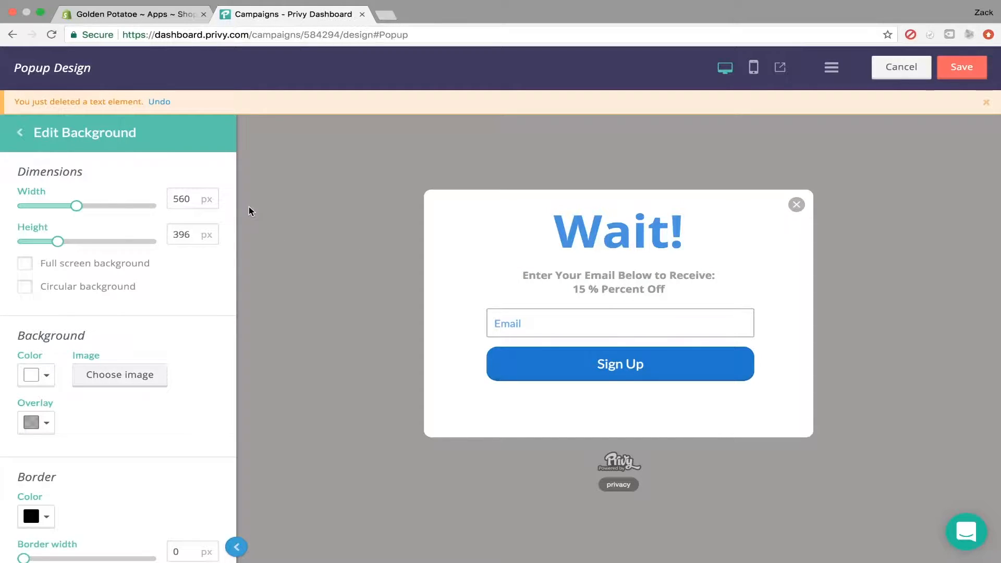
{"action": "mouse_move", "coordinate": [31, 50]}
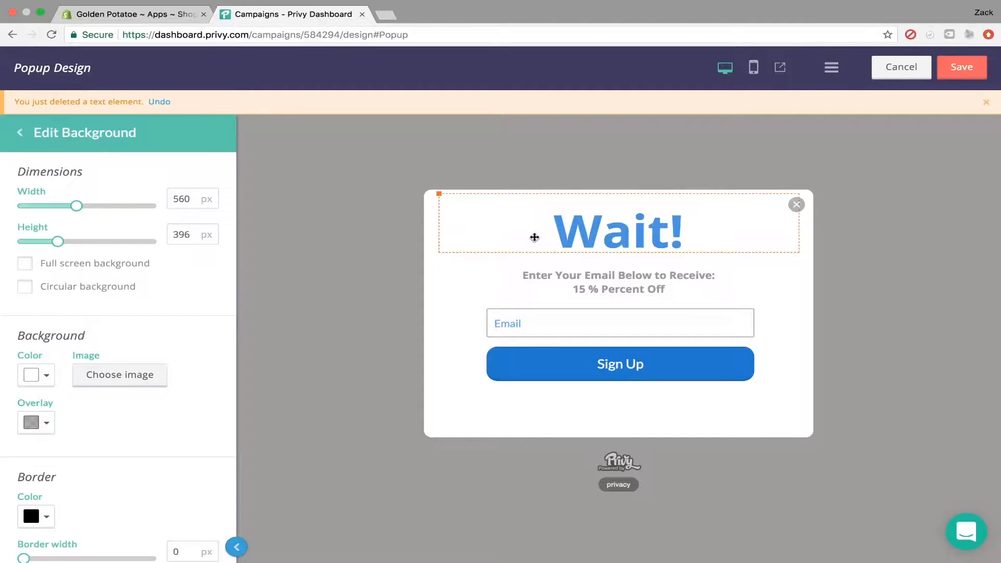
Save the redesigned popup, returning to the campaign's design overview
{"action": "left_click", "coordinate": [619, 281]}
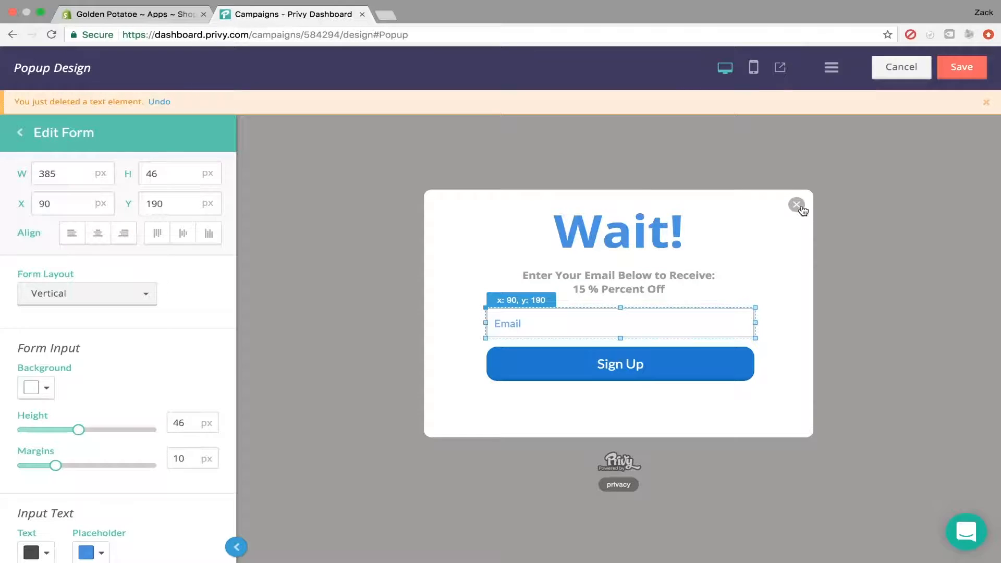
{"action": "left_click", "coordinate": [962, 67]}
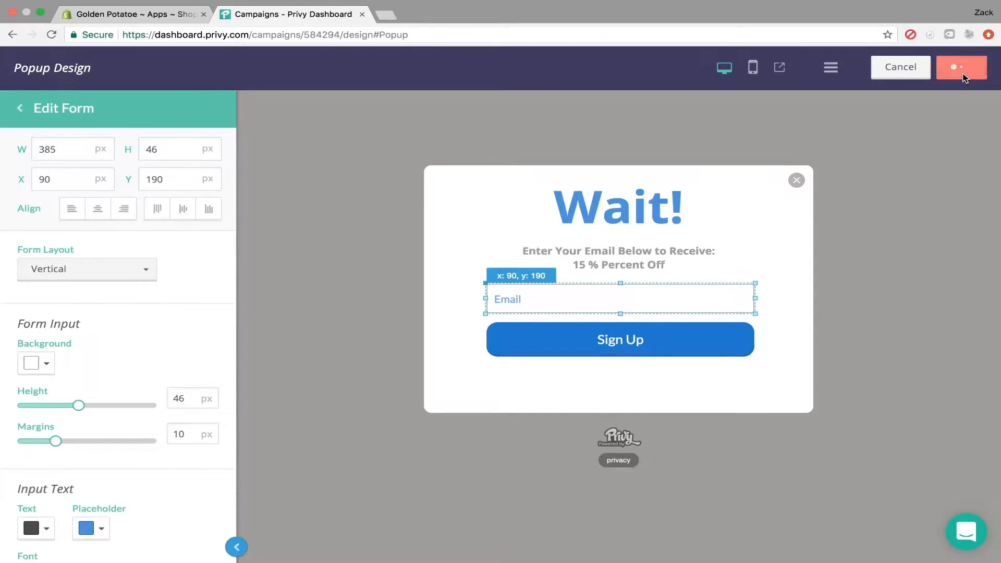
{"action": "left_click", "coordinate": [961, 67]}
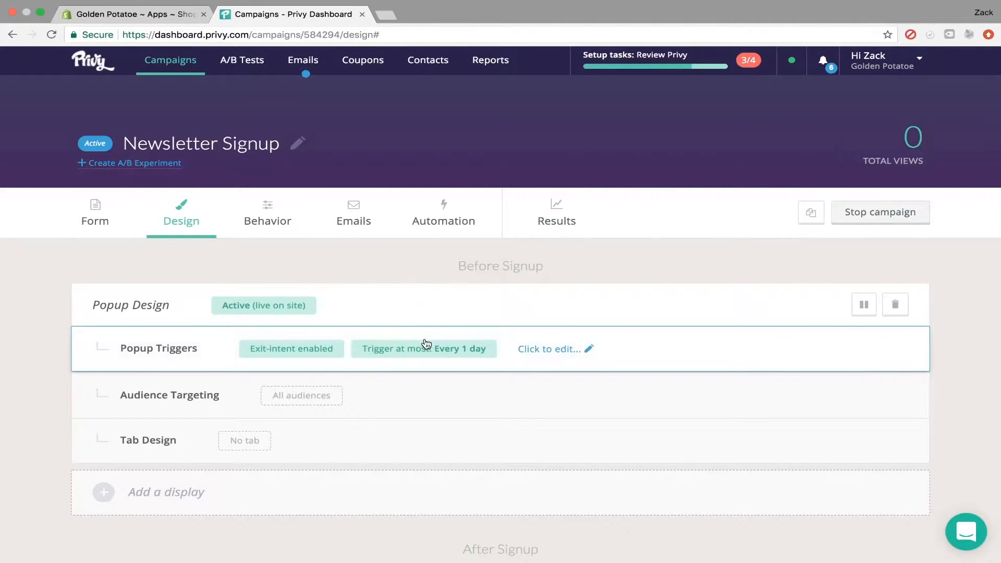
{"action": "mouse_move", "coordinate": [563, 354]}
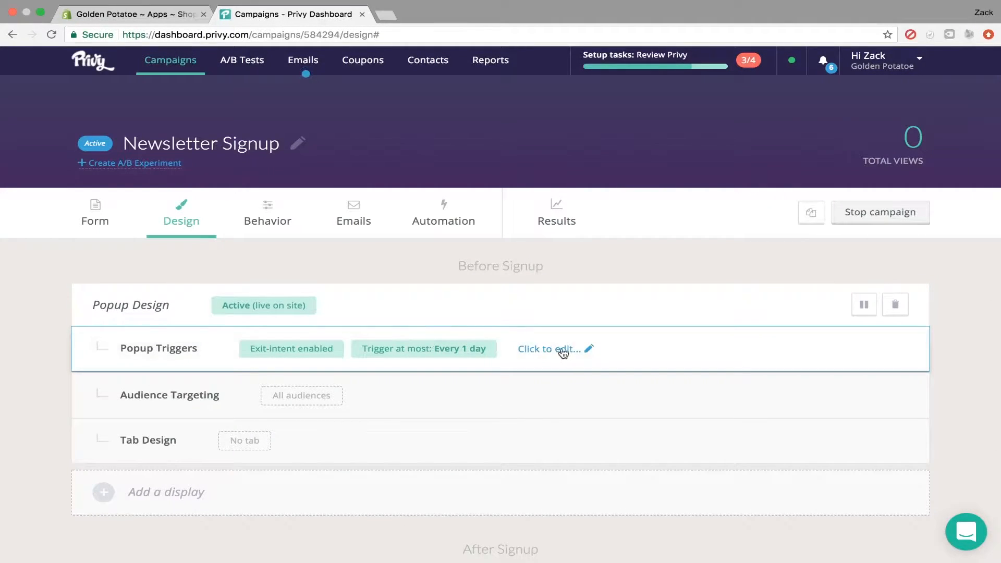
In Popup Triggers, try the 75% scroll trigger and then leave scroll triggering off
{"action": "left_click", "coordinate": [551, 348]}
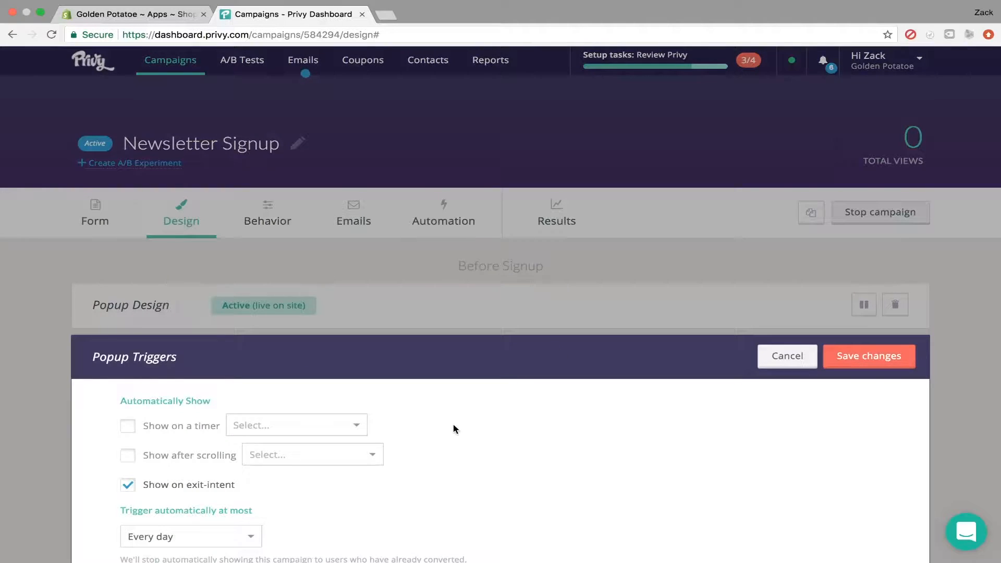
{"action": "scroll", "scroll_direction": "down", "scroll_amount": 3}
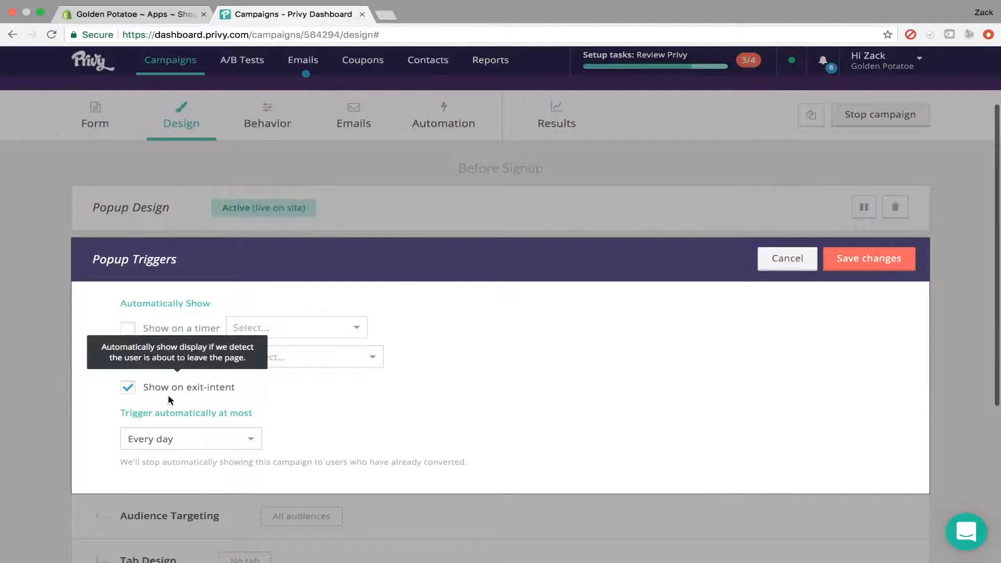
{"action": "mouse_move", "coordinate": [130, 335]}
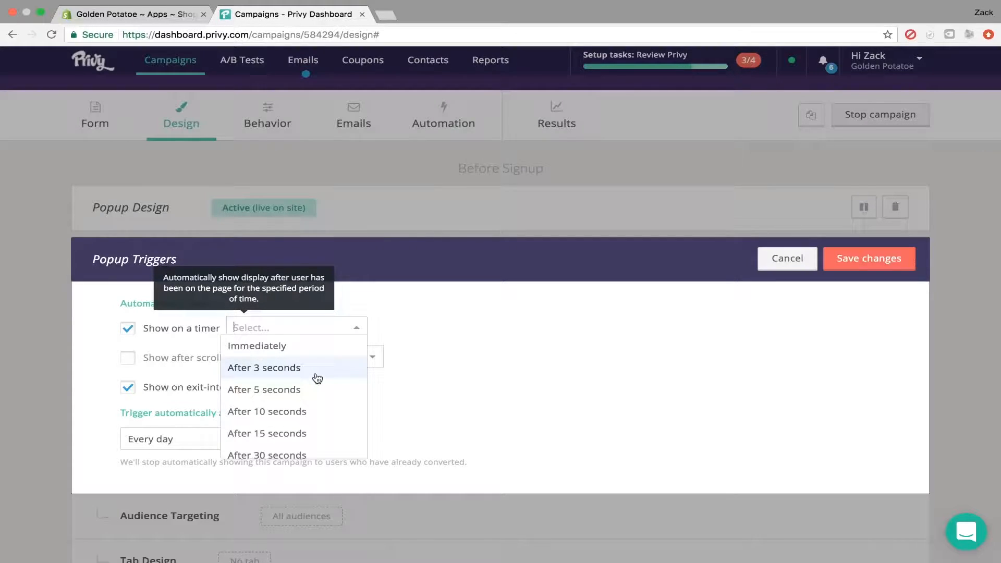
{"action": "mouse_move", "coordinate": [328, 396]}
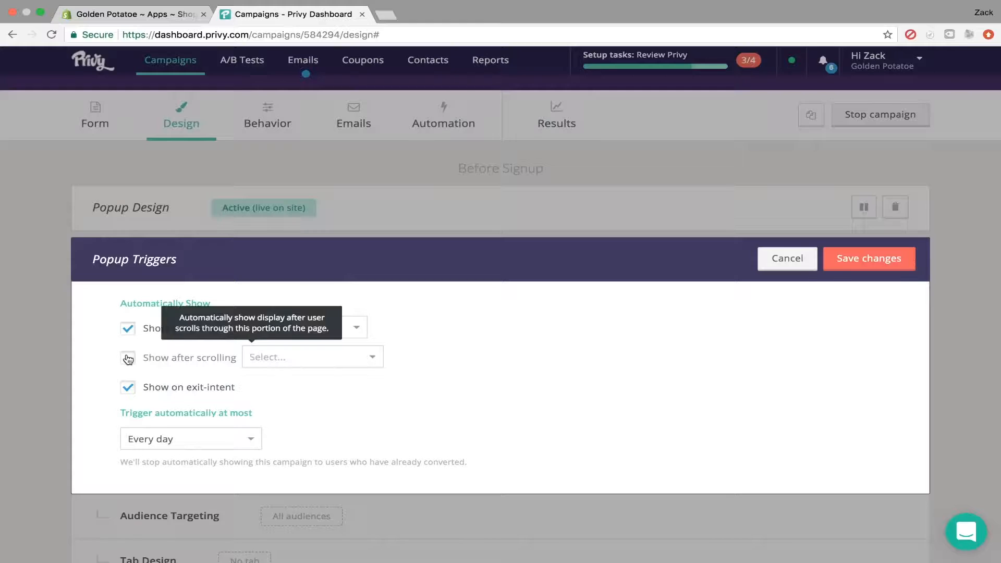
{"action": "left_click", "coordinate": [129, 358]}
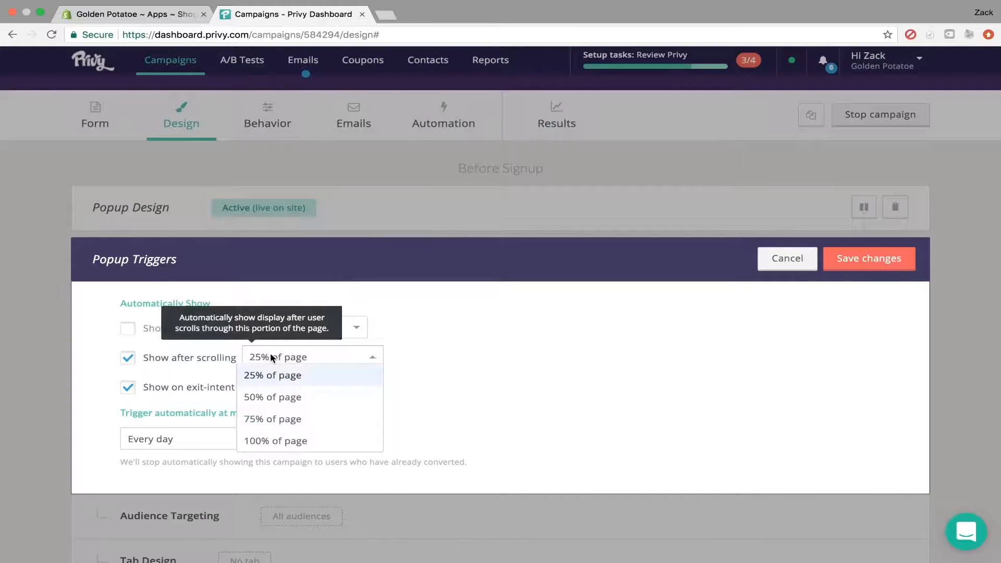
{"action": "left_click", "coordinate": [272, 420]}
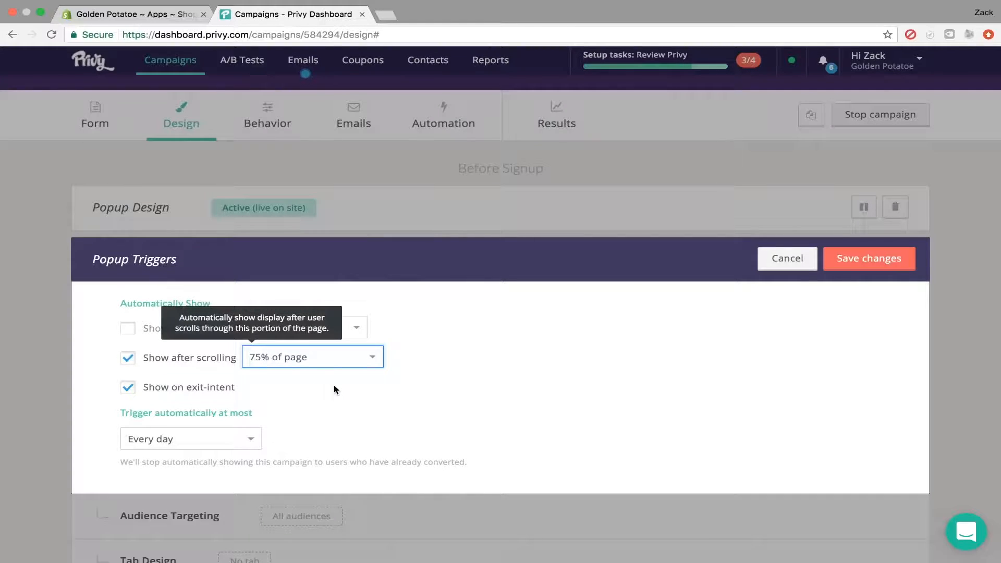
{"action": "left_click", "coordinate": [129, 359]}
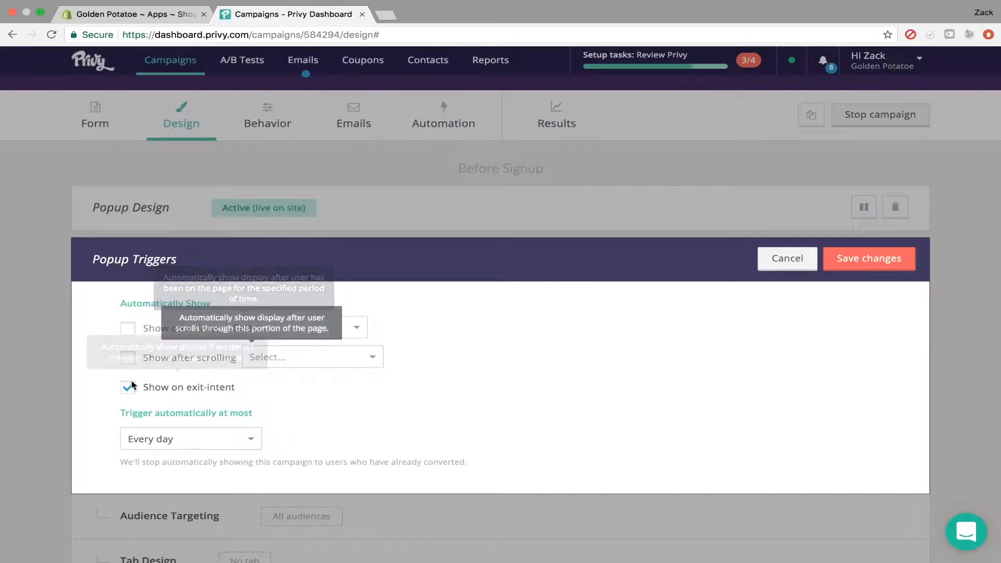
{"action": "mouse_move", "coordinate": [196, 403]}
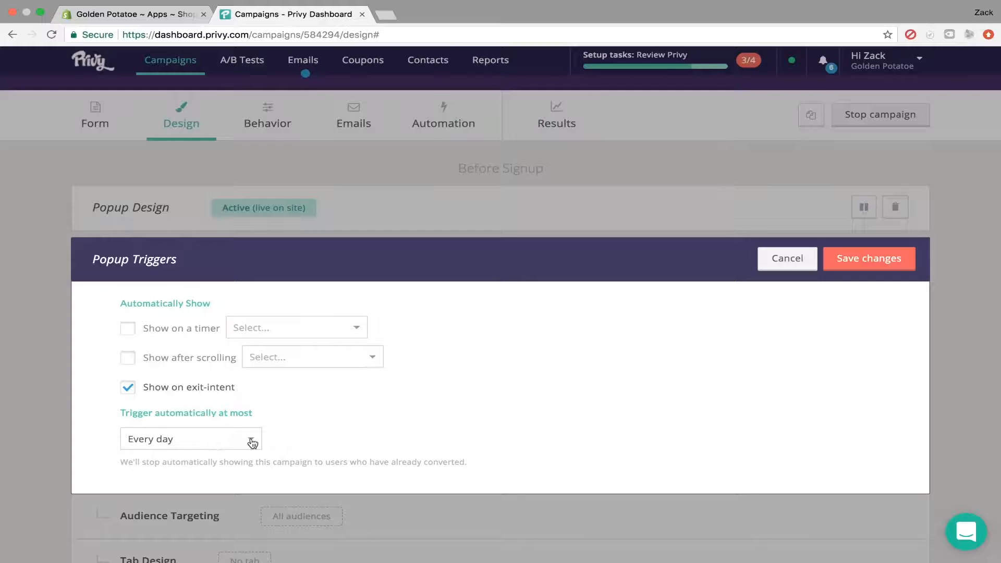
Limit automatic triggering to every 12 hours and save the trigger settings
{"action": "left_click", "coordinate": [191, 439]}
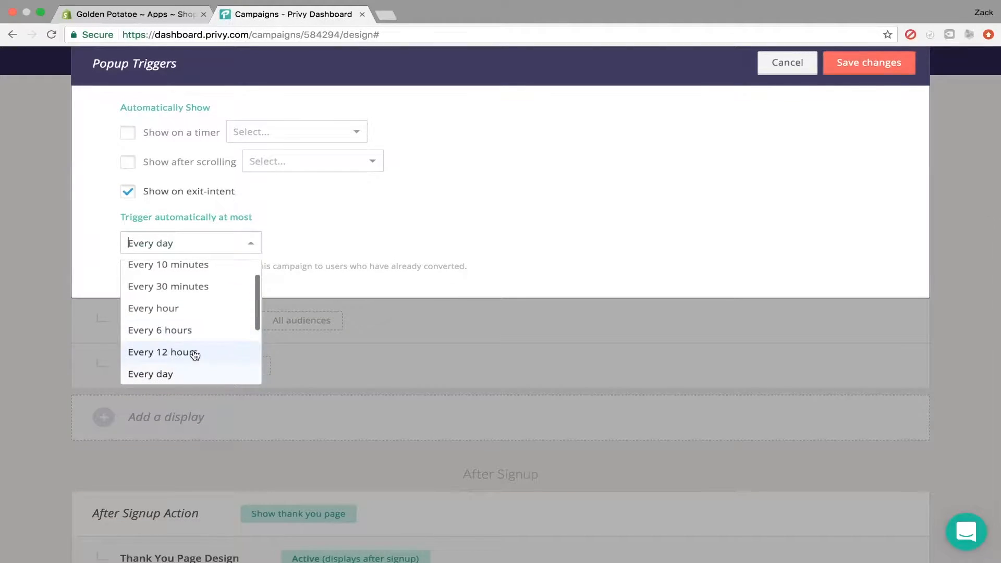
{"action": "left_click", "coordinate": [162, 353]}
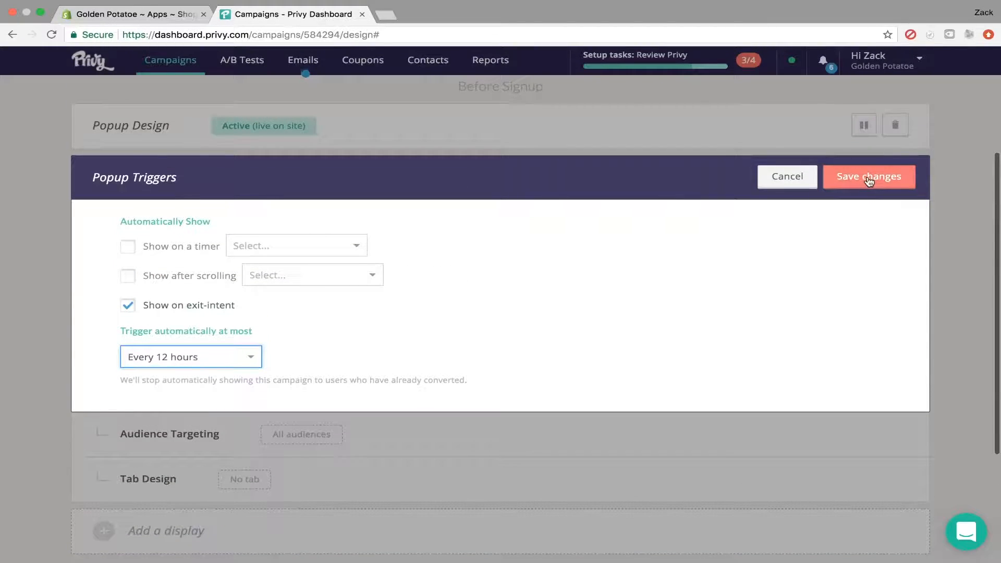
{"action": "left_click", "coordinate": [869, 176]}
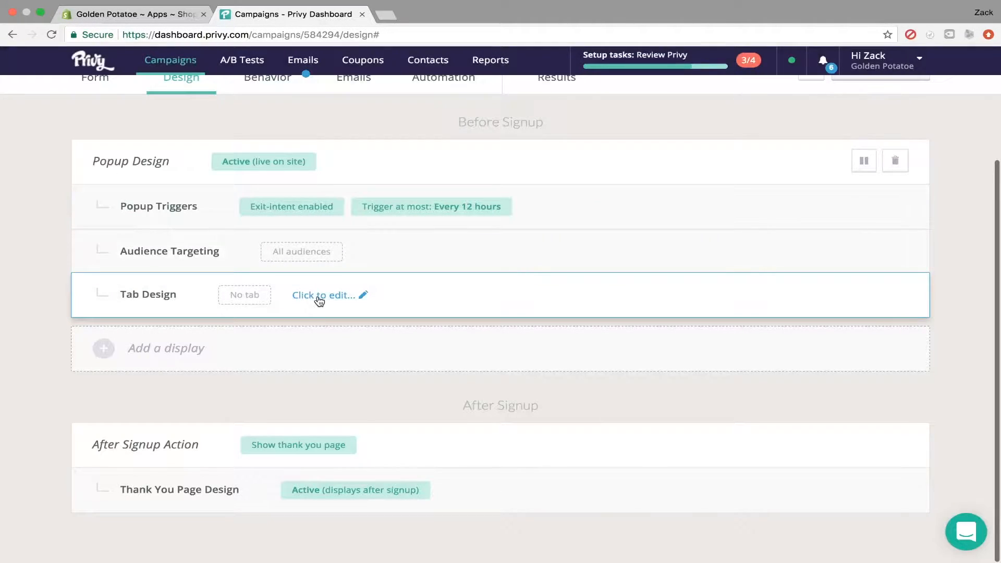
{"action": "mouse_move", "coordinate": [189, 295]}
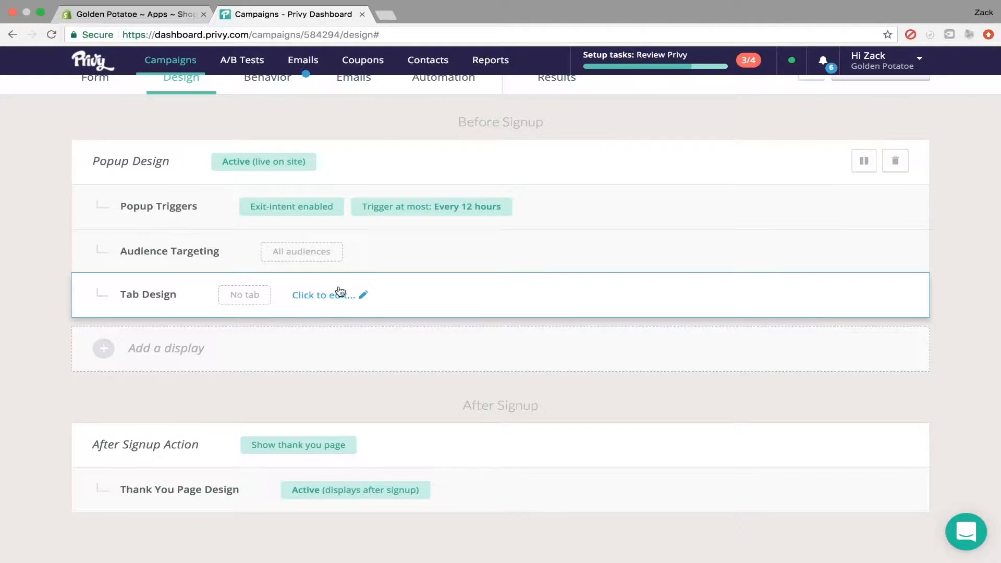
{"action": "mouse_move", "coordinate": [321, 295]}
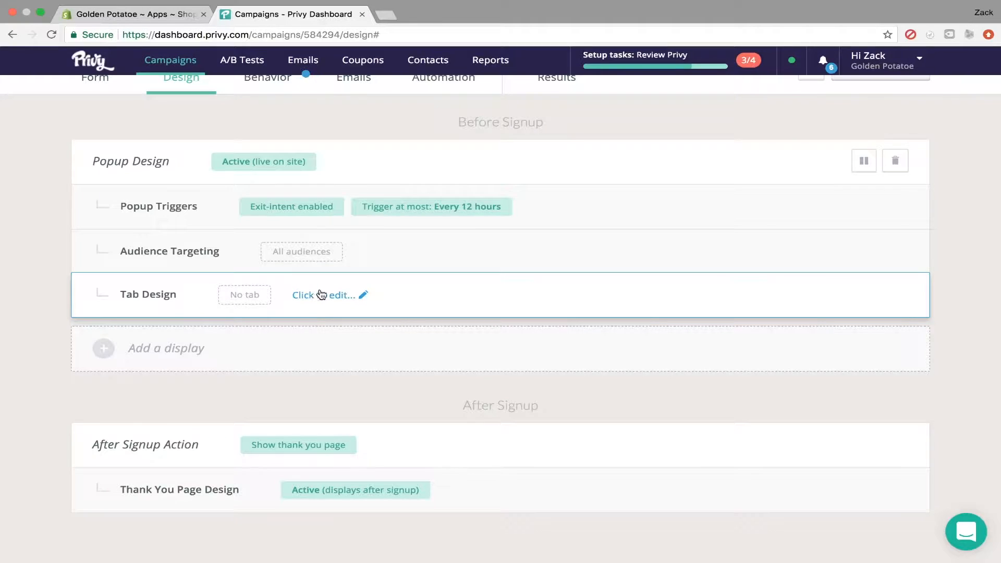
{"action": "left_click", "coordinate": [324, 295]}
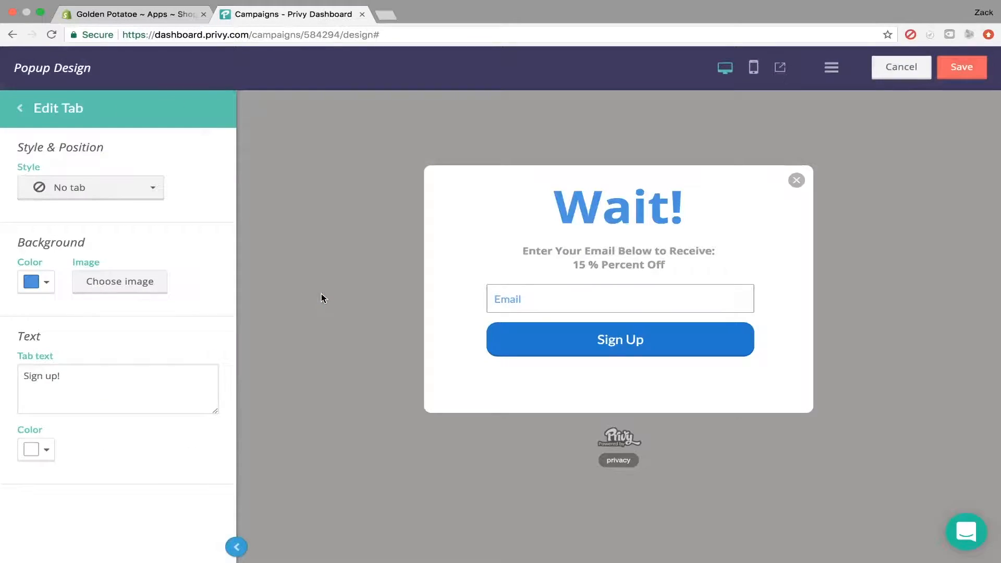
{"action": "left_click", "coordinate": [91, 187]}
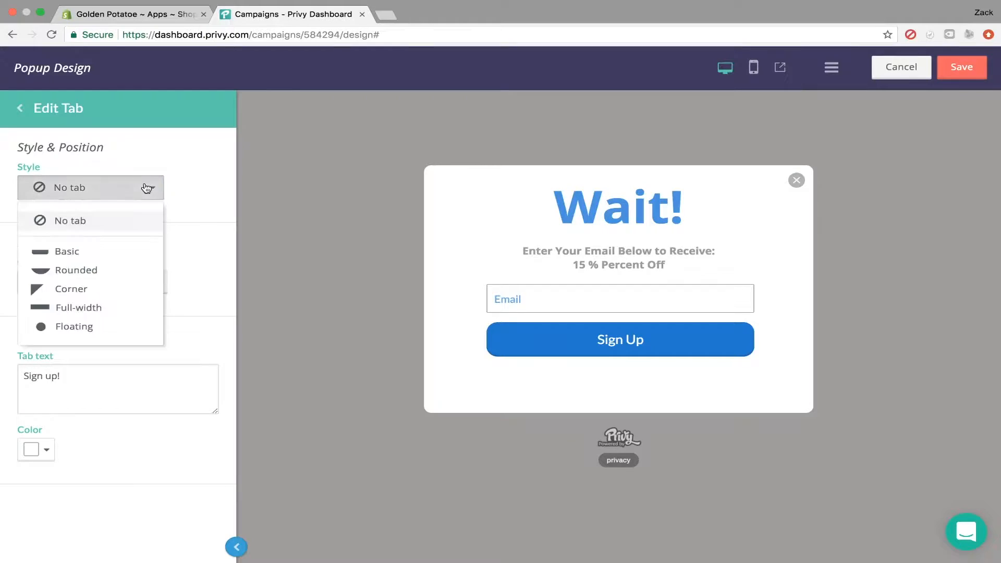
{"action": "left_click", "coordinate": [67, 251]}
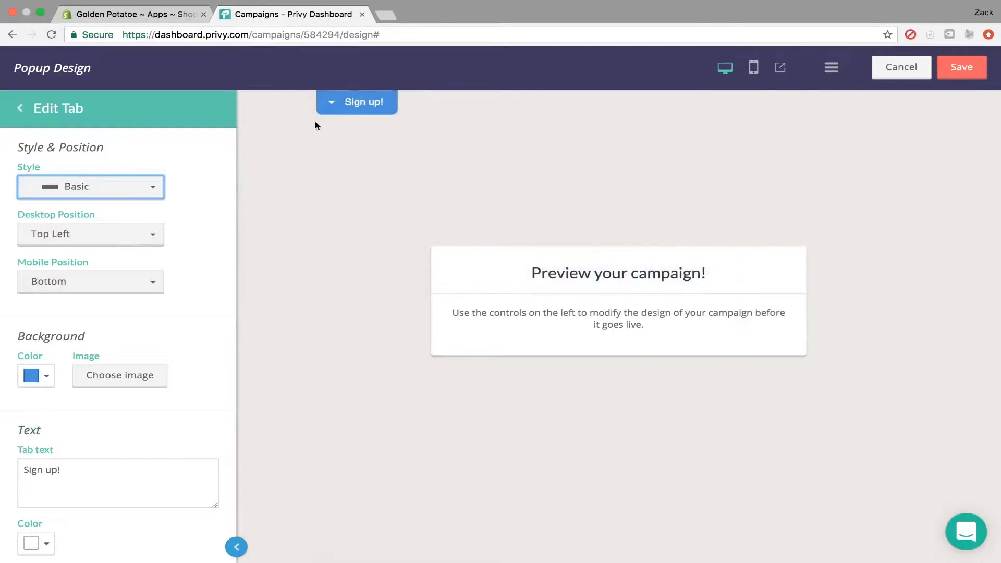
{"action": "mouse_move", "coordinate": [252, 162]}
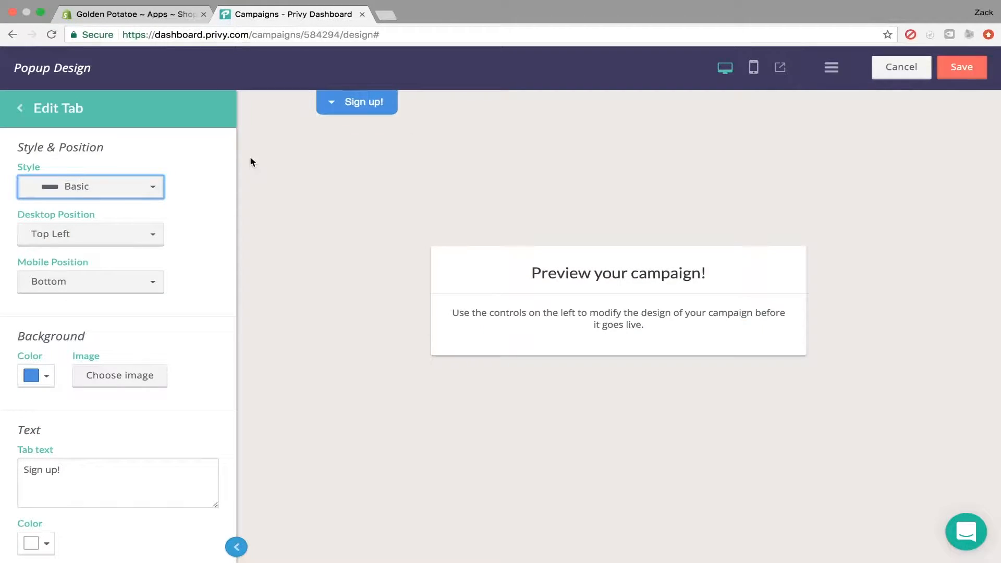
{"action": "mouse_move", "coordinate": [386, 349]}
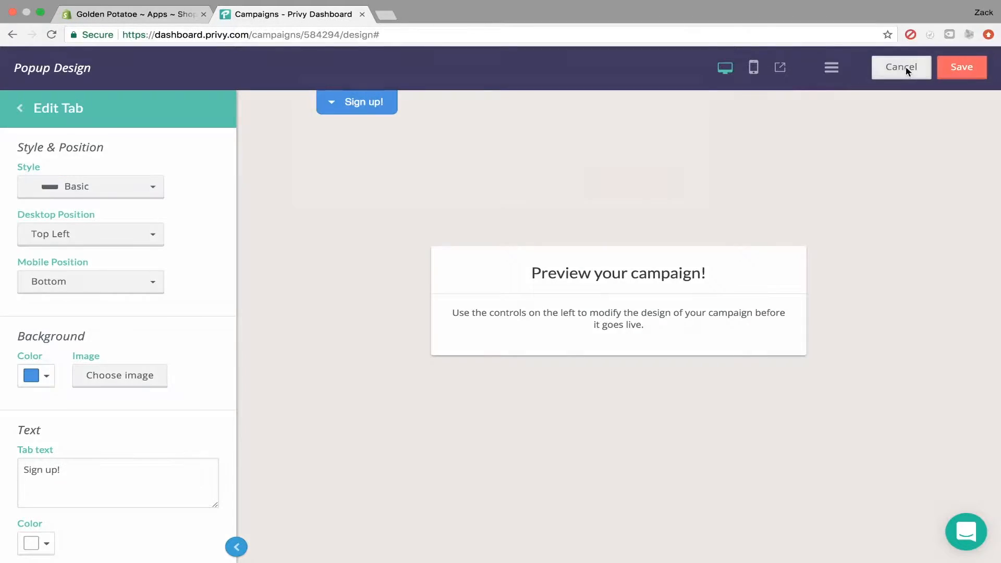
{"action": "left_click", "coordinate": [901, 67]}
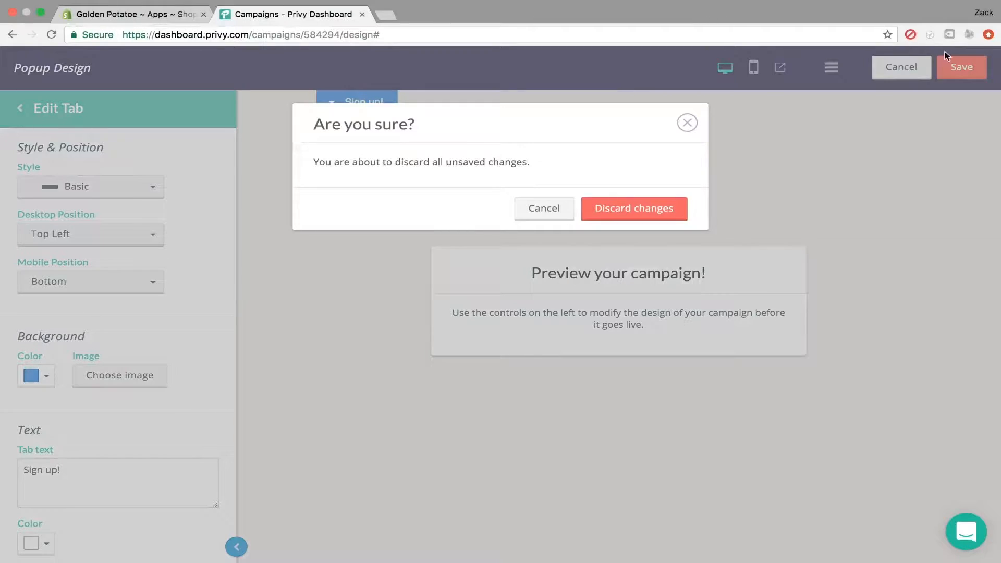
{"action": "left_click", "coordinate": [634, 207]}
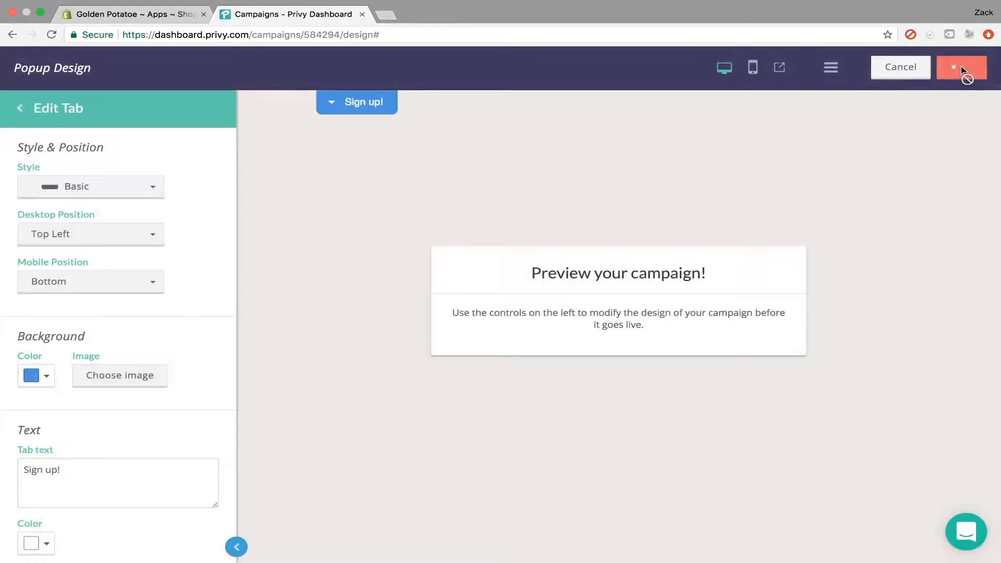
{"action": "left_click", "coordinate": [962, 67]}
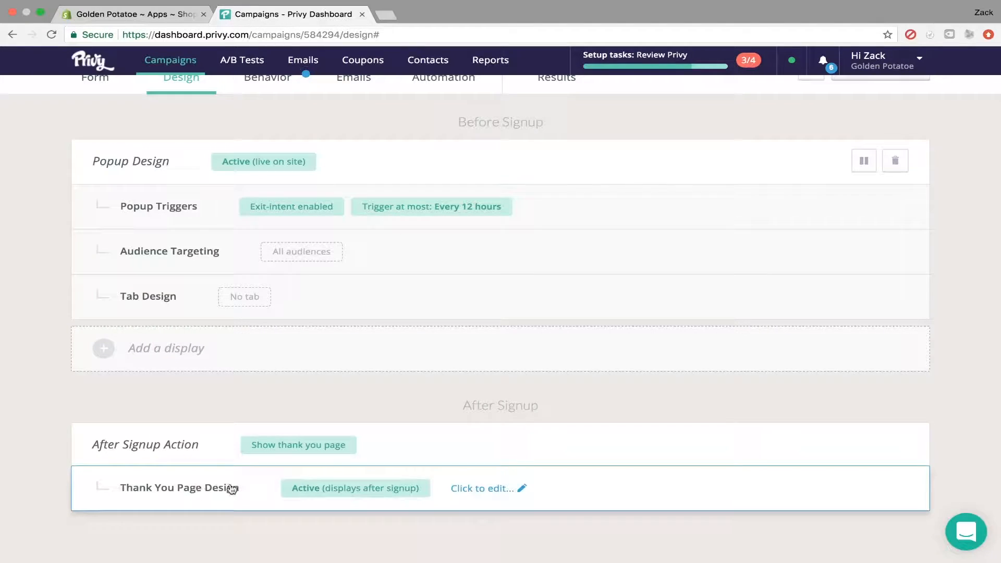
Open the Thank You page design and start editing the 'You're all signed up.' text
{"action": "left_click", "coordinate": [488, 488]}
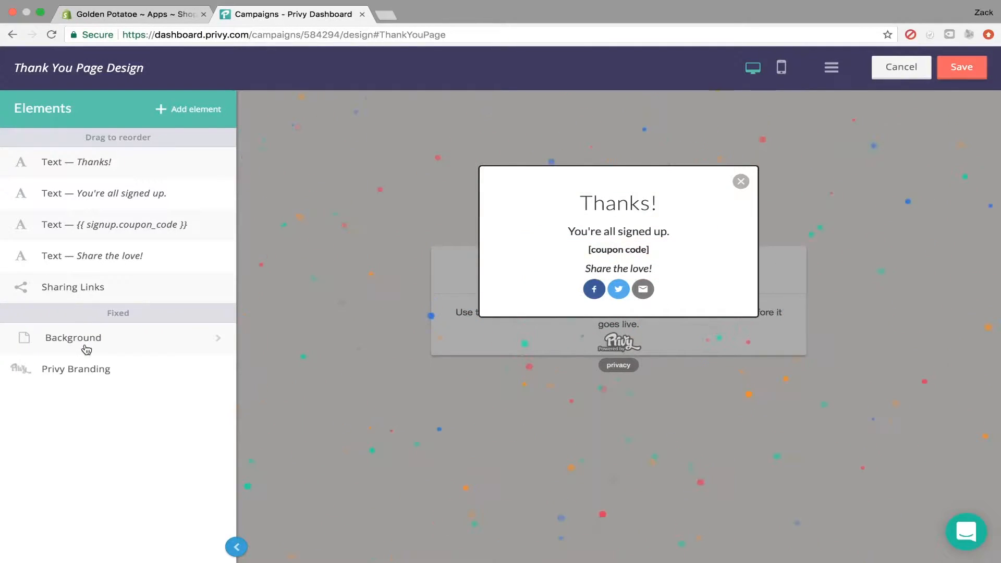
{"action": "left_click", "coordinate": [619, 231]}
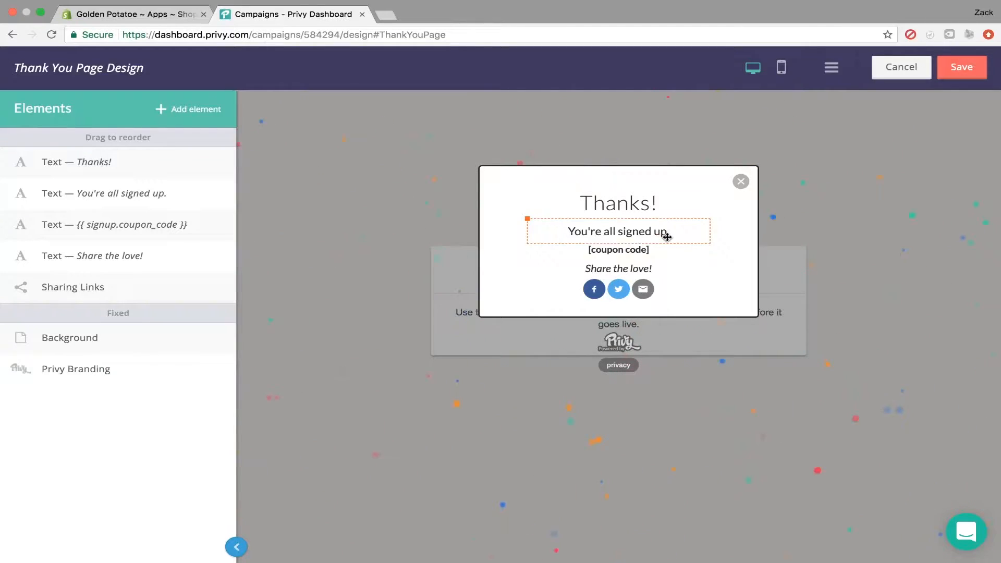
{"action": "left_click", "coordinate": [617, 232]}
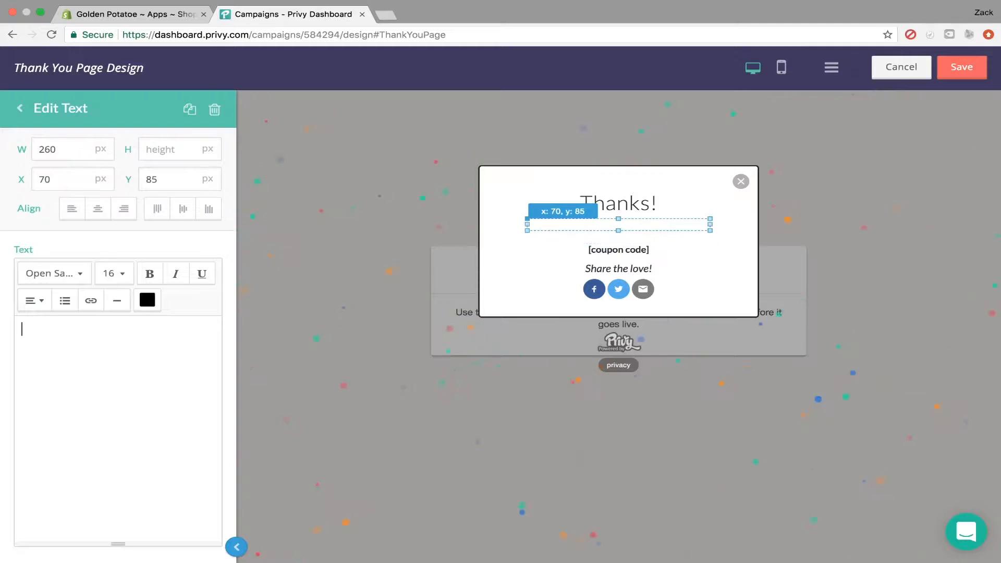
Make the subtitle read 'Enter the Code Below at Checkout'
{"action": "type", "text": "Enter the C"}
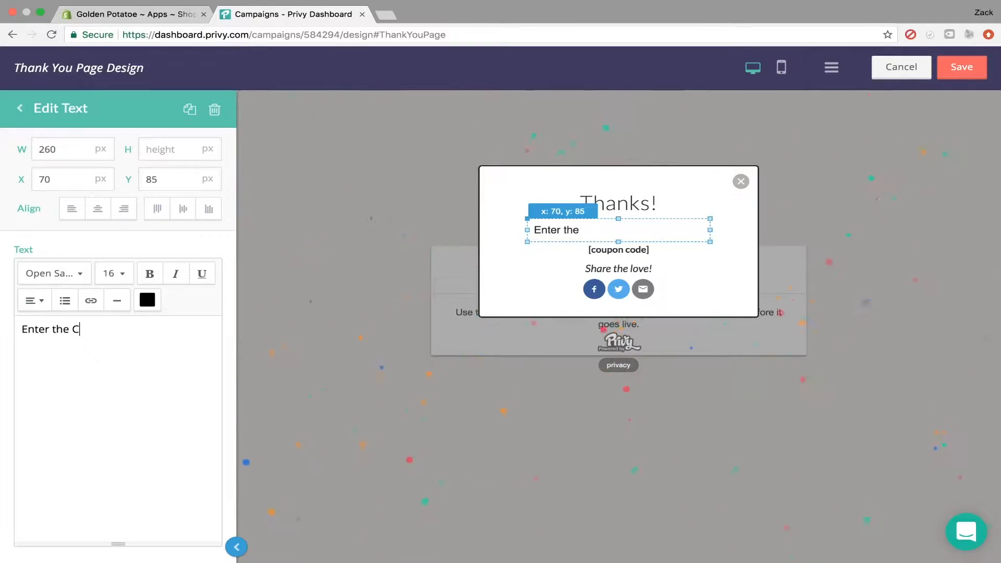
{"action": "type", "text": "ode Below"}
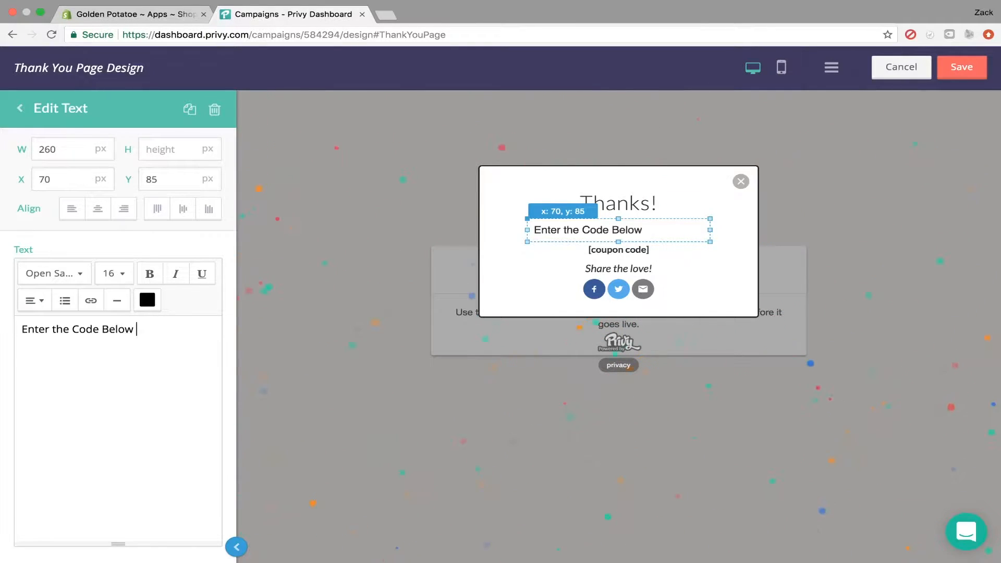
{"action": "type", "text": "o"}
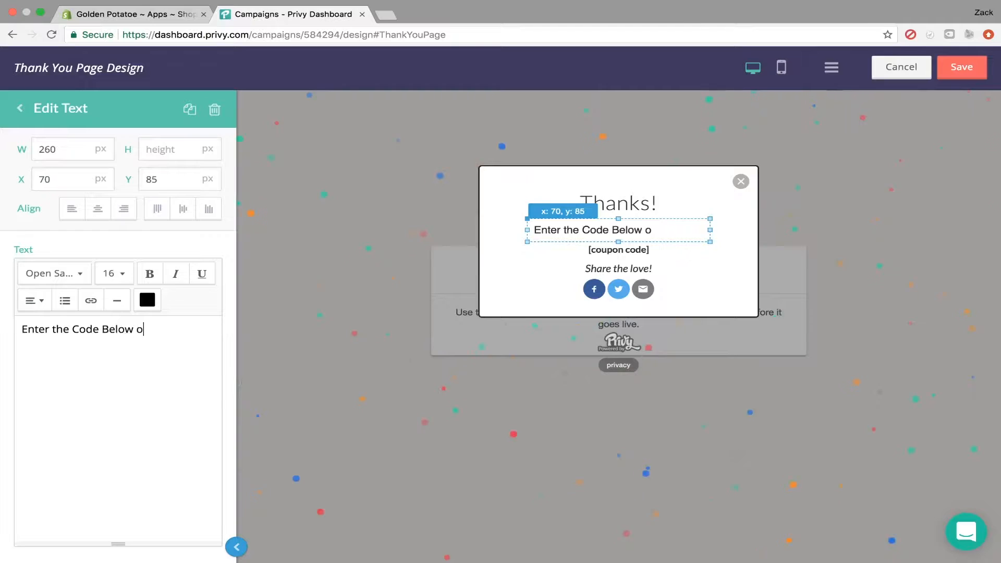
{"action": "key", "text": "Backspace"}
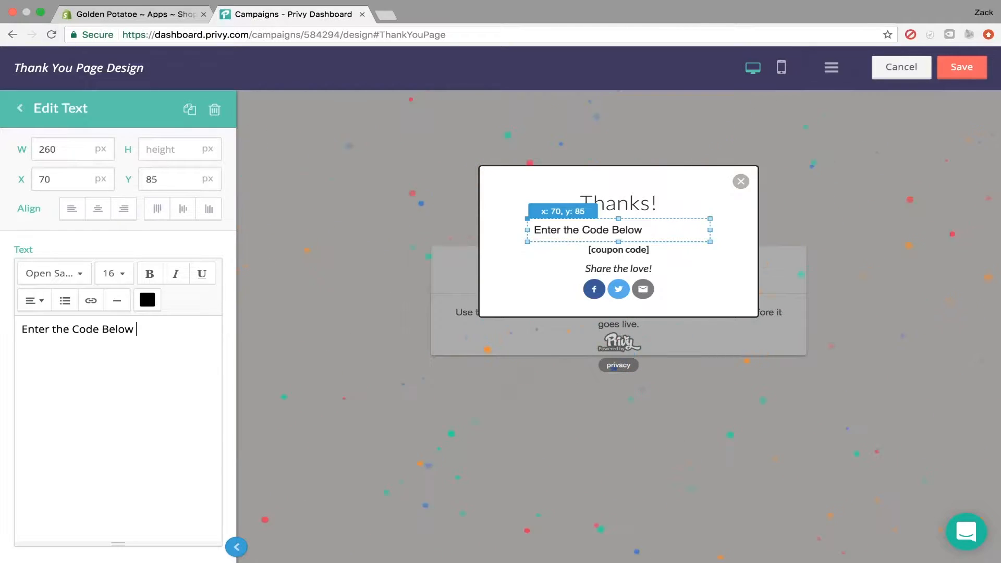
{"action": "type", "text": "at Check"}
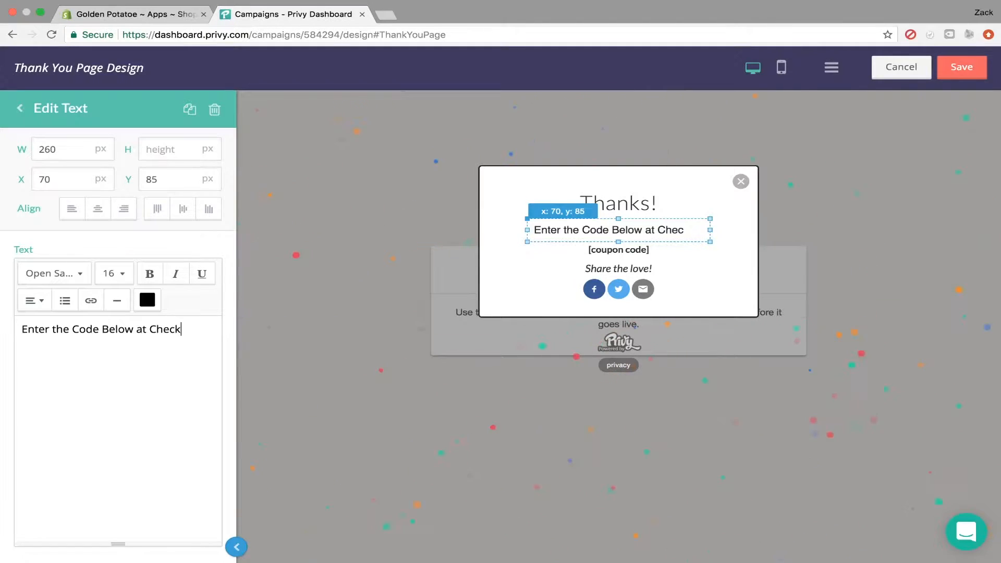
{"action": "type", "text": "out"}
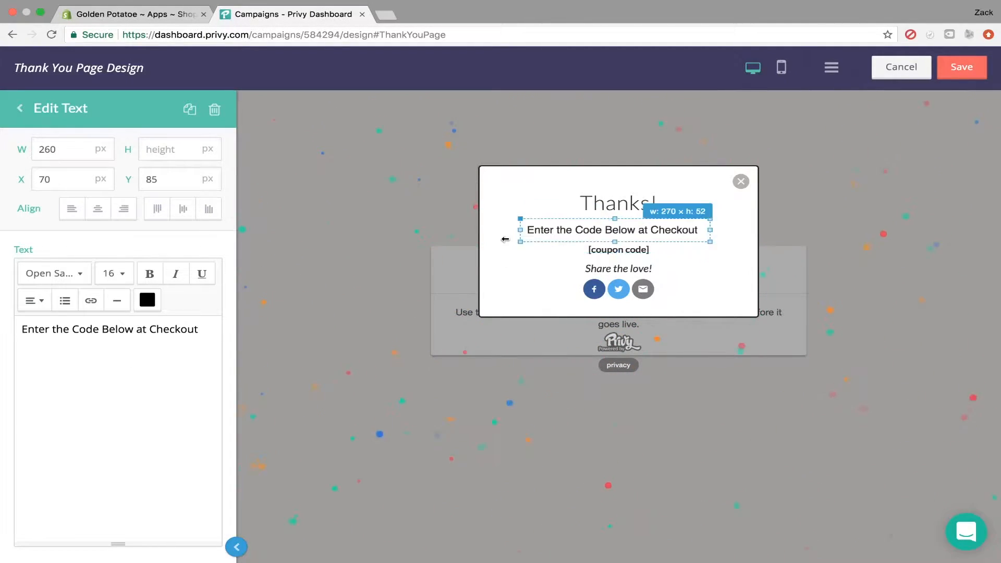
Widen the subtitle box so the line fits and bring up its paragraph alignment choices
{"action": "left_click_drag", "start_coordinate": [520, 241], "coordinate": [496, 231]}
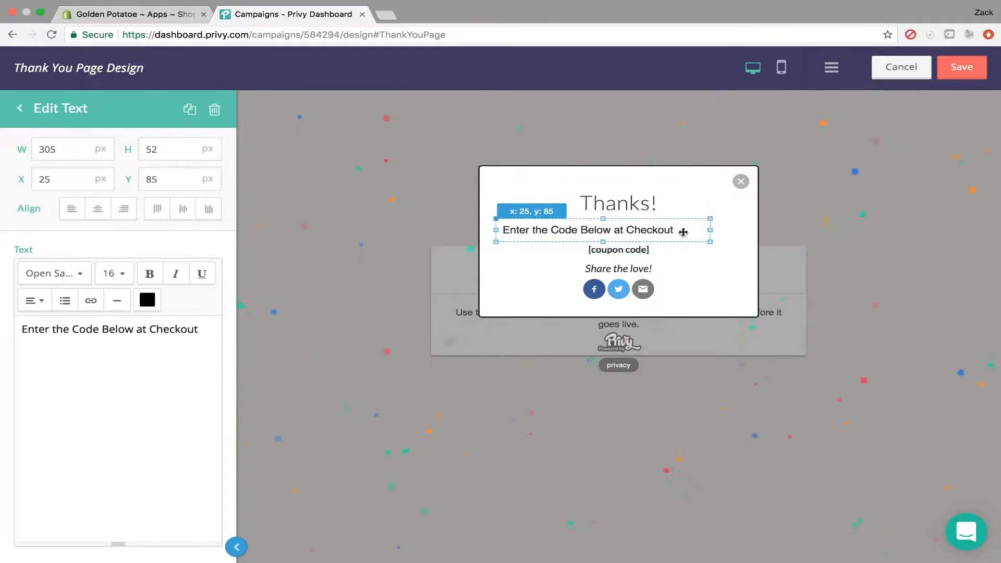
{"action": "left_click_drag", "start_coordinate": [709, 232], "coordinate": [742, 232]}
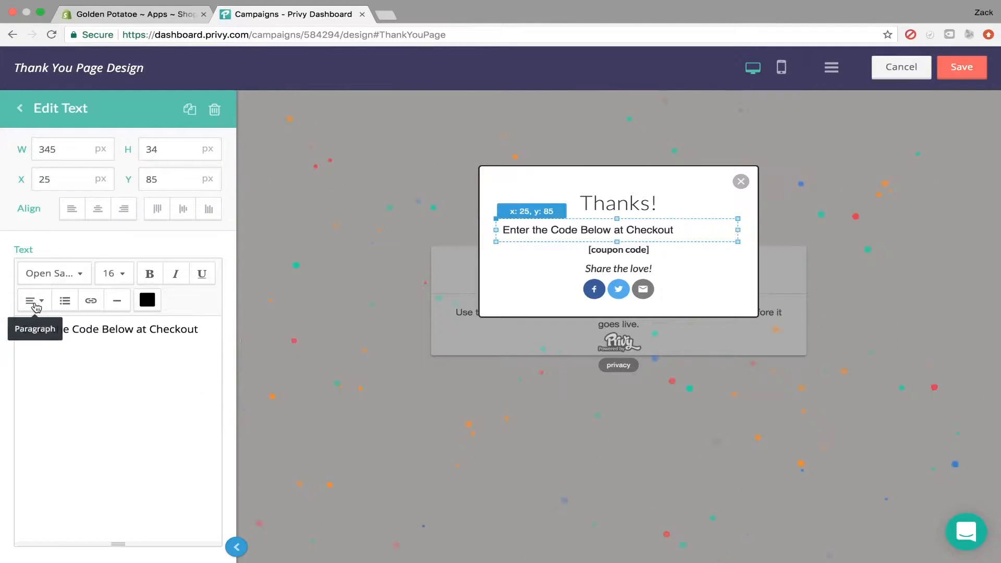
{"action": "left_click", "coordinate": [32, 300]}
{"action": "type", "text": "{"}
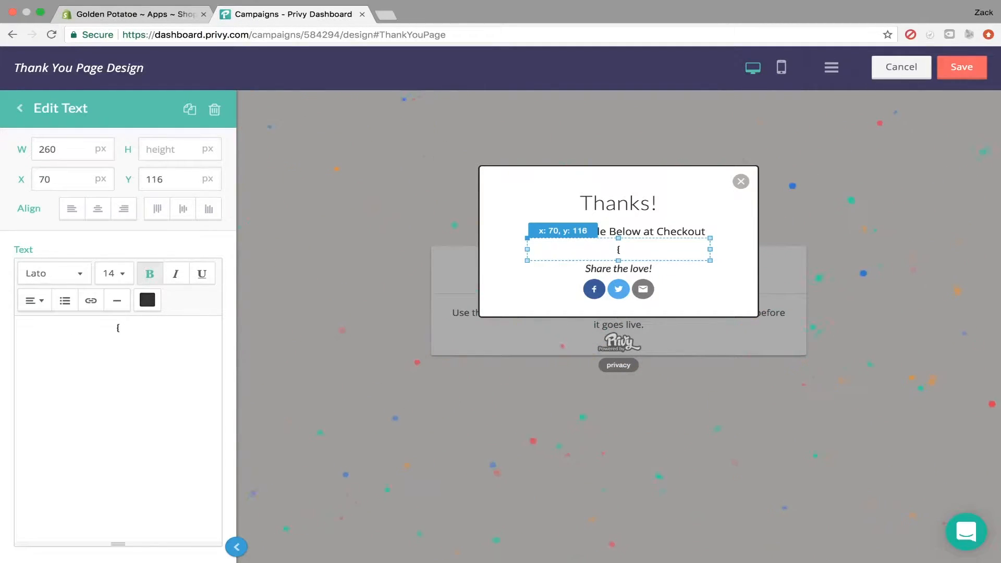
Enter 15PERCENT as the code, remove the Share the love text, and enlarge the code to size 40
{"action": "type", "text": "15PERCENT"}
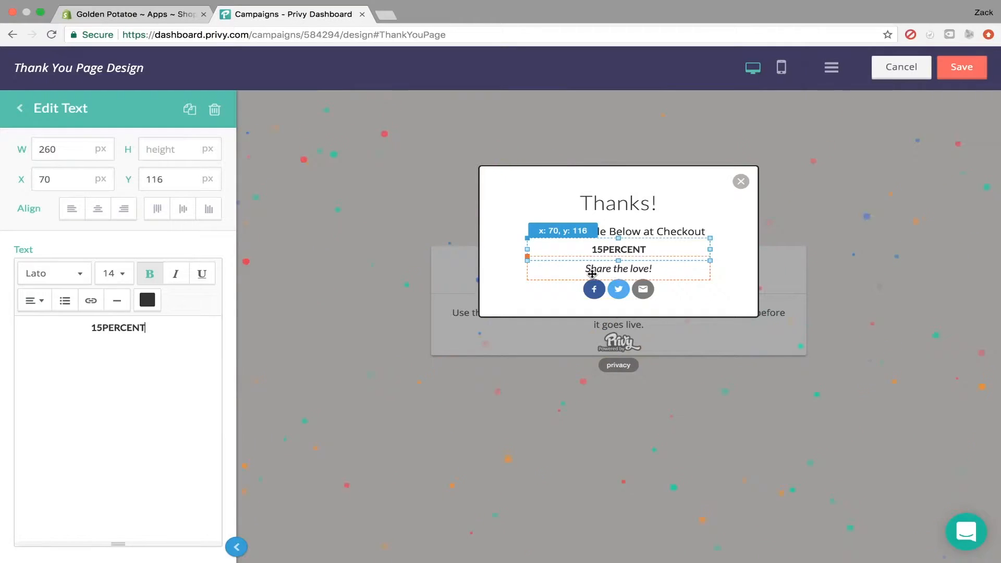
{"action": "left_click", "coordinate": [215, 110]}
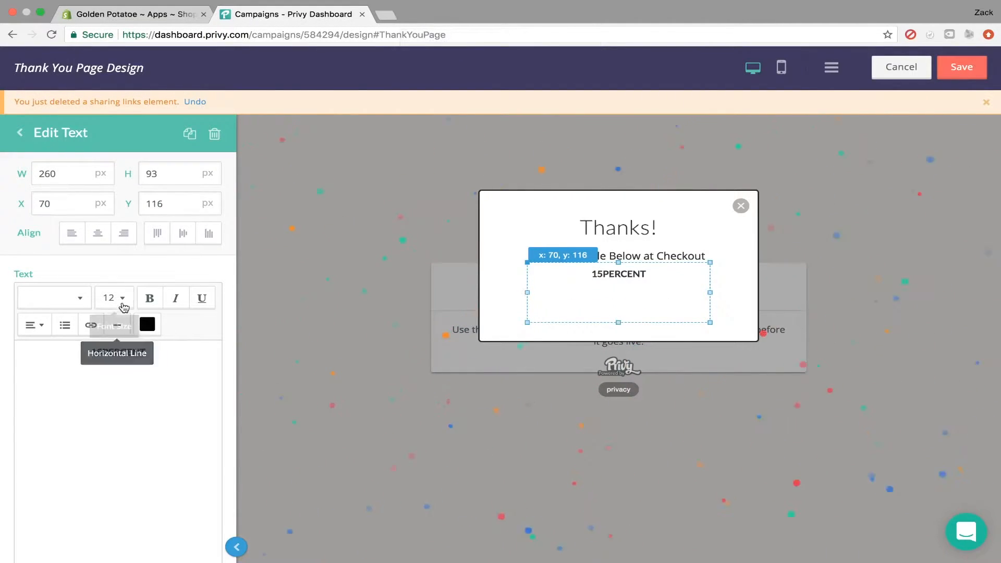
{"action": "left_click", "coordinate": [114, 298]}
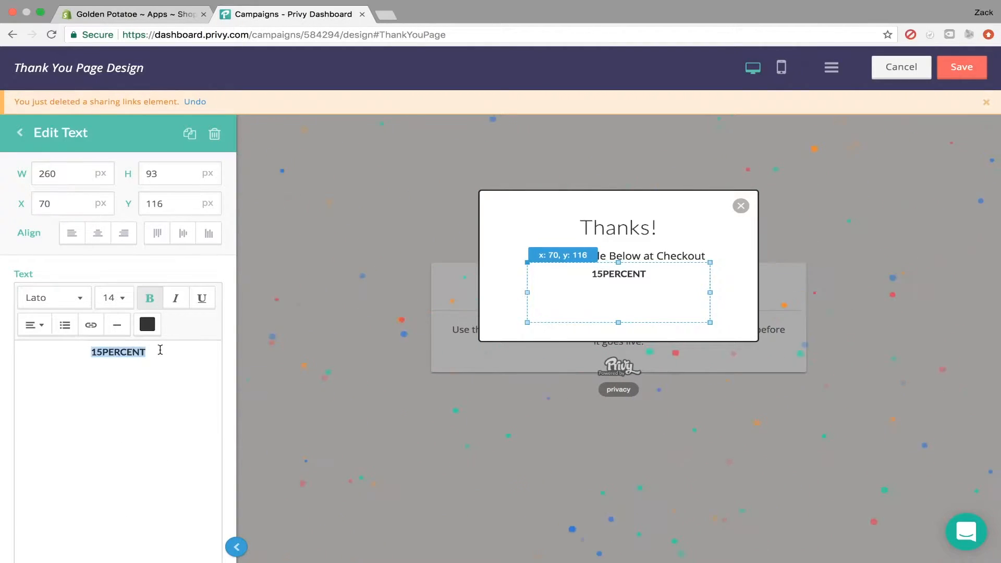
{"action": "left_click", "coordinate": [113, 298]}
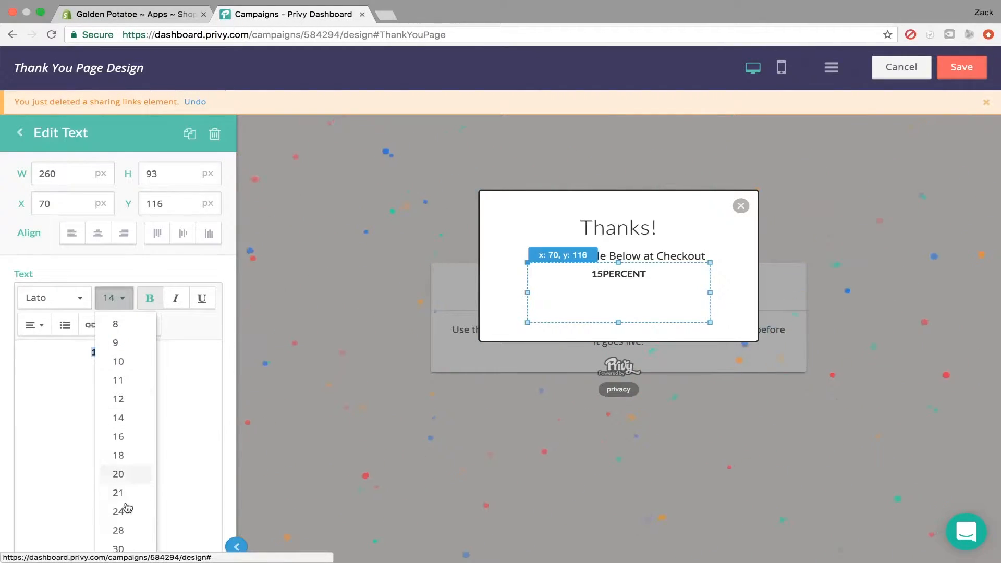
{"action": "left_click", "coordinate": [119, 548]}
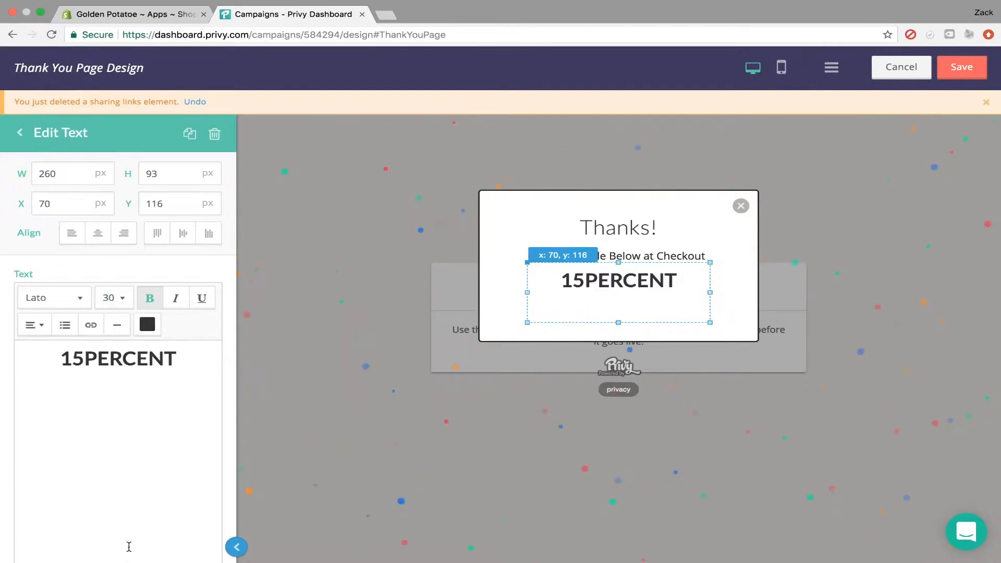
{"action": "left_click", "coordinate": [115, 298]}
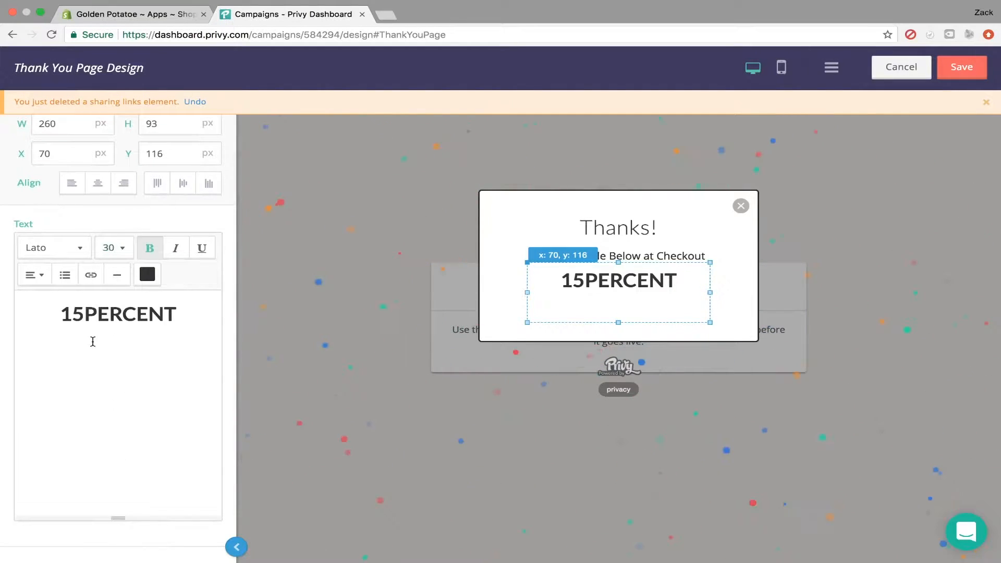
{"action": "double_click", "coordinate": [119, 314]}
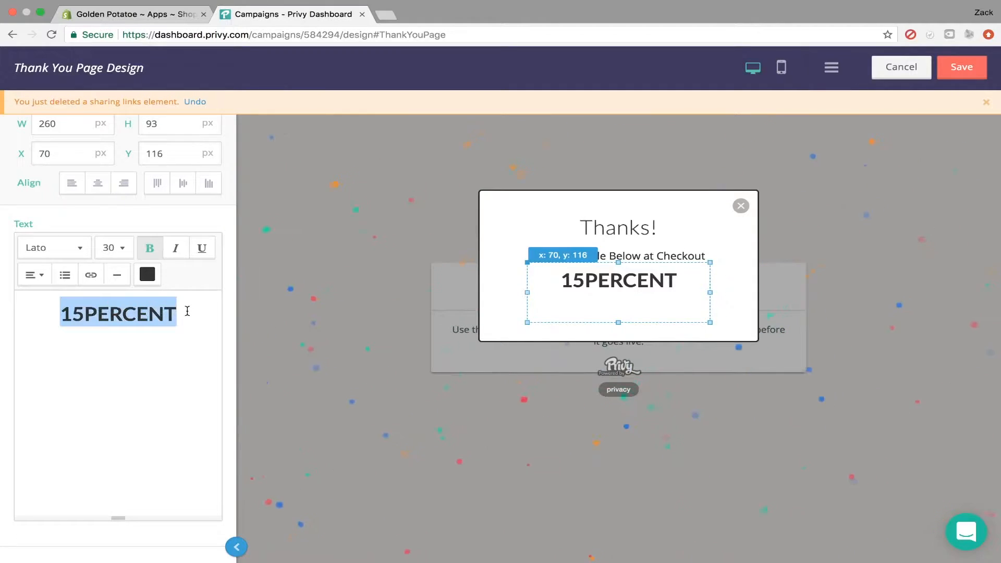
{"action": "left_click", "coordinate": [113, 248]}
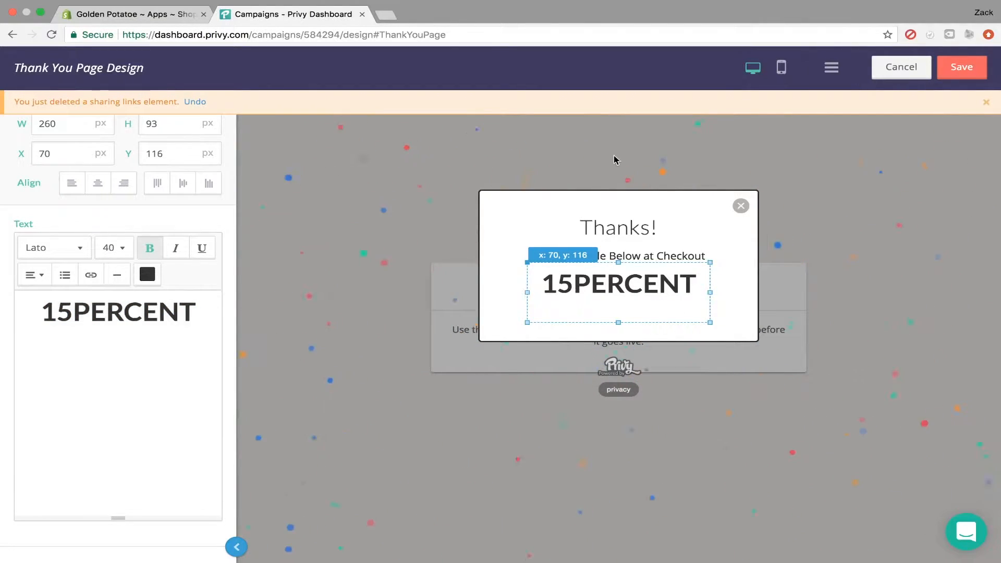
{"action": "mouse_move", "coordinate": [784, 155]}
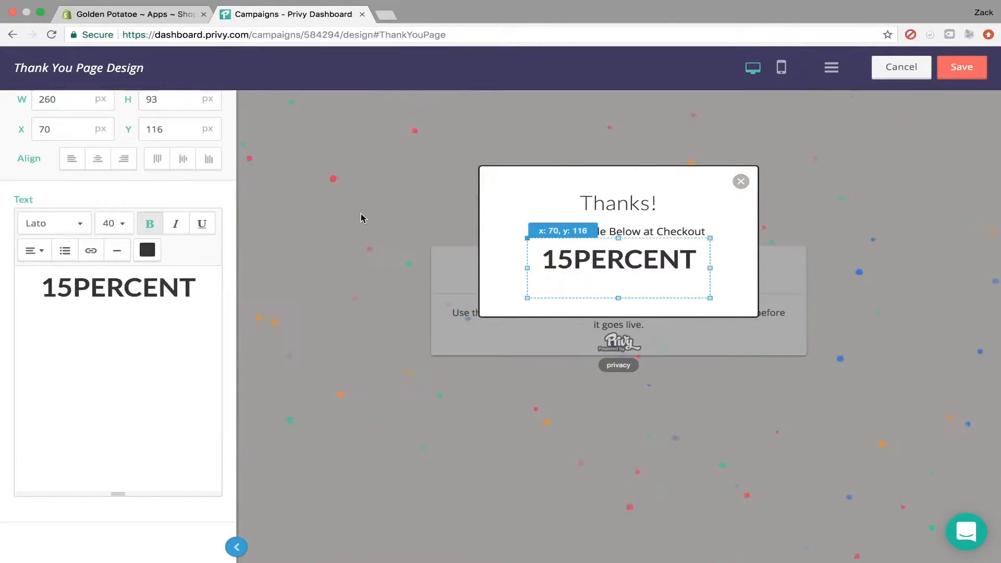
{"action": "mouse_move", "coordinate": [228, 194]}
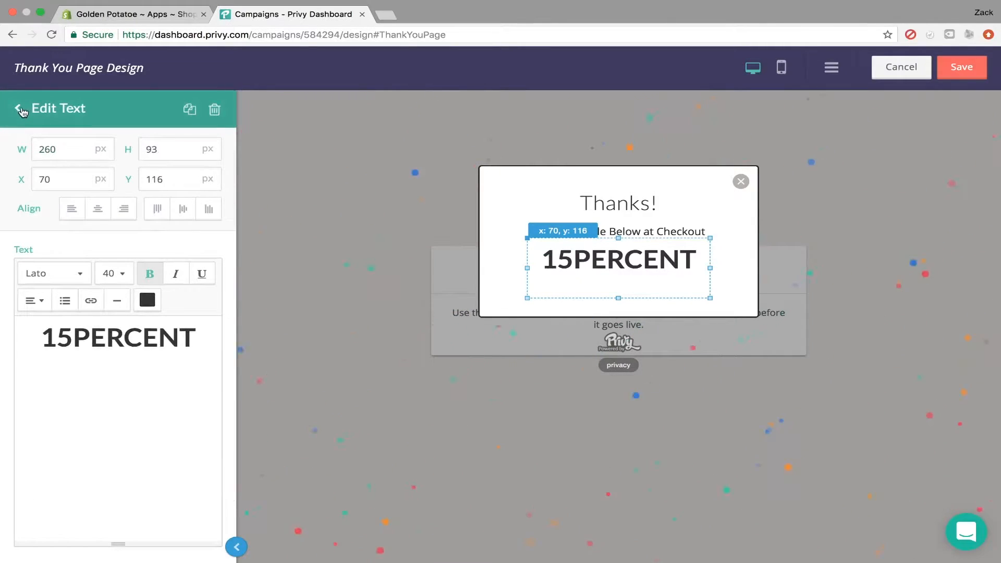
In the background and border settings, turn the confetti amount down to the minimum
{"action": "left_click", "coordinate": [18, 110]}
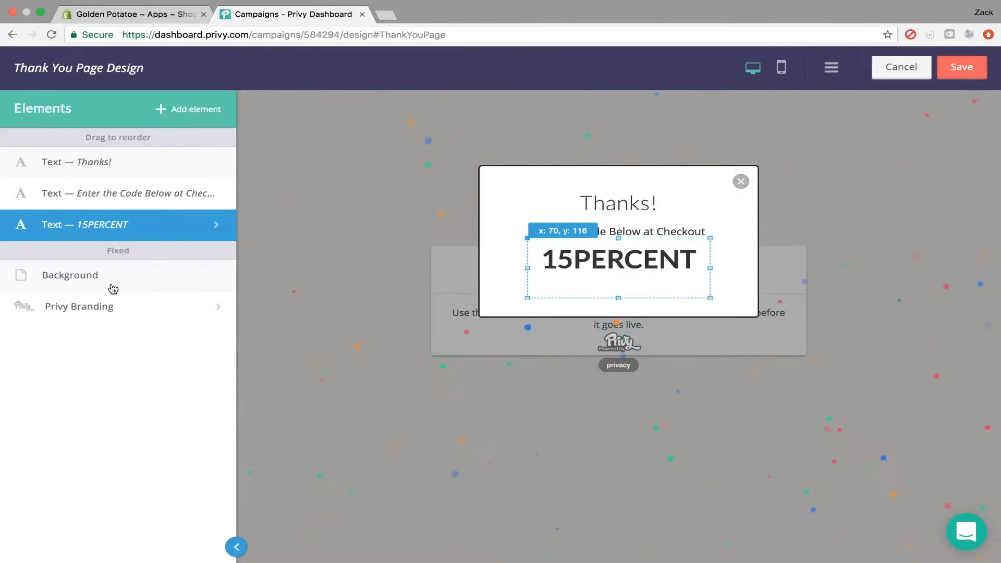
{"action": "left_click", "coordinate": [70, 276]}
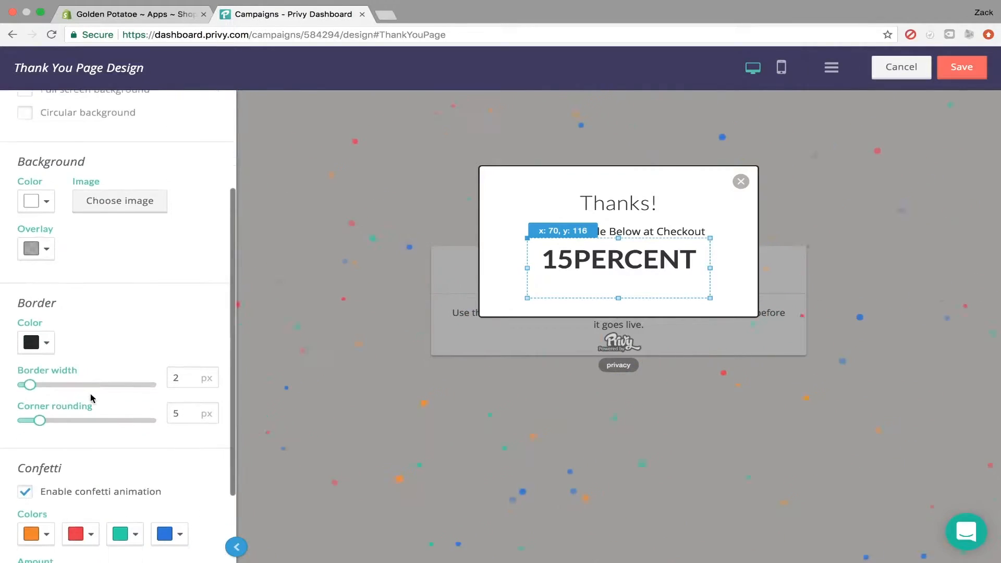
{"action": "scroll", "scroll_direction": "down", "scroll_amount": 3}
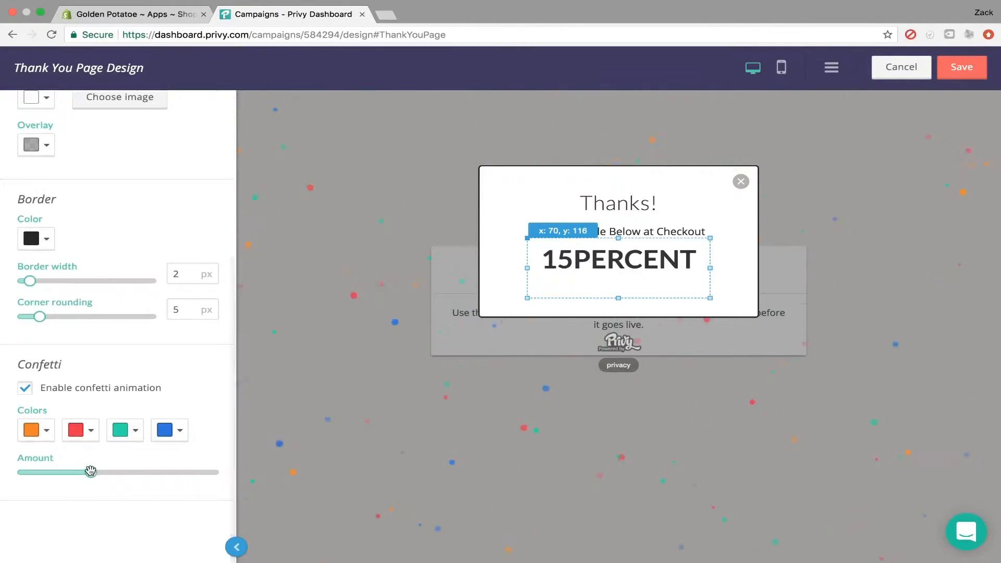
{"action": "left_click_drag", "start_coordinate": [90, 471], "coordinate": [201, 472]}
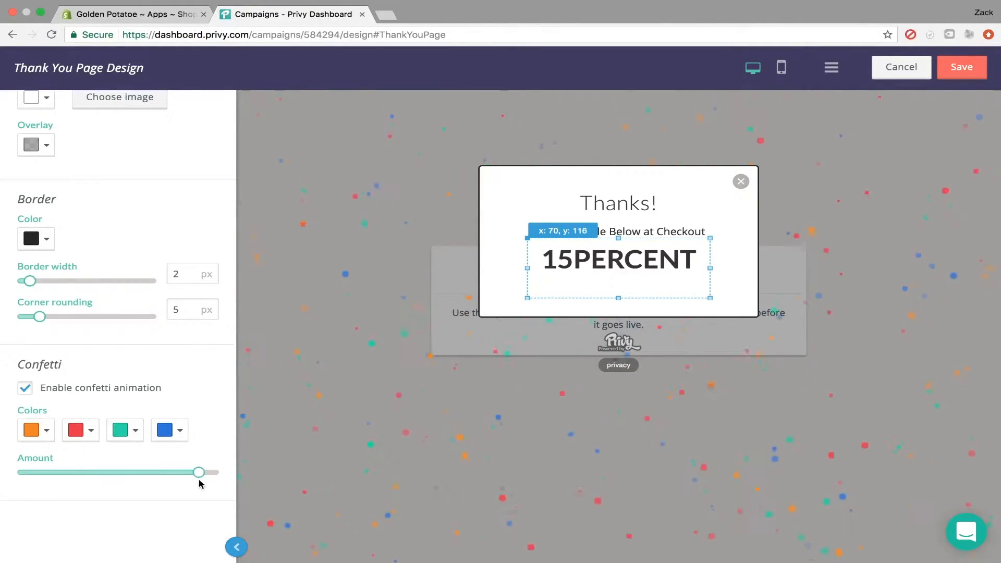
{"action": "left_click_drag", "start_coordinate": [200, 472], "coordinate": [113, 472]}
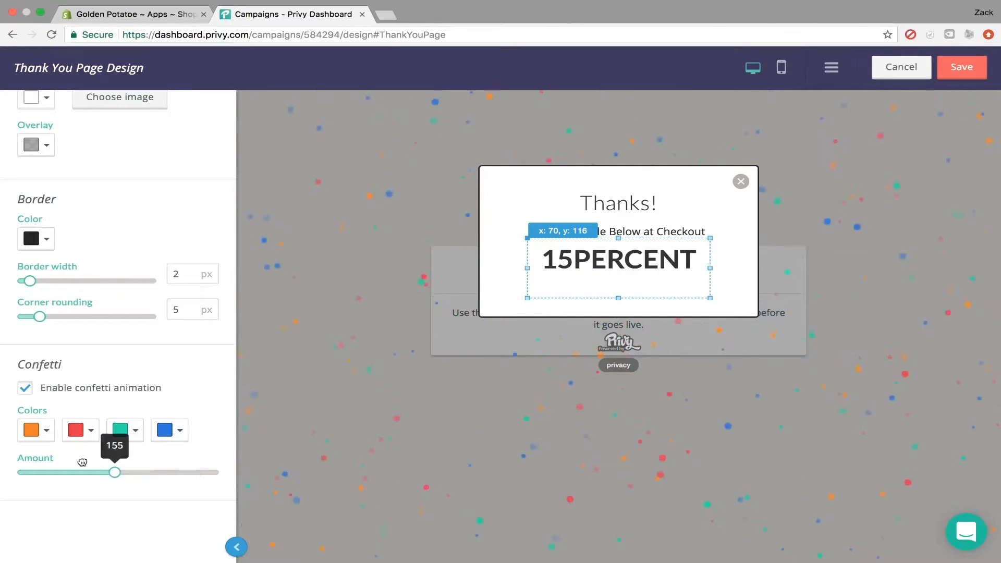
{"action": "left_click_drag", "start_coordinate": [114, 472], "coordinate": [29, 472]}
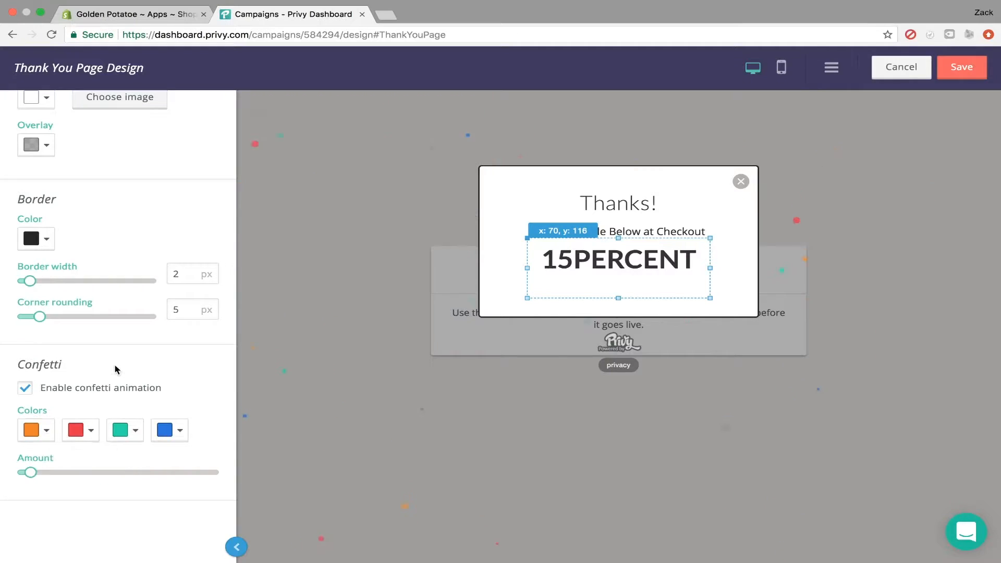
{"action": "mouse_move", "coordinate": [141, 260]}
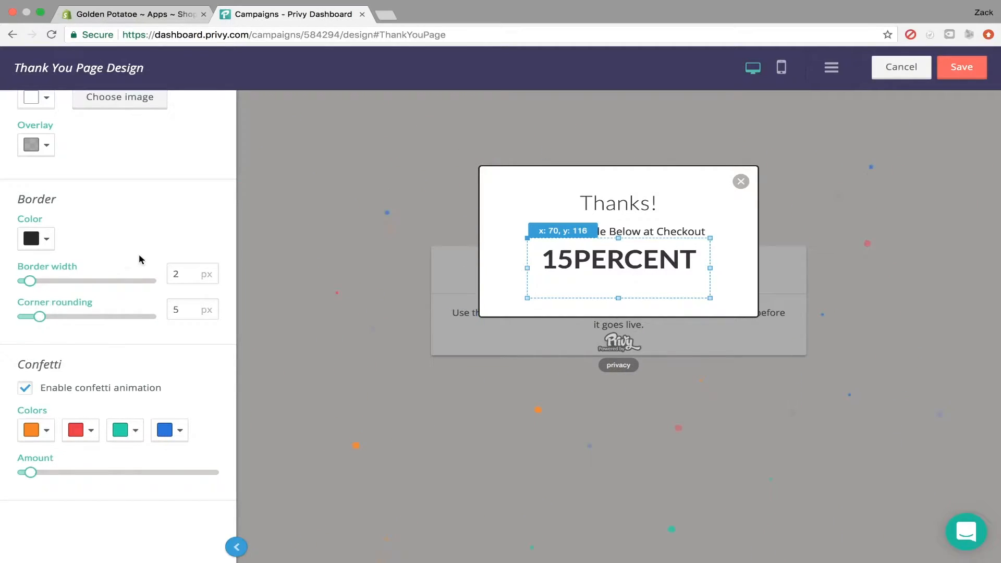
Thin the Thank You popup's border down to 3 px
{"action": "left_click_drag", "start_coordinate": [29, 281], "coordinate": [72, 280]}
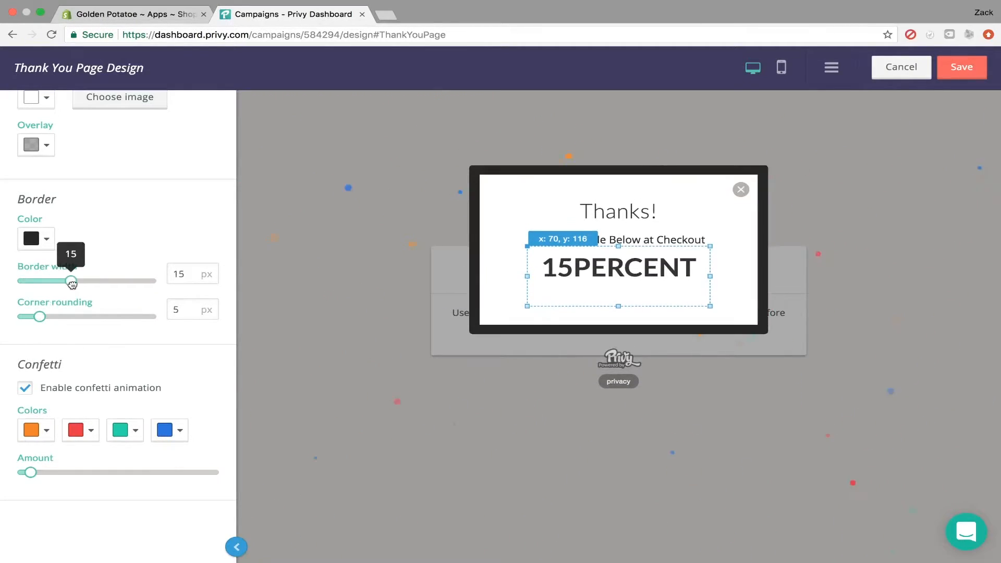
{"action": "left_click_drag", "start_coordinate": [72, 280], "coordinate": [45, 281]}
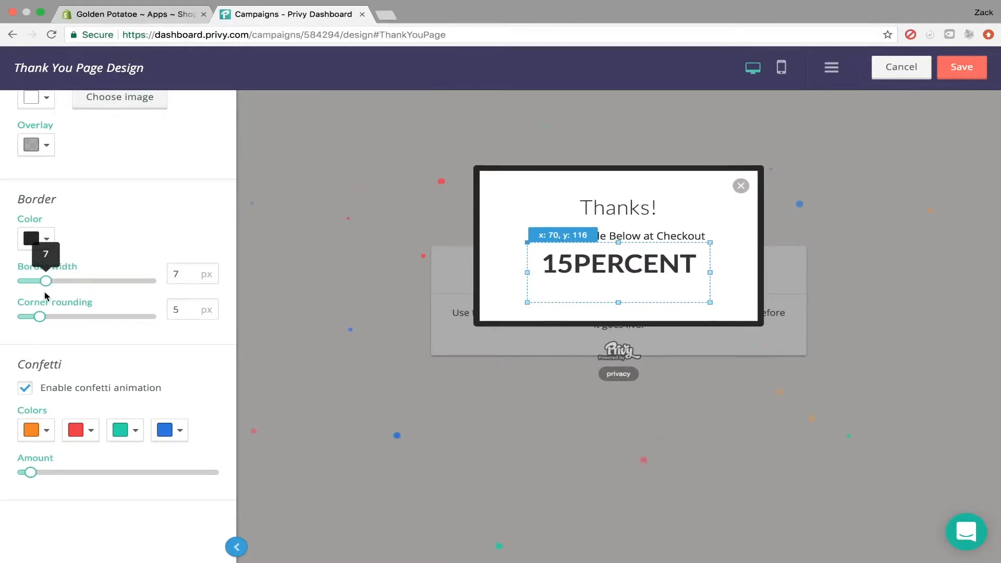
{"action": "left_click_drag", "start_coordinate": [46, 280], "coordinate": [35, 280]}
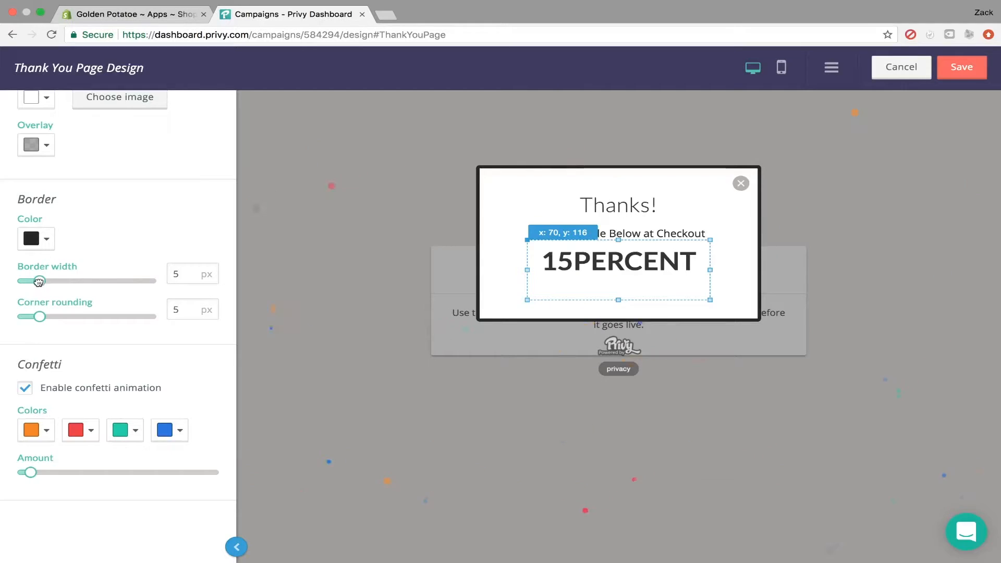
{"action": "left_click_drag", "start_coordinate": [38, 281], "coordinate": [32, 281]}
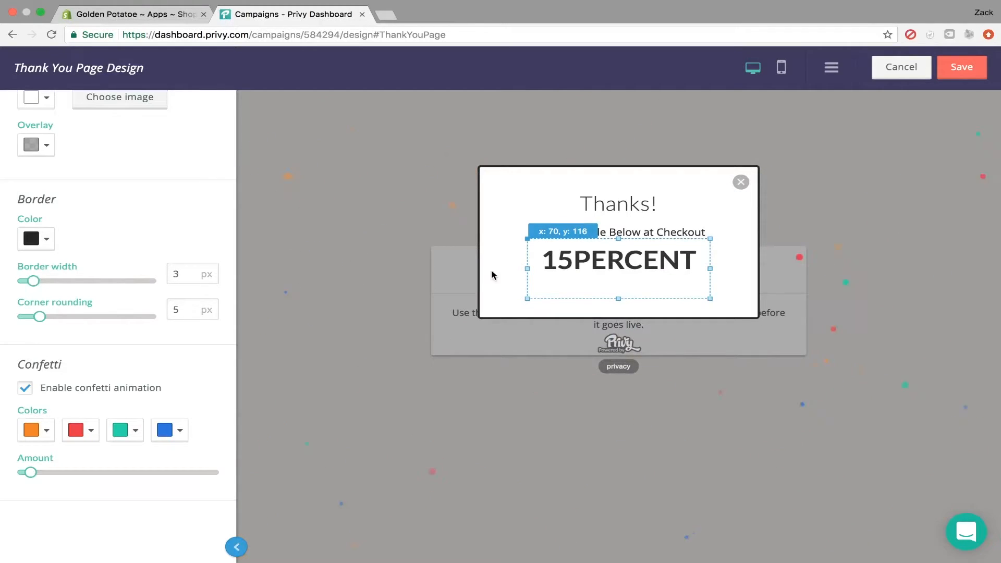
{"action": "mouse_move", "coordinate": [972, 48]}
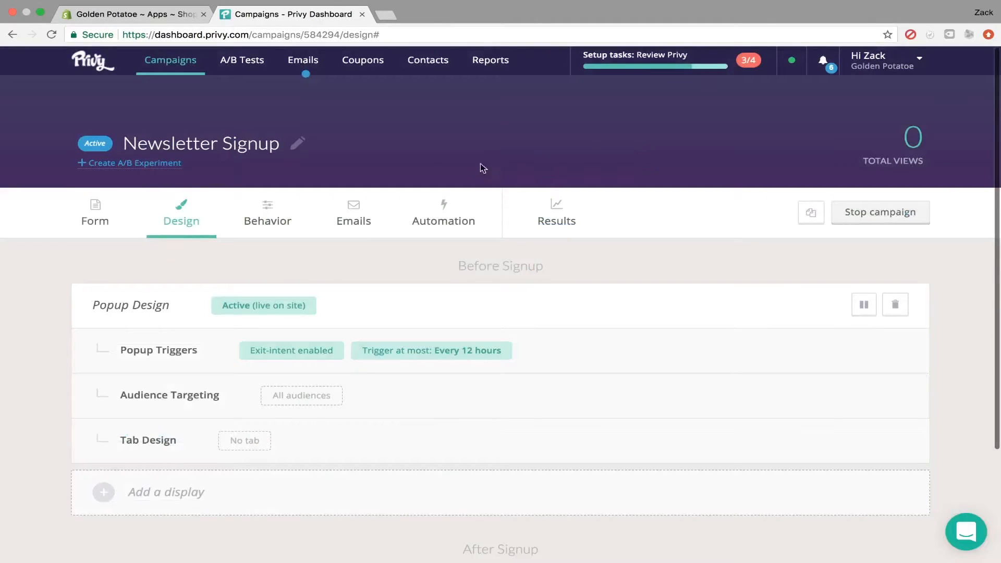
{"action": "mouse_move", "coordinate": [346, 263]}
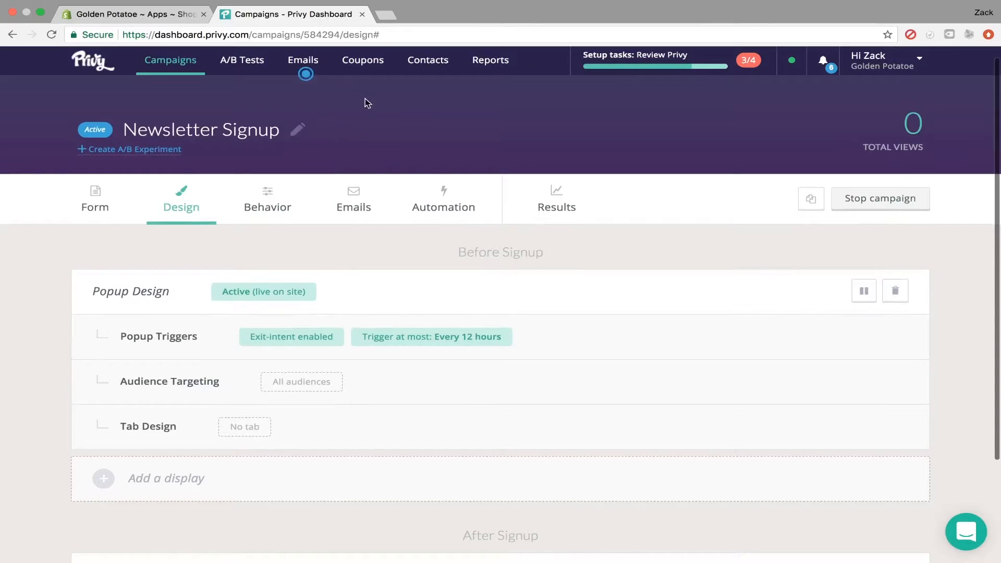
From Coupons, start a new coupon titled '15% OFF'
{"action": "left_click", "coordinate": [363, 60]}
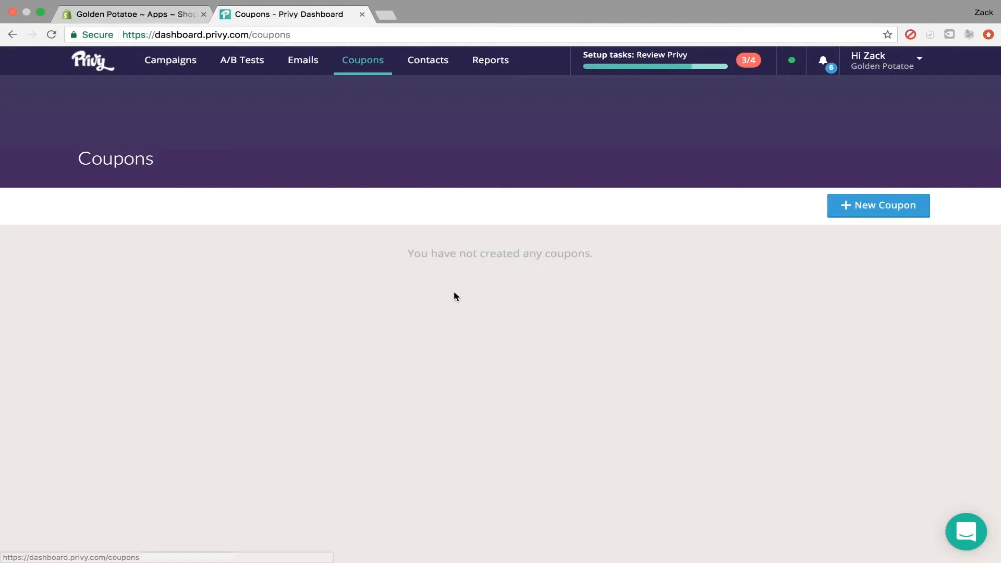
{"action": "left_click", "coordinate": [878, 205]}
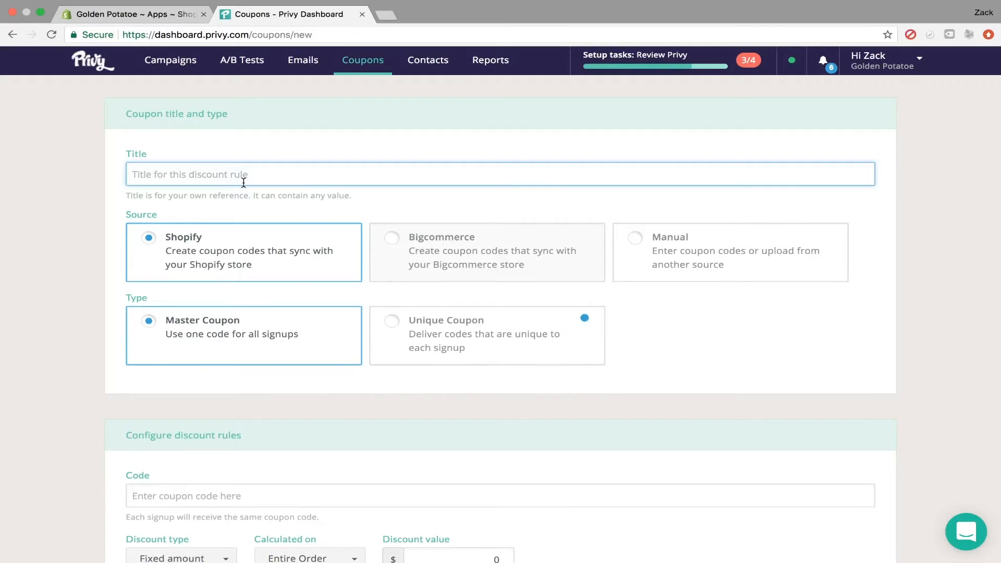
{"action": "type", "text": "15%"}
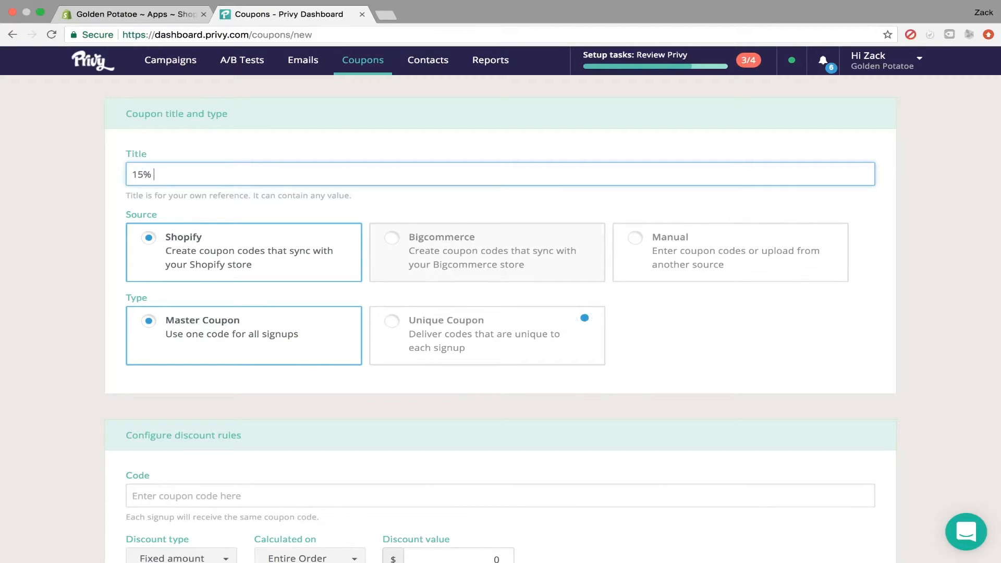
{"action": "type", "text": "OFF"}
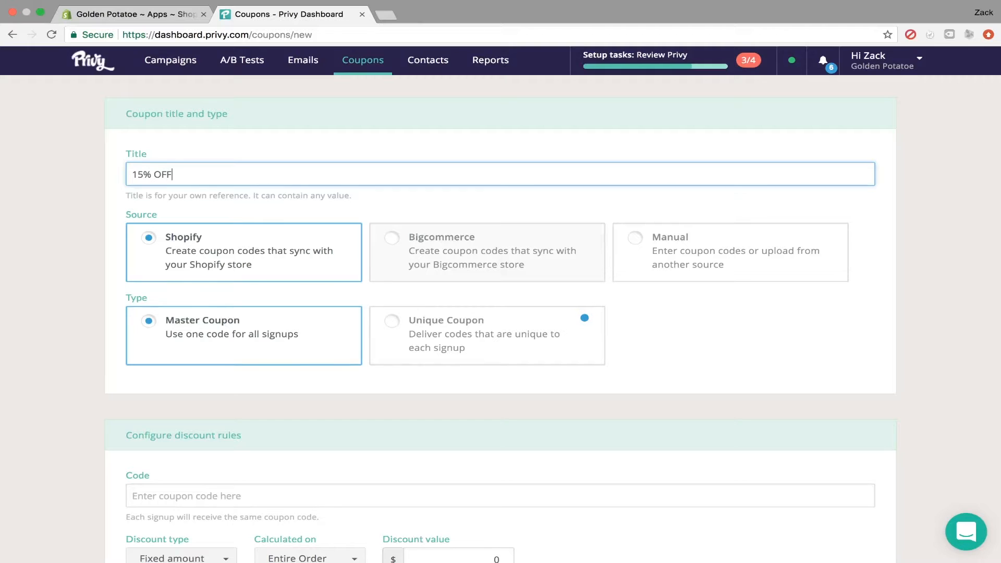
{"action": "mouse_move", "coordinate": [108, 277]}
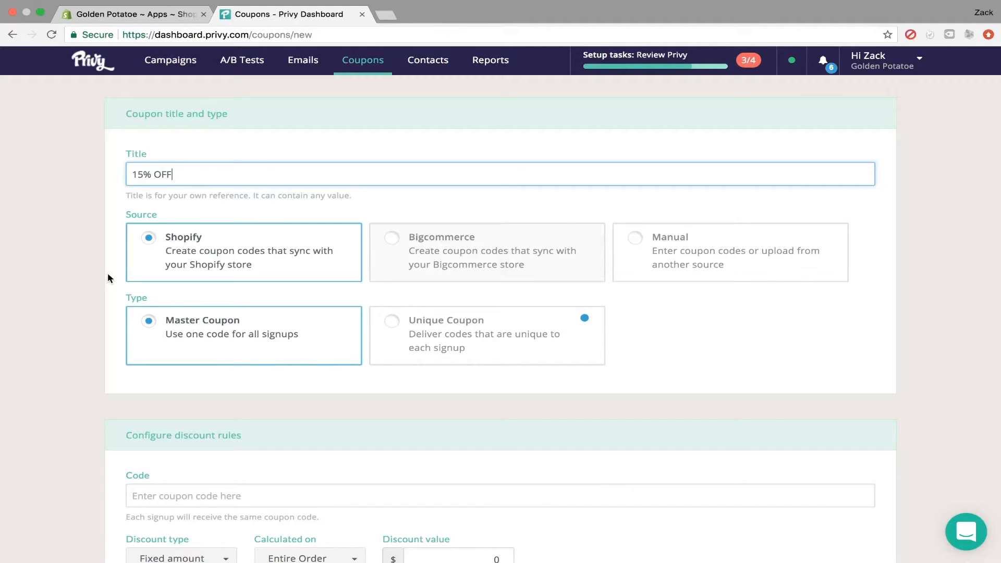
Give the coupon code 15PERCENT with a Percentage discount of 15
{"action": "scroll", "scroll_direction": "down", "scroll_amount": 3}
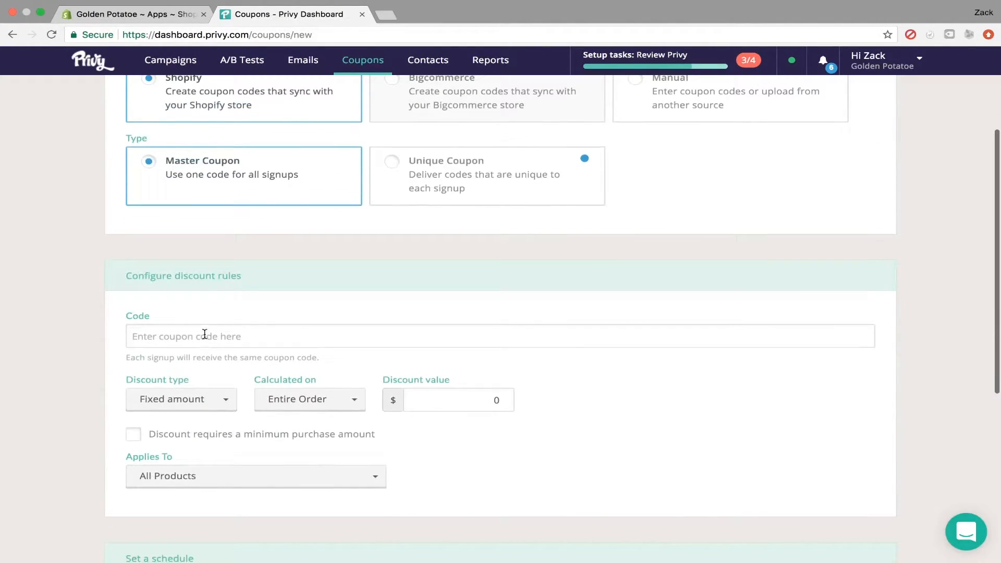
{"action": "type", "text": "15PERCENT"}
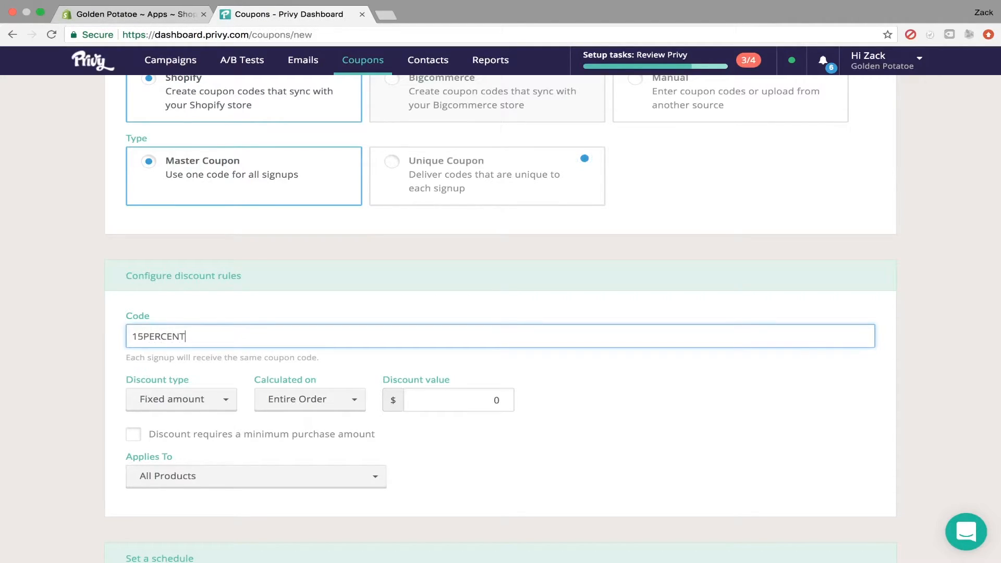
{"action": "mouse_move", "coordinate": [201, 405]}
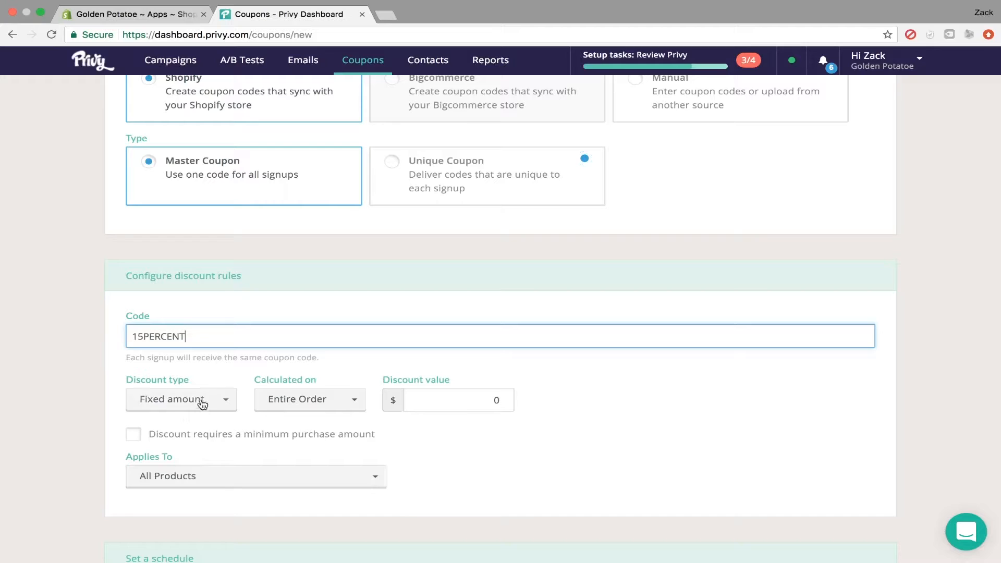
{"action": "left_click", "coordinate": [181, 399]}
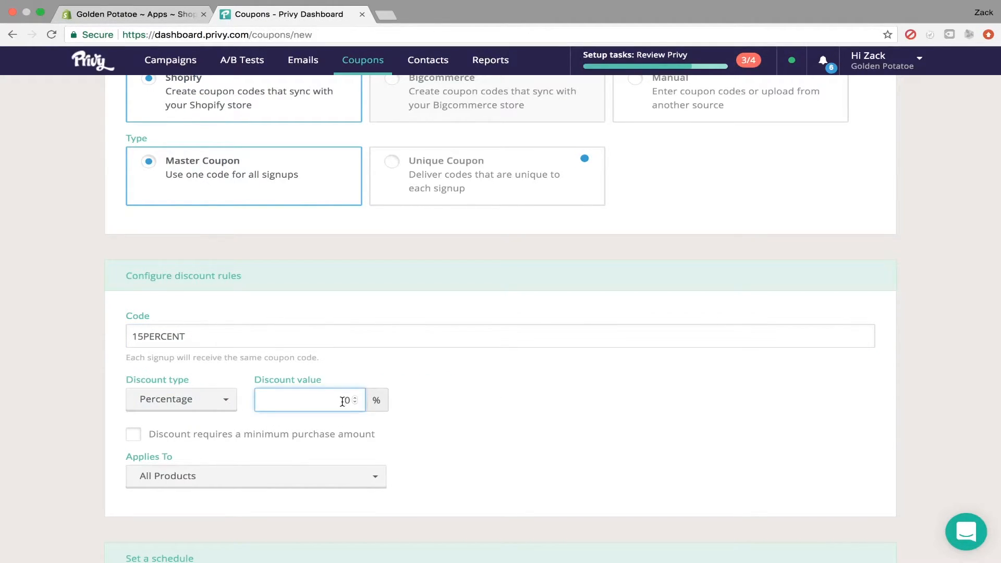
{"action": "type", "text": "15"}
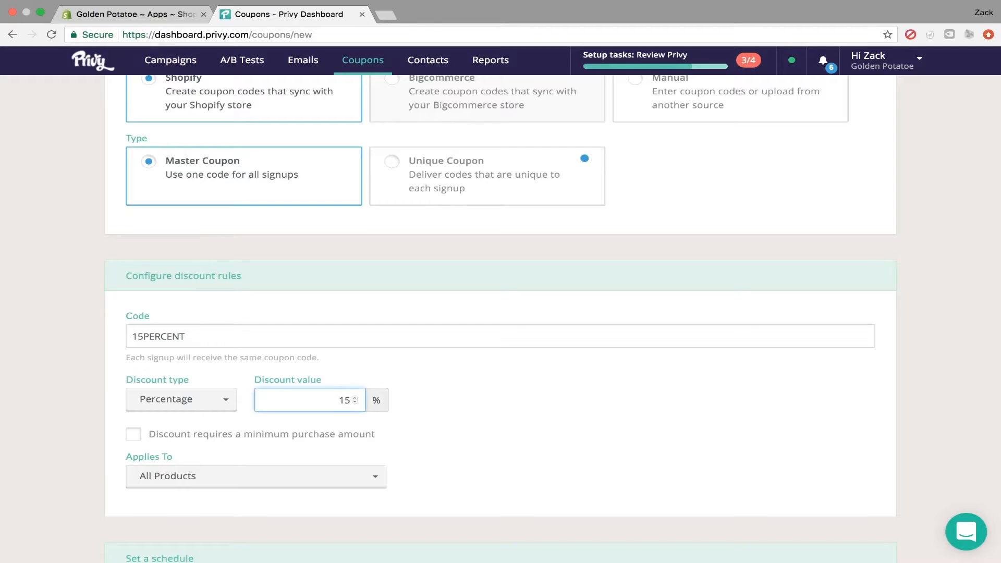
{"action": "mouse_move", "coordinate": [192, 474]}
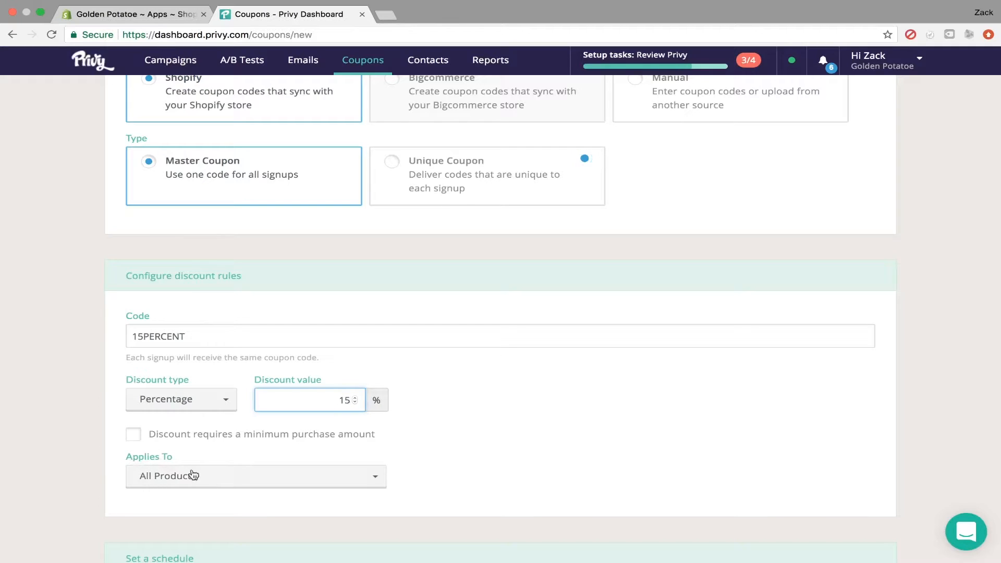
{"action": "mouse_move", "coordinate": [187, 468]}
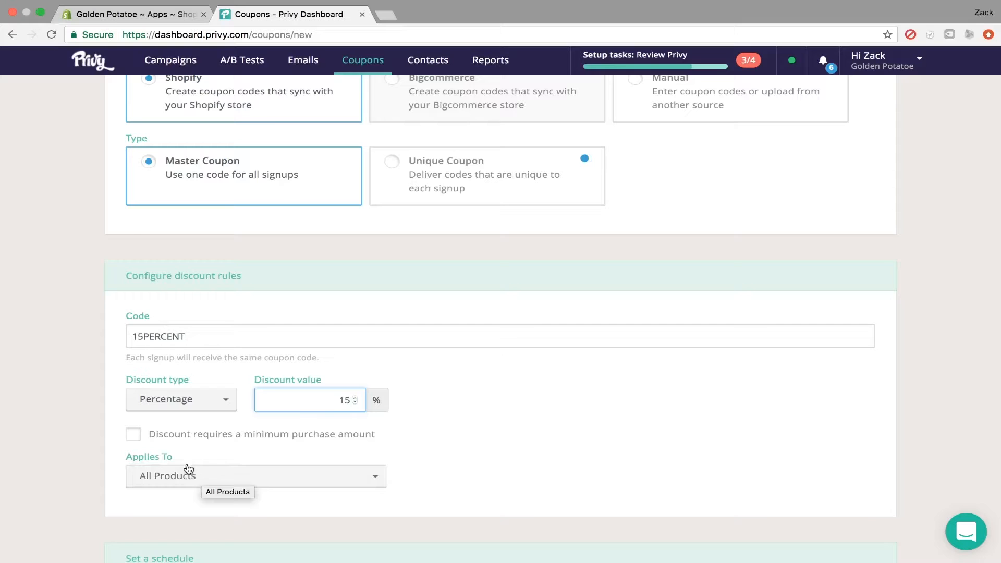
Leave the coupon with no expiration date and save it
{"action": "scroll", "scroll_direction": "down", "scroll_amount": 3}
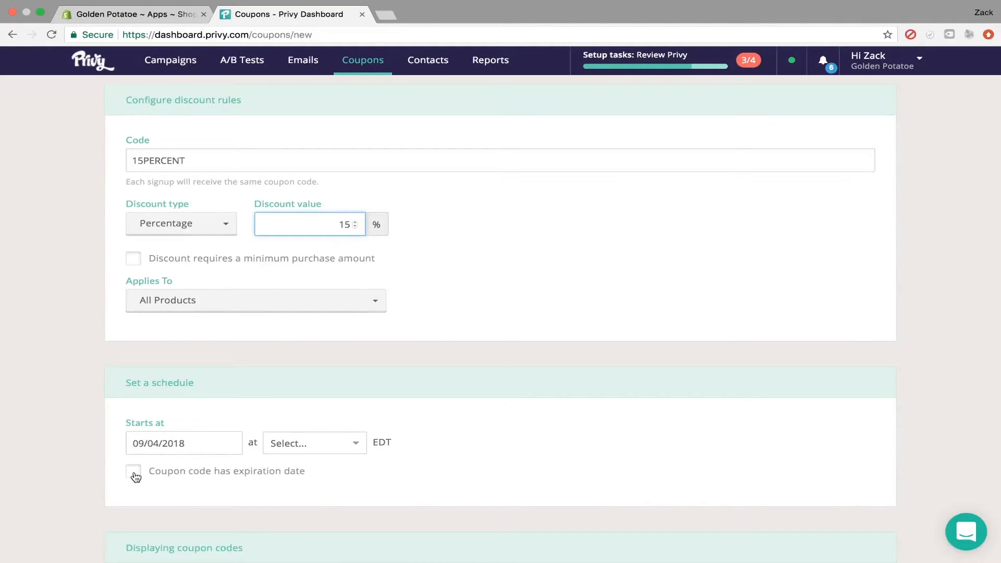
{"action": "left_click", "coordinate": [133, 471]}
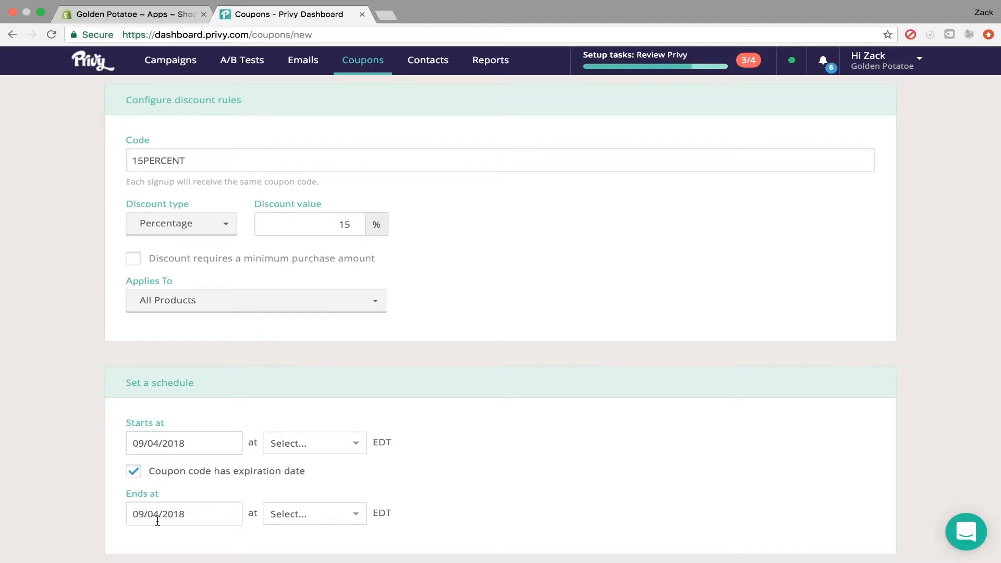
{"action": "left_click", "coordinate": [133, 470]}
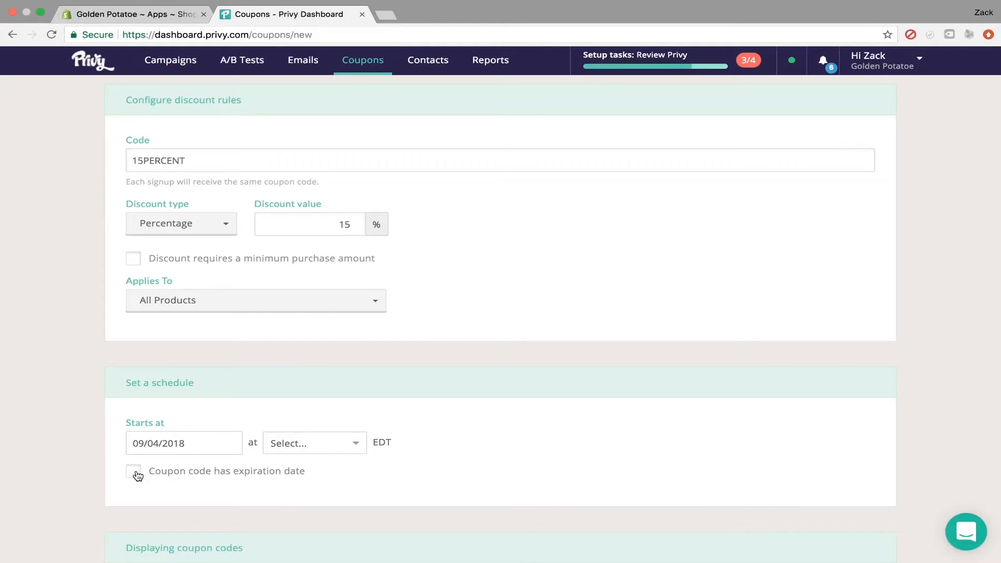
{"action": "scroll", "scroll_direction": "down", "scroll_amount": 3}
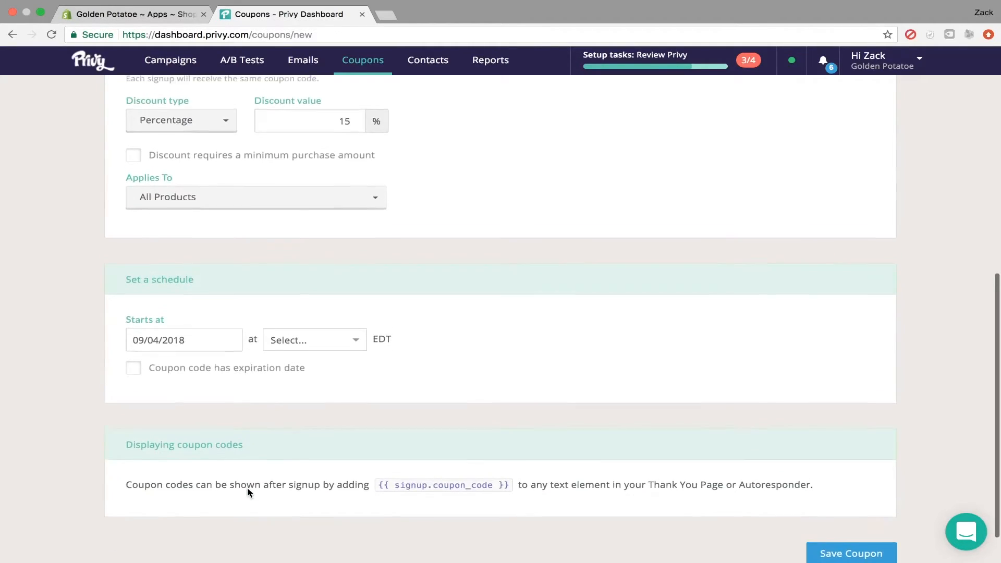
{"action": "scroll", "scroll_direction": "up", "scroll_amount": 3}
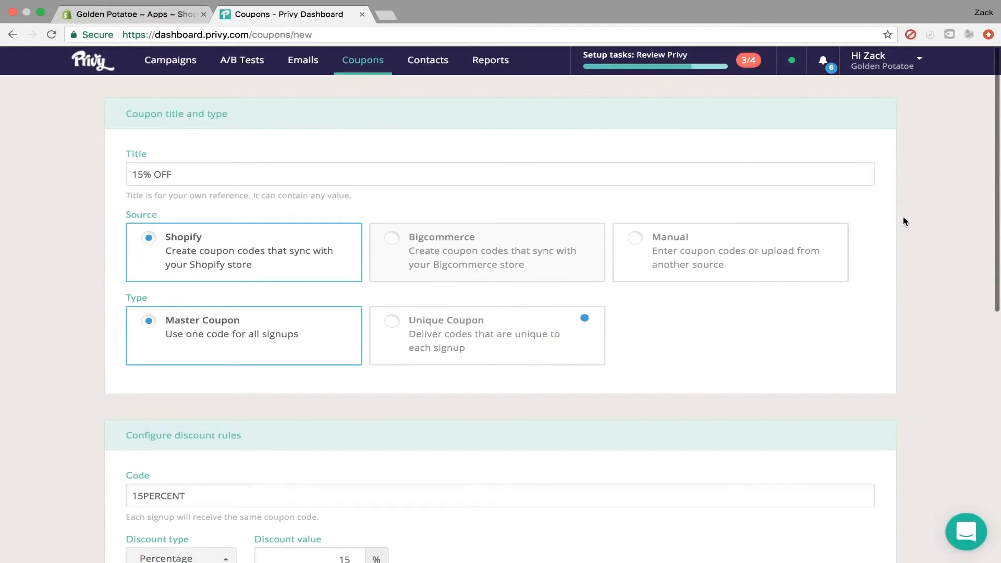
{"action": "scroll", "scroll_direction": "down", "scroll_amount": 3}
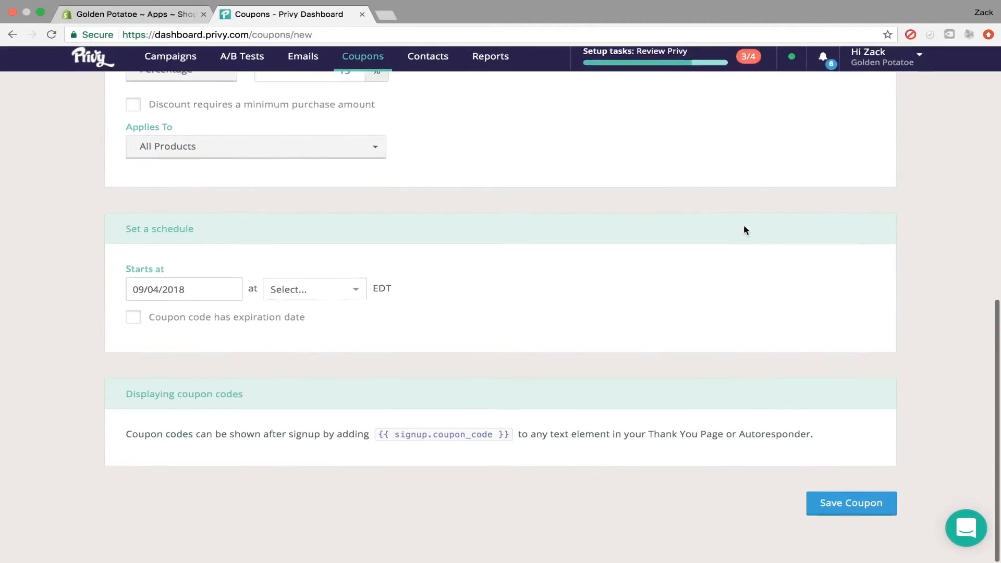
{"action": "left_click", "coordinate": [363, 57]}
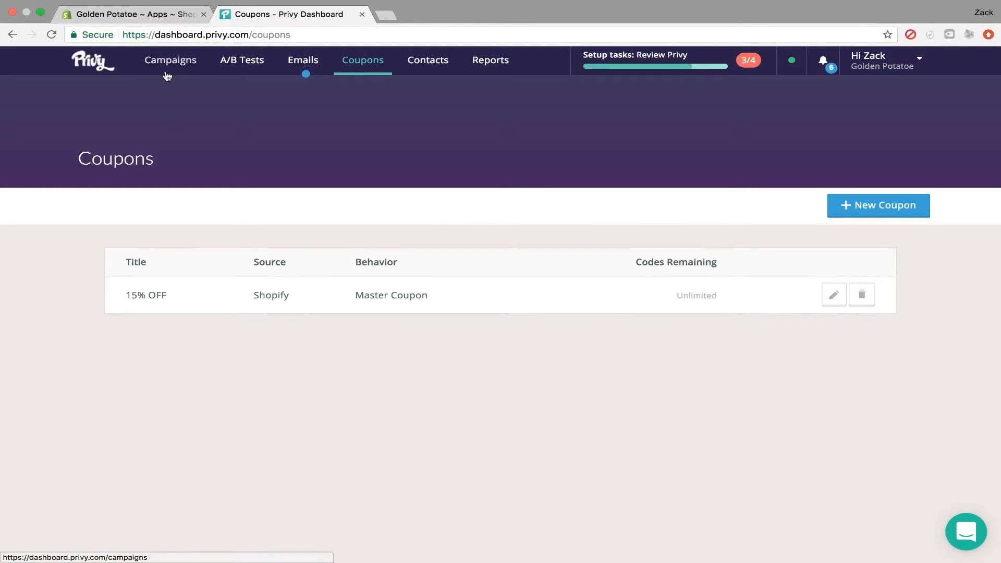
Reopen the Newsletter Signup campaign's Thank You Page Design and close its preview popup
{"action": "left_click", "coordinate": [170, 61]}
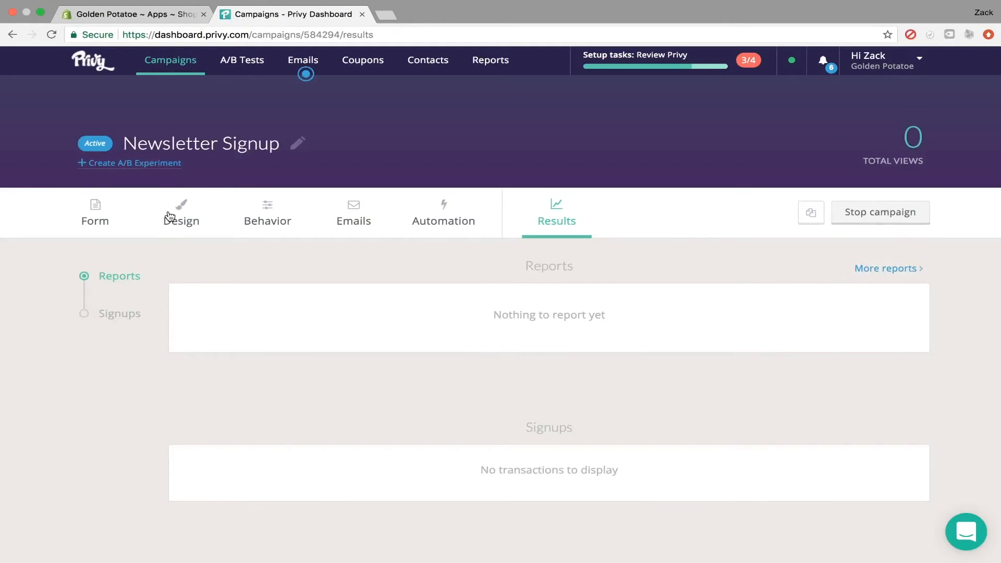
{"action": "left_click", "coordinate": [181, 212]}
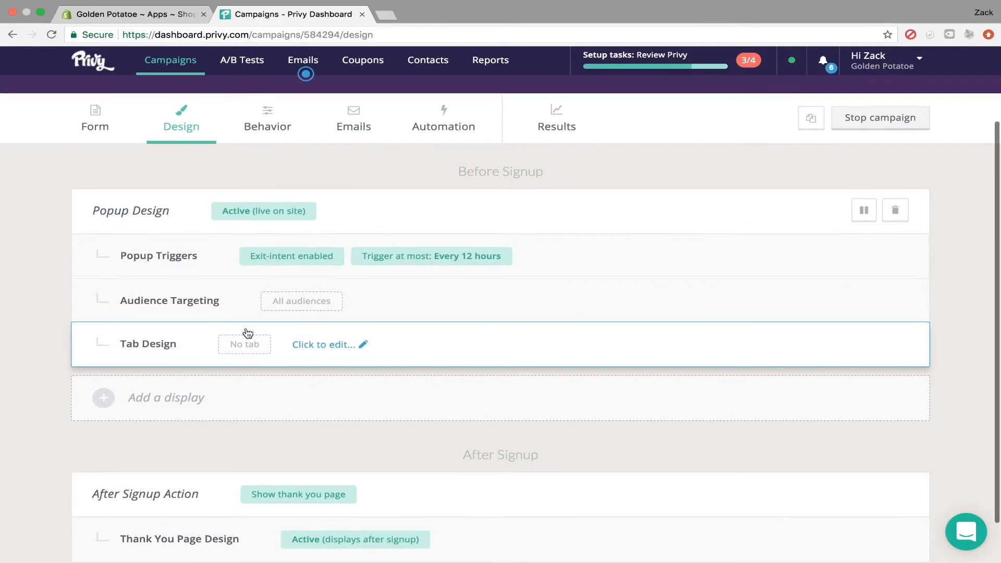
{"action": "scroll", "scroll_direction": "down", "scroll_amount": 3}
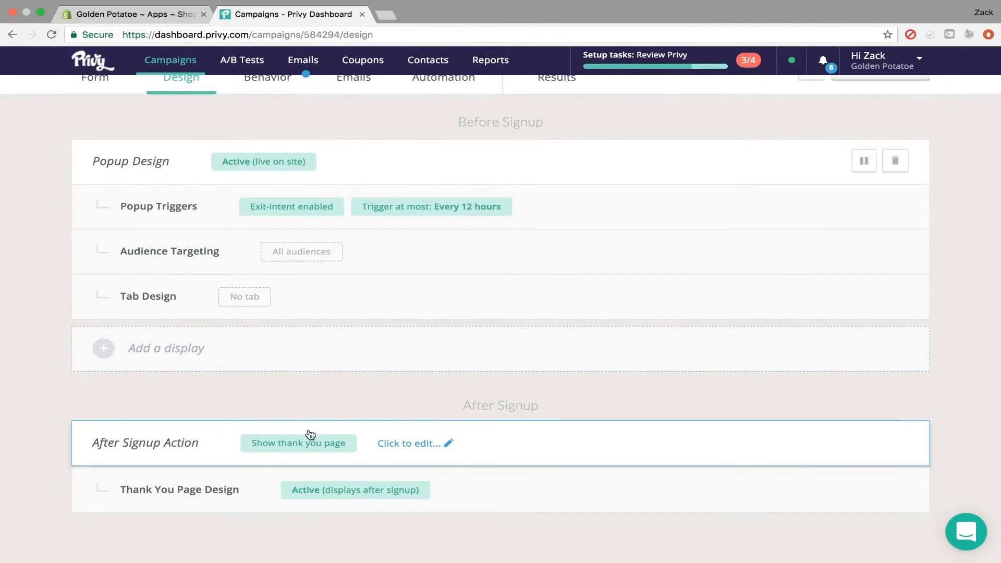
{"action": "left_click", "coordinate": [409, 443]}
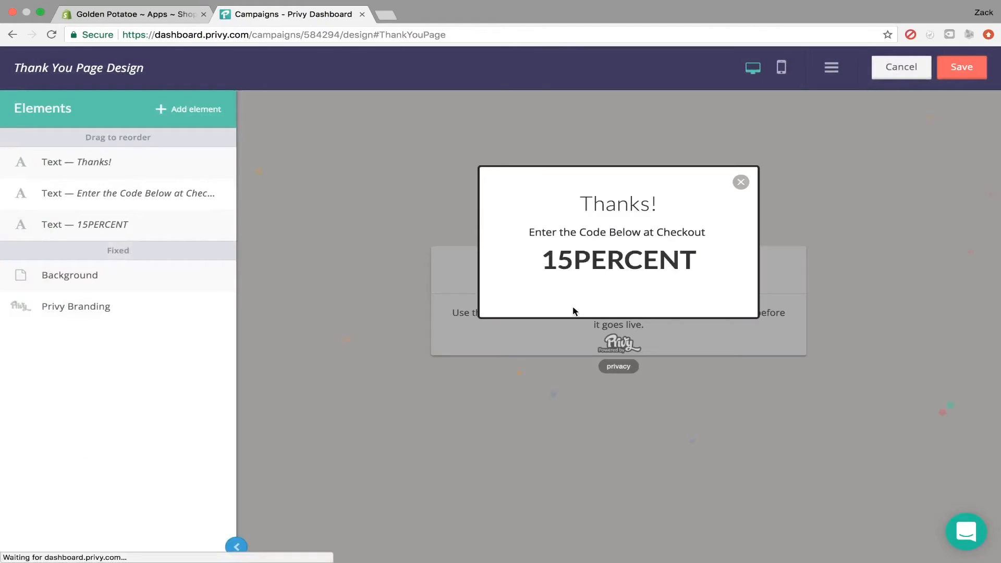
{"action": "left_click", "coordinate": [610, 257]}
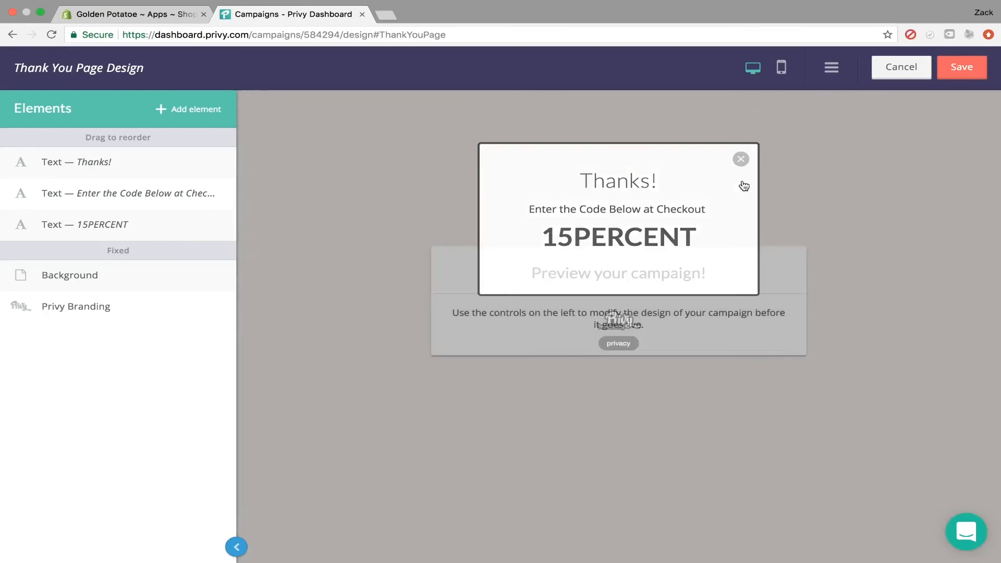
{"action": "left_click", "coordinate": [741, 158]}
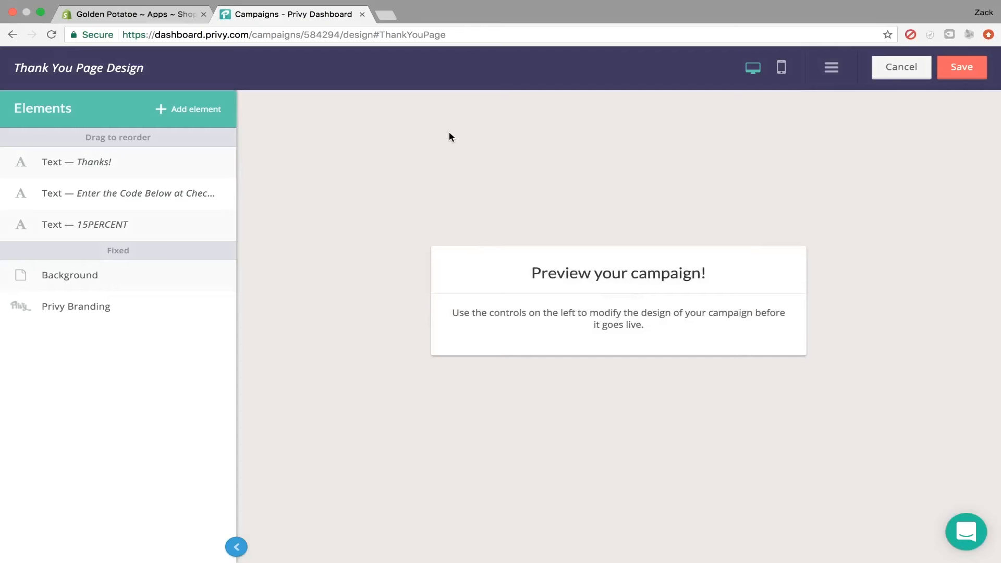
{"action": "mouse_move", "coordinate": [328, 220]}
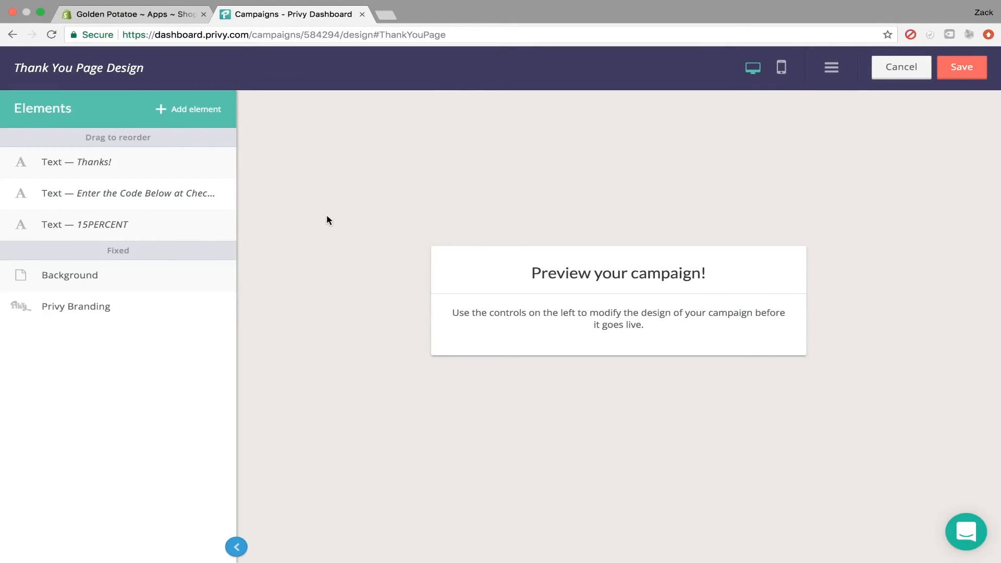